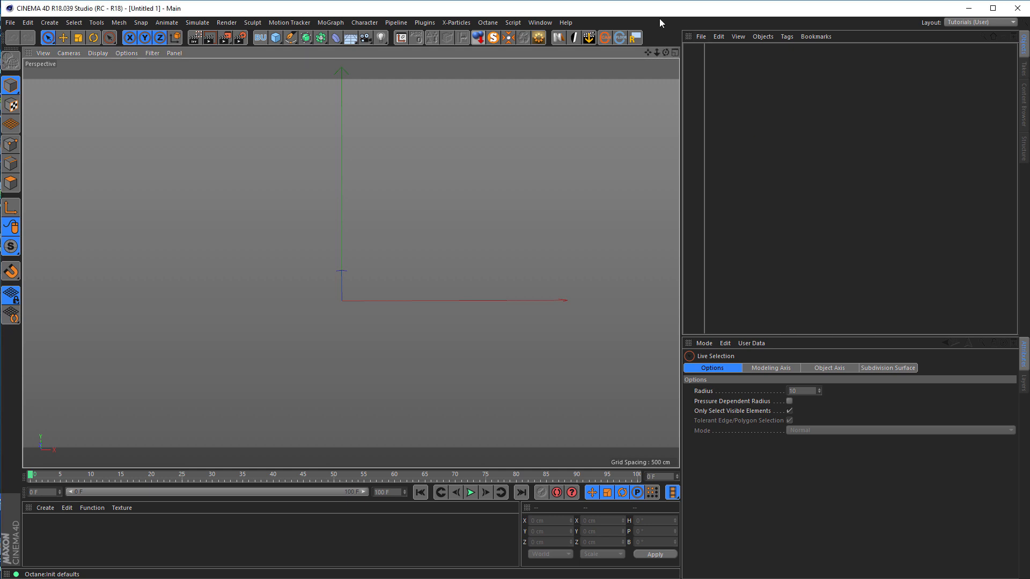
pyautogui.moveTo(690, 157)
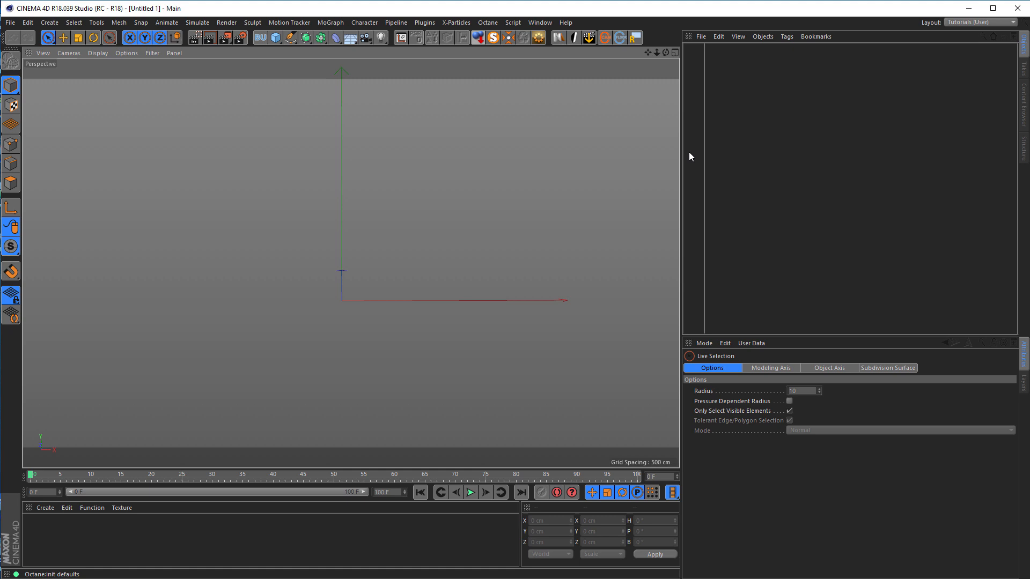
pyautogui.moveTo(675, 216)
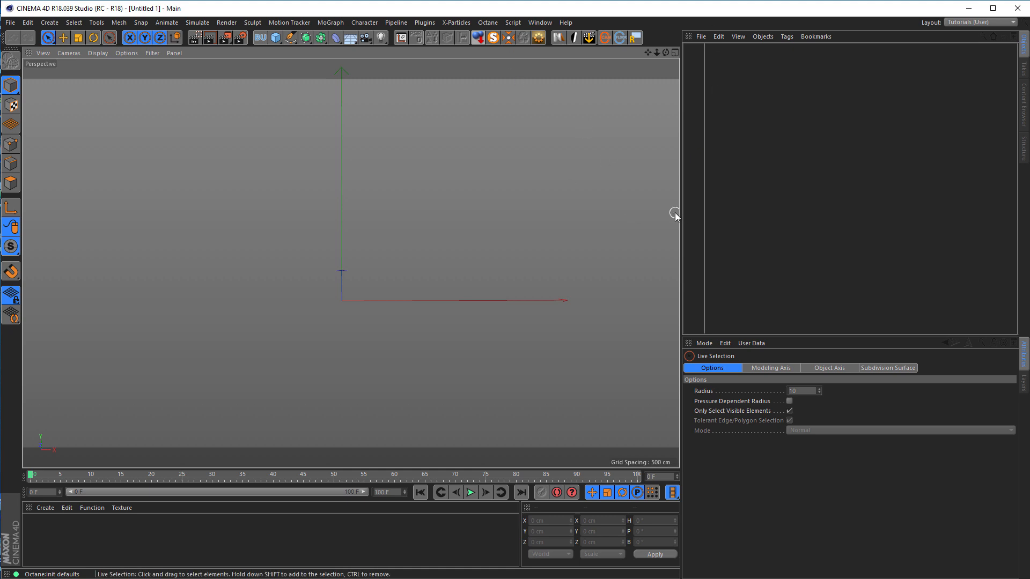
pyautogui.moveTo(675, 187)
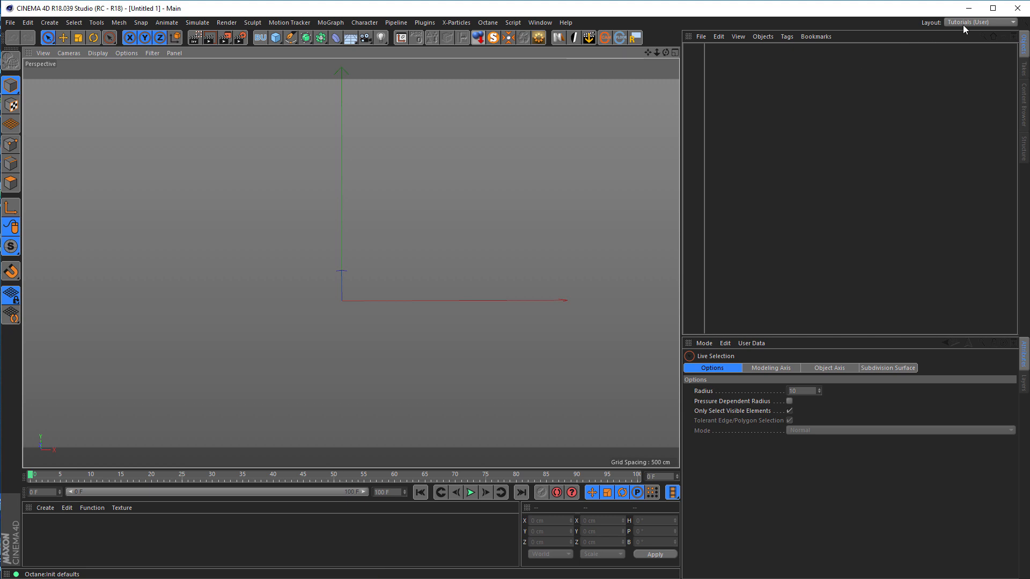
# Switch to the Tutorials-HDRI layout, browse the Studios HDRI folder, then return to the Tutorials layout
pyautogui.click(978, 22)
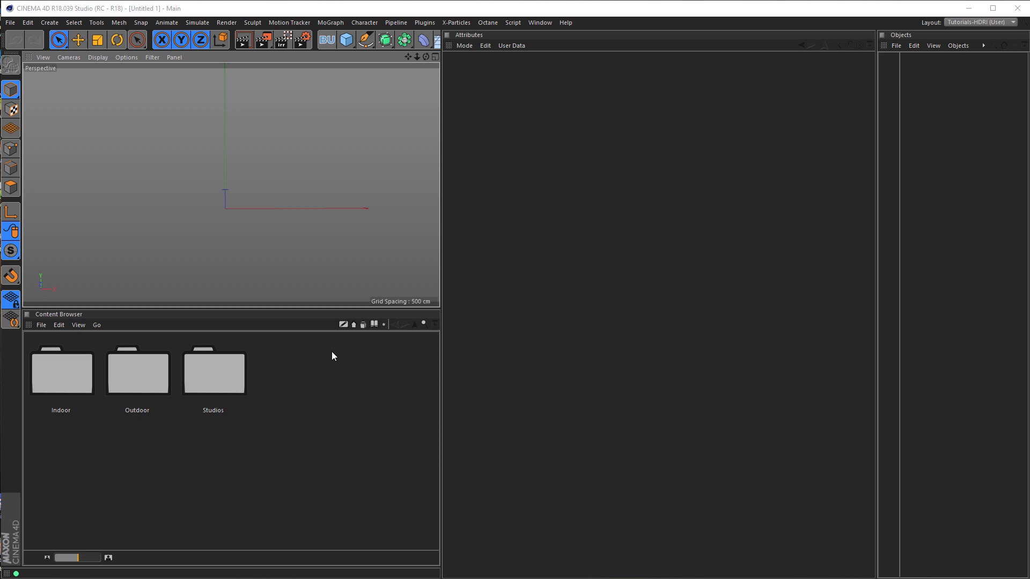
pyautogui.moveTo(202, 388)
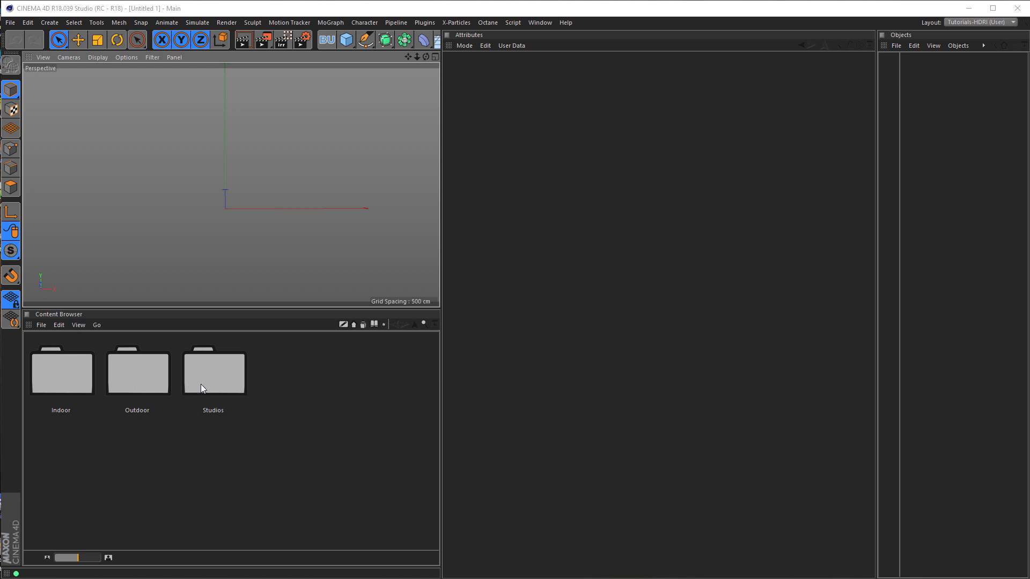
pyautogui.doubleClick(213, 372)
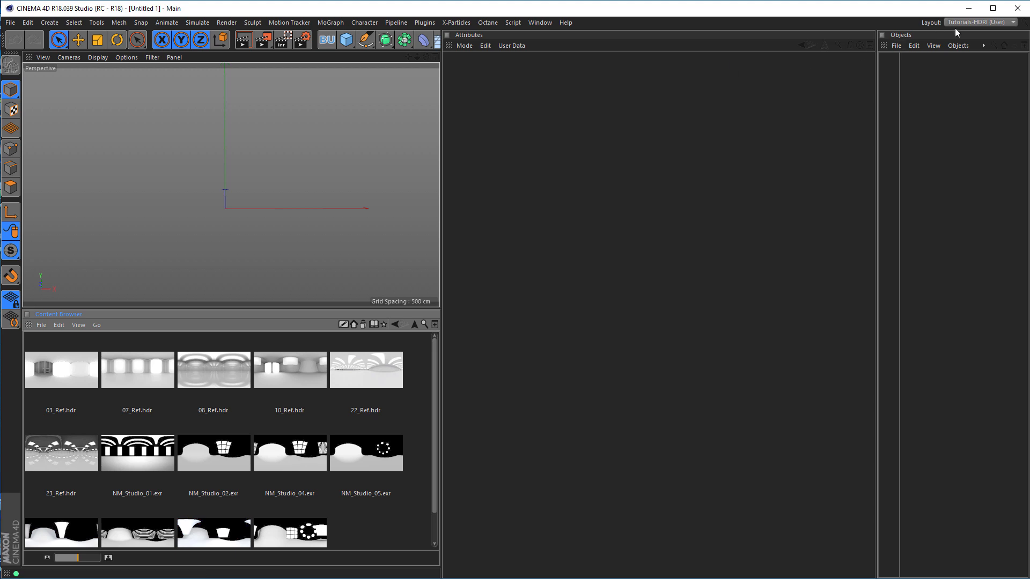
pyautogui.click(979, 22)
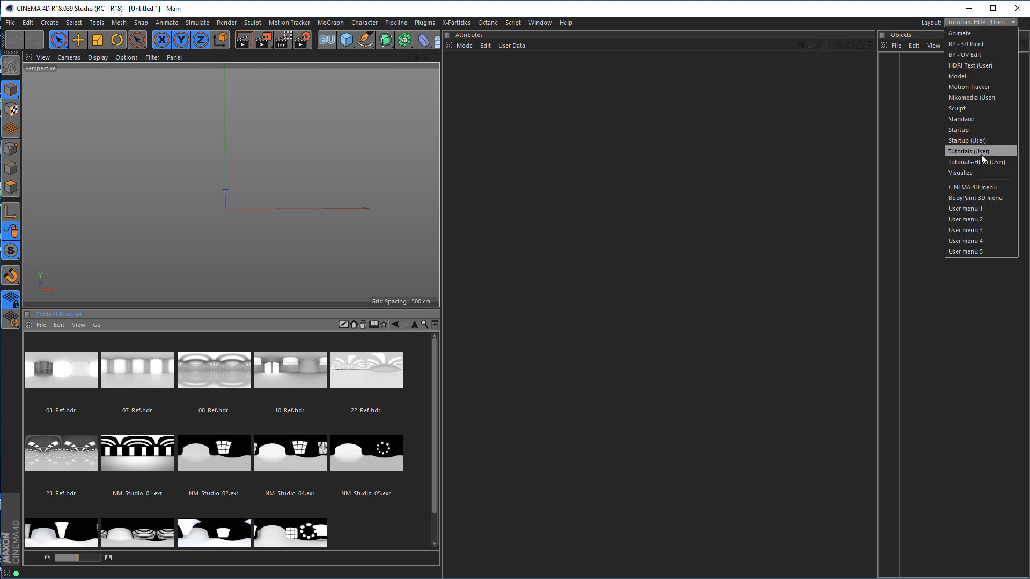
pyautogui.click(966, 151)
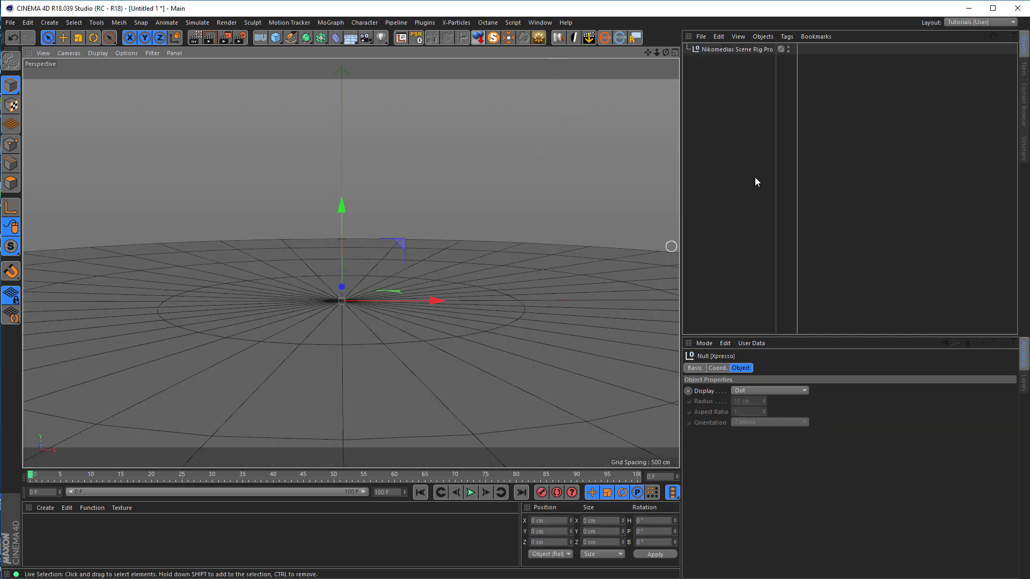
# Revisit Tutorials-HDRI to view the Nikomedias Scene Rig Pro's HDRI settings, then restore the Tutorials layout
pyautogui.click(979, 22)
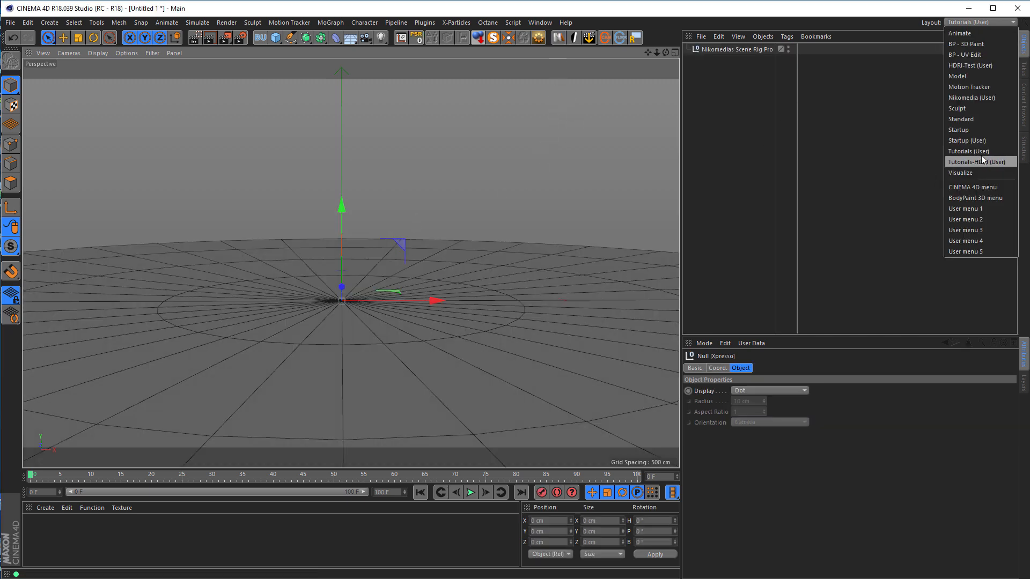
pyautogui.click(979, 162)
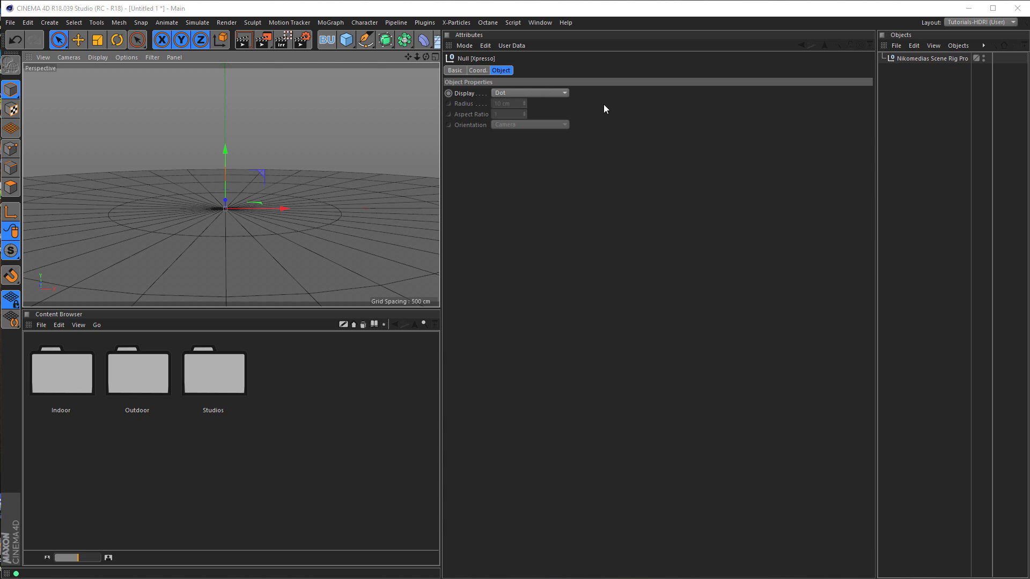
pyautogui.click(932, 58)
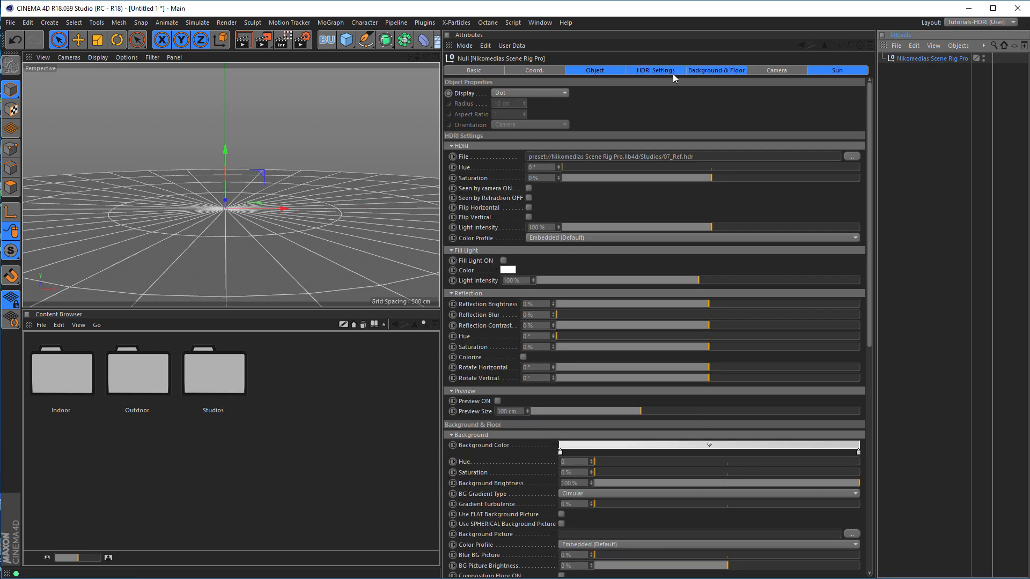
pyautogui.click(654, 71)
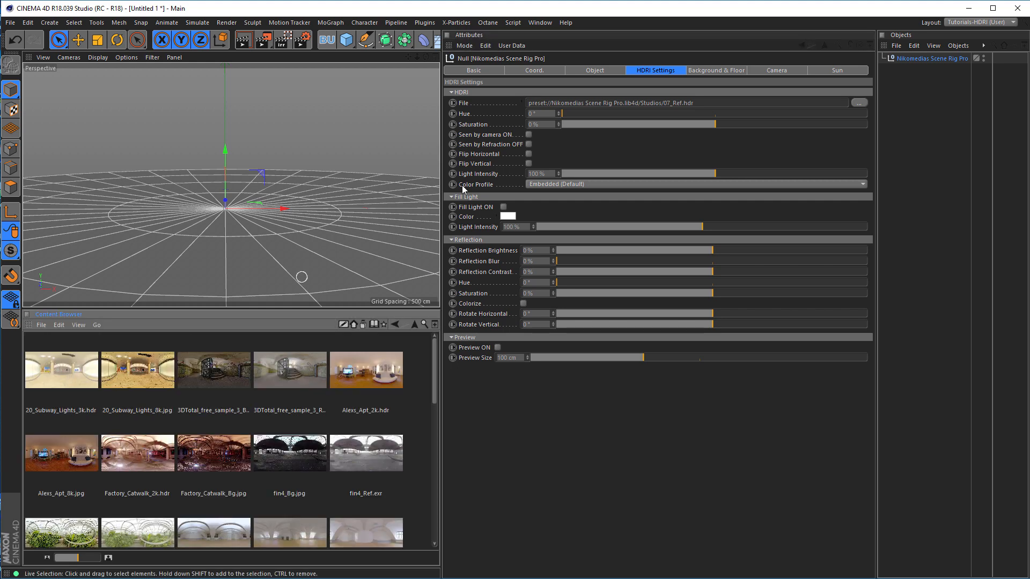
pyautogui.moveTo(662, 129)
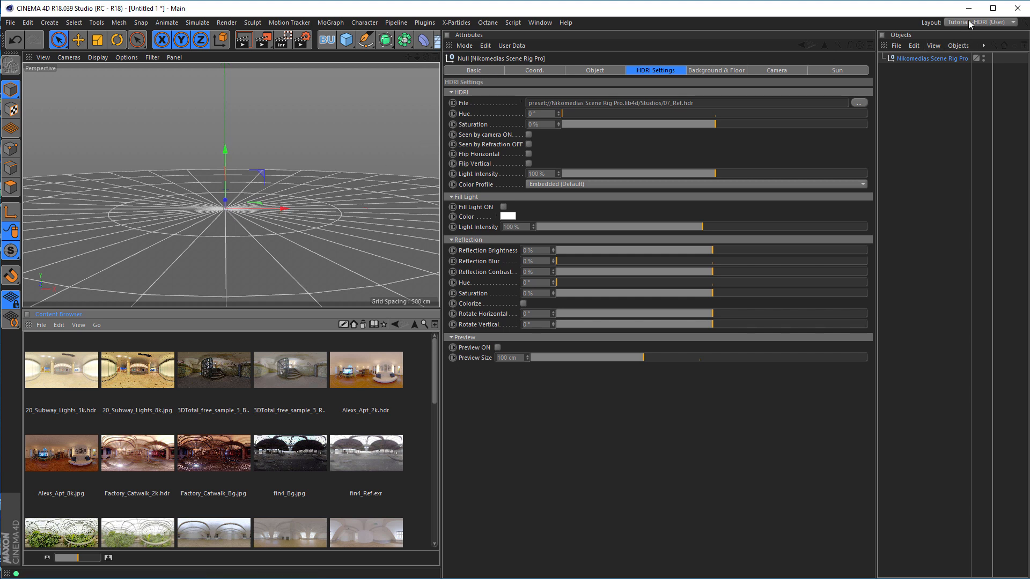
pyautogui.click(978, 22)
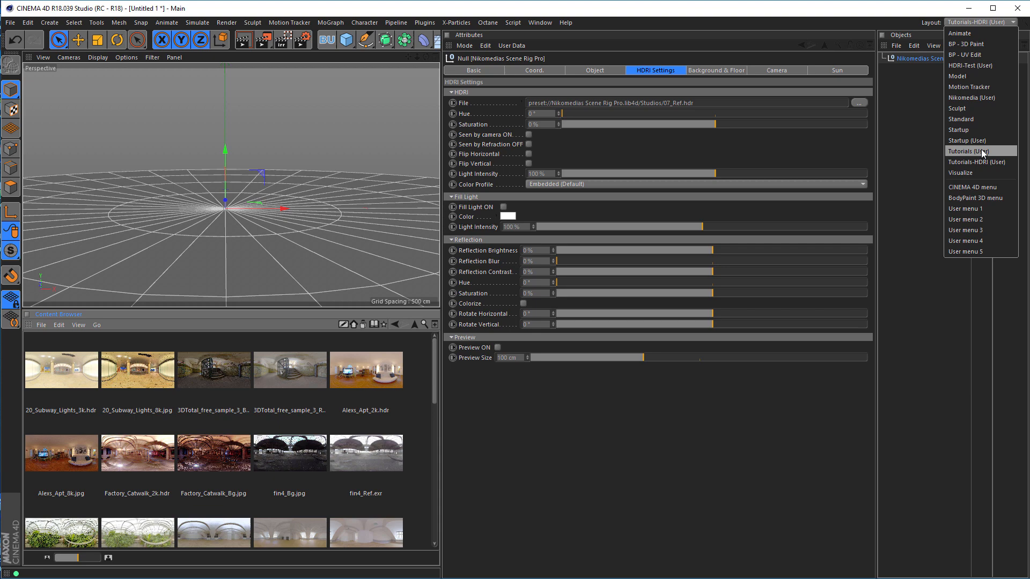
pyautogui.click(972, 151)
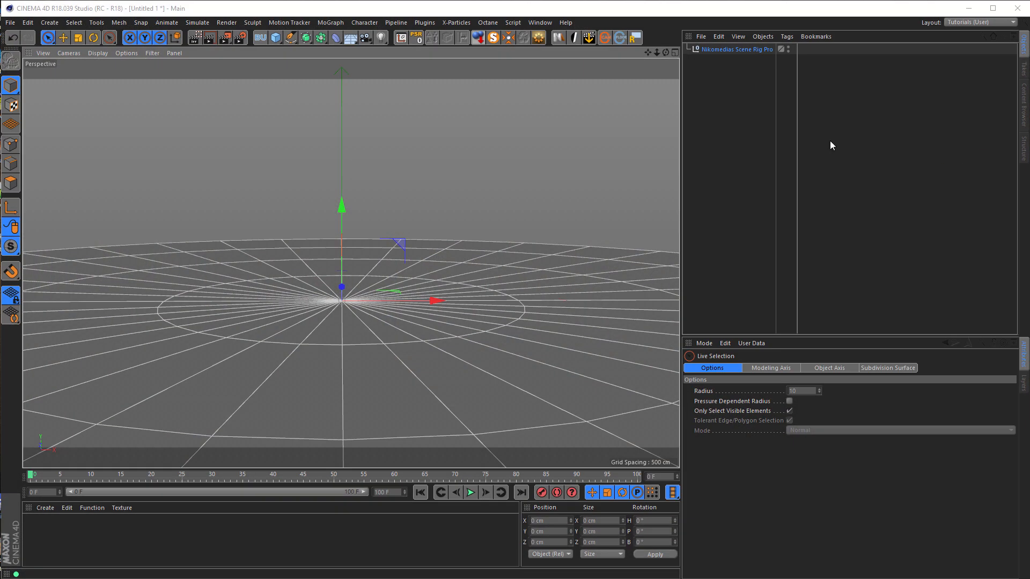
pyautogui.moveTo(743, 85)
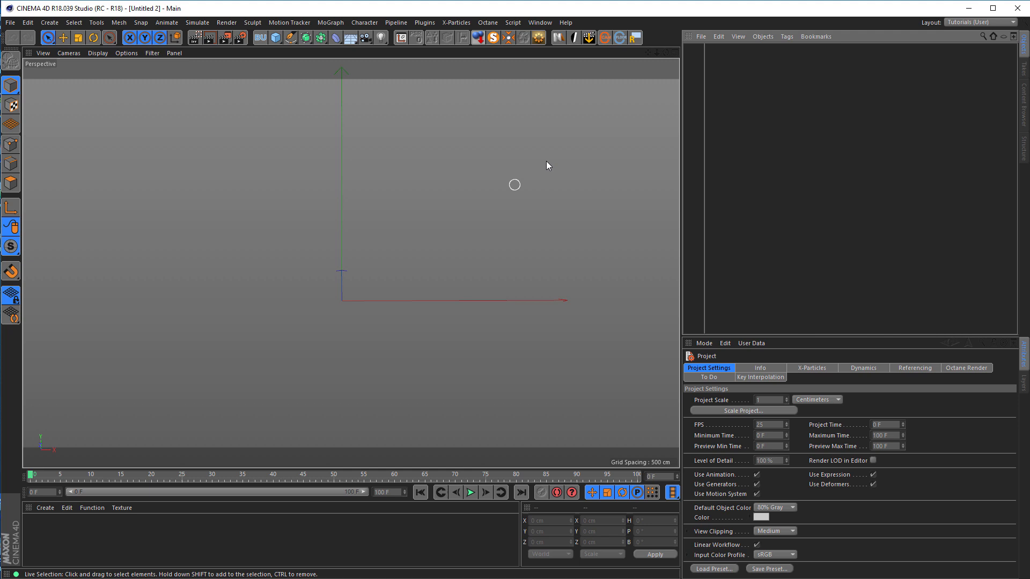
pyautogui.moveTo(807, 176)
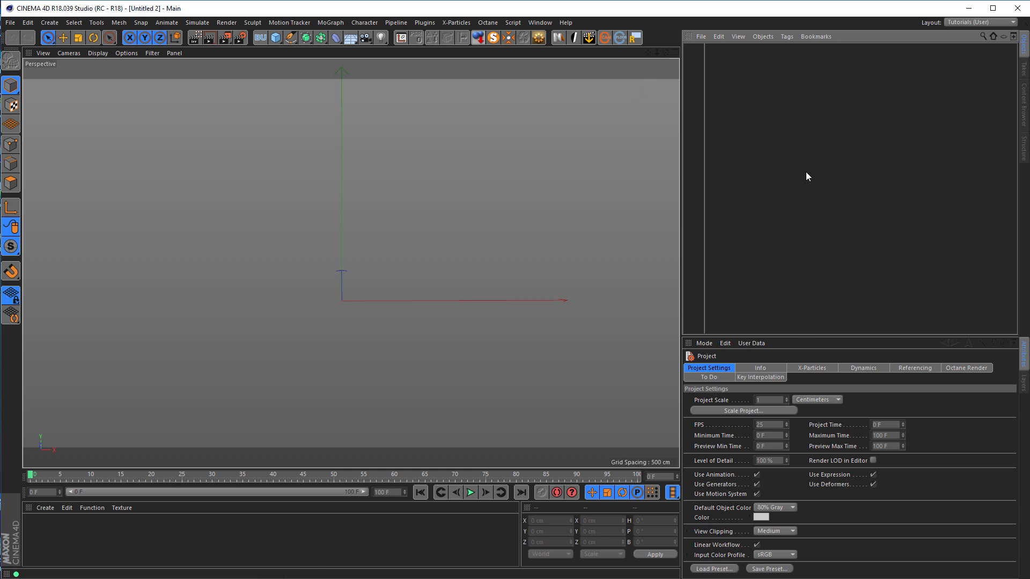
pyautogui.moveTo(834, 143)
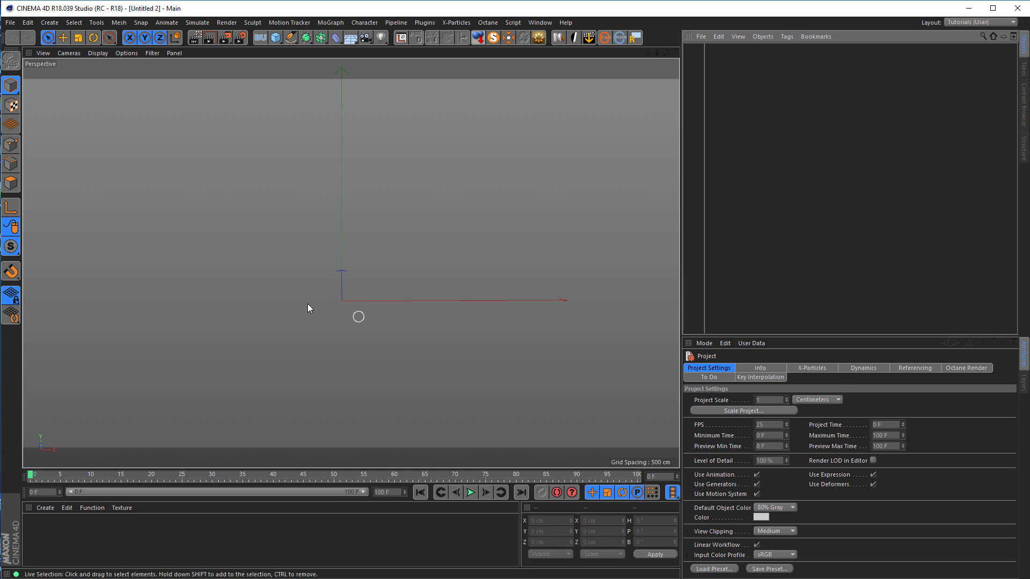
pyautogui.moveTo(548, 267)
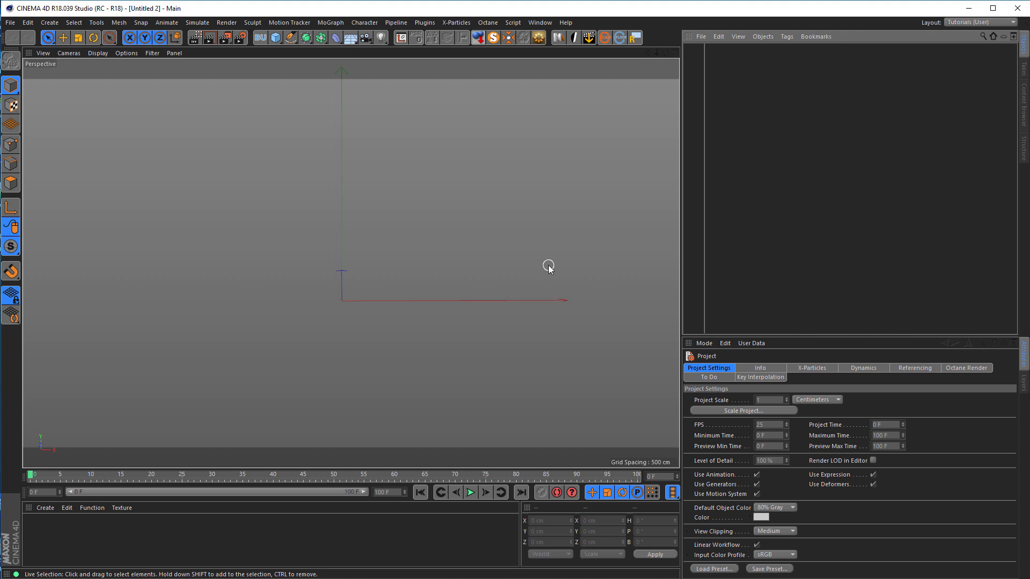
pyautogui.moveTo(218, 467)
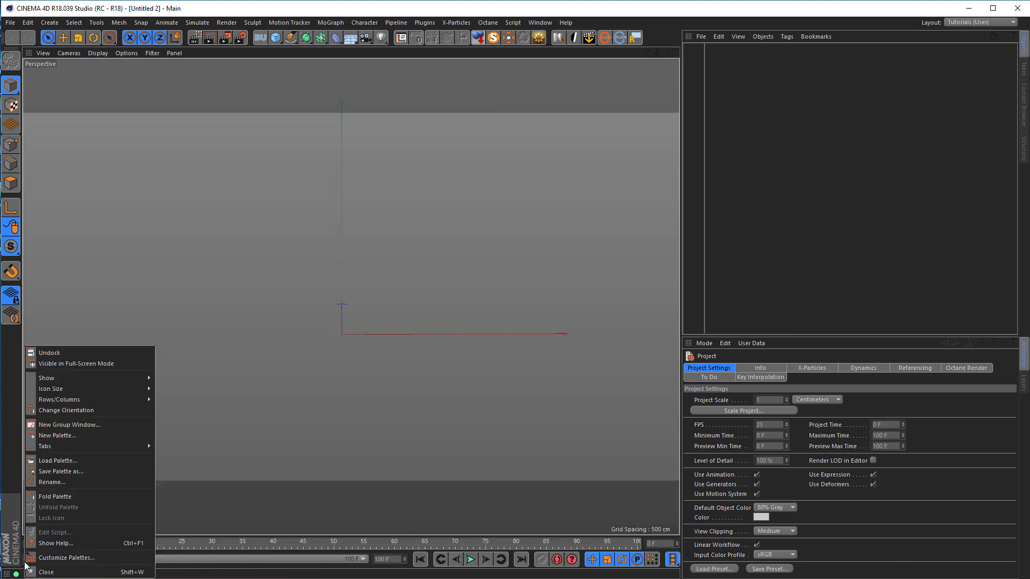
pyautogui.moveTo(66, 557)
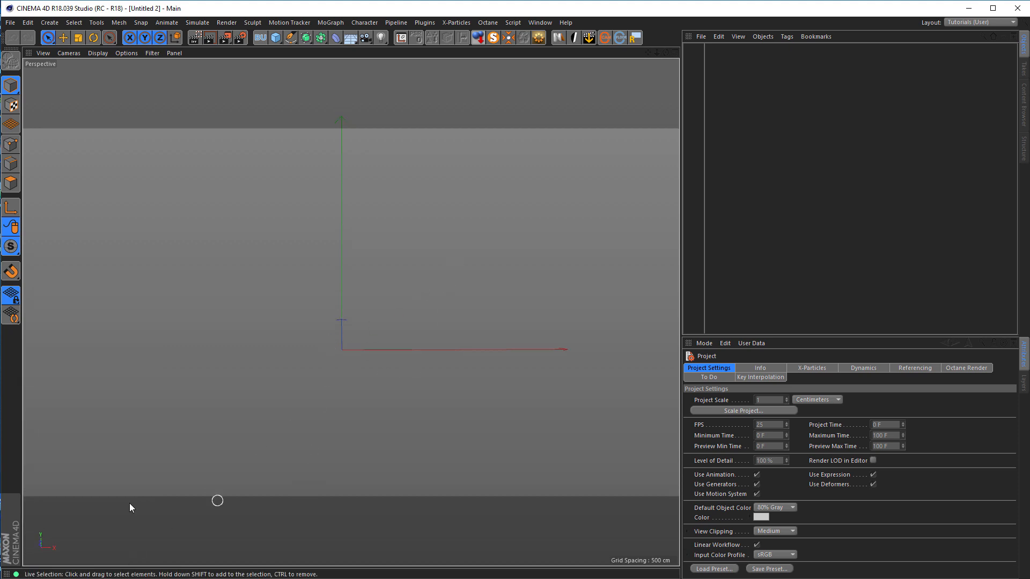
pyautogui.moveTo(341, 471)
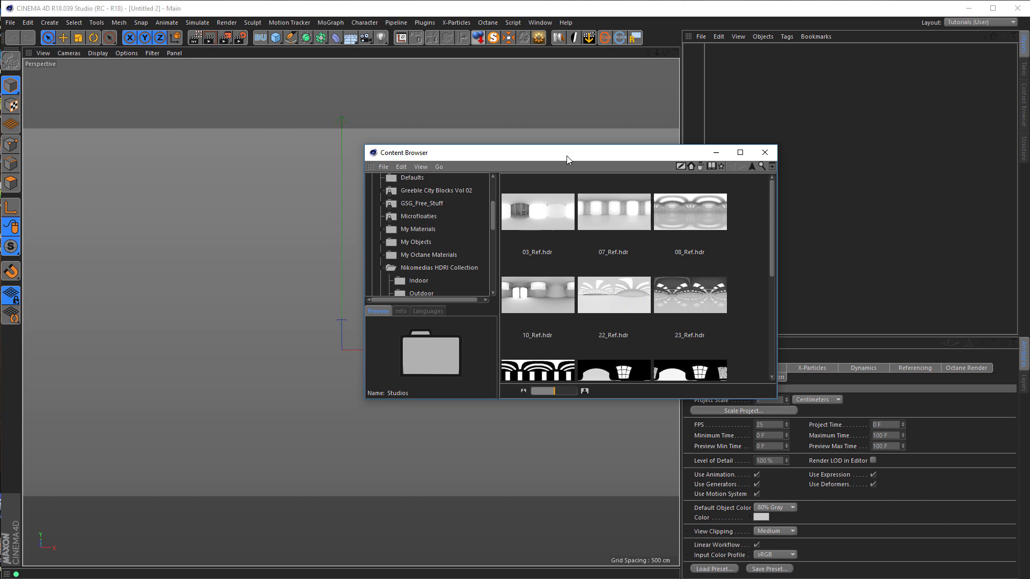
# Enlarge the floating Content Browser and navigate from the Nikomedias HDRI Collection up to the Presets library
pyautogui.moveTo(569, 152); pyautogui.dragTo(570, 128)
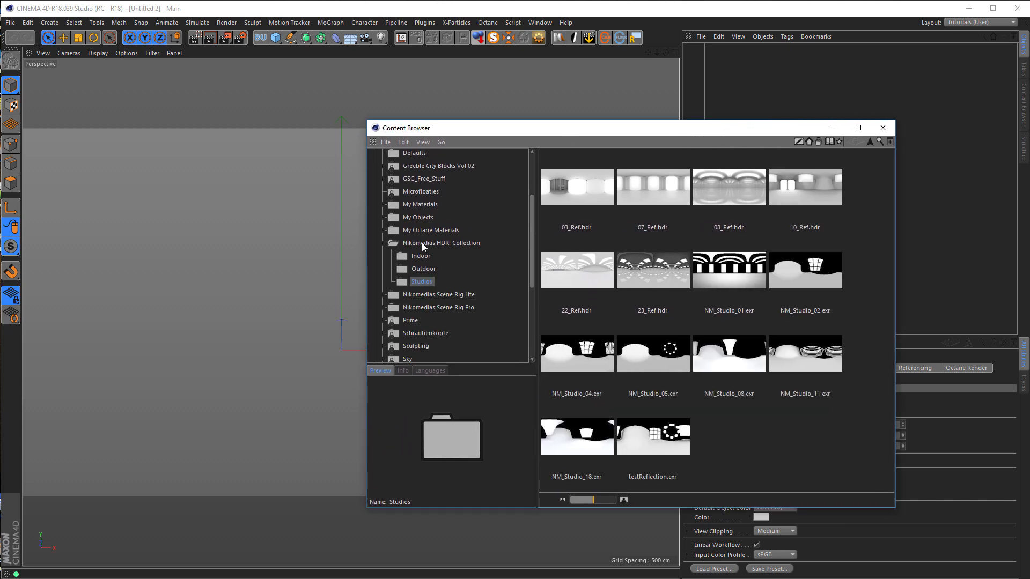
pyautogui.click(441, 243)
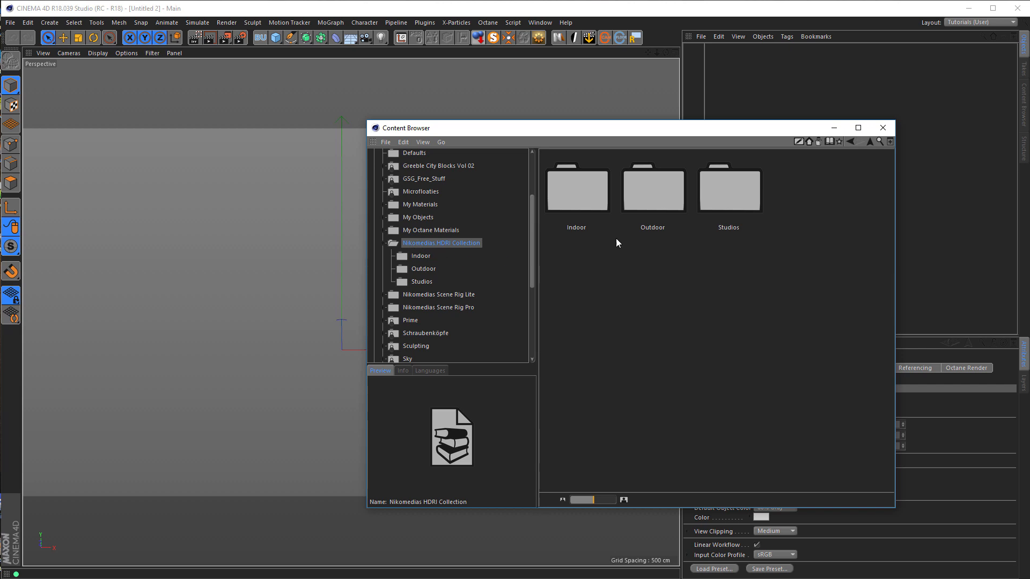
pyautogui.moveTo(391, 253)
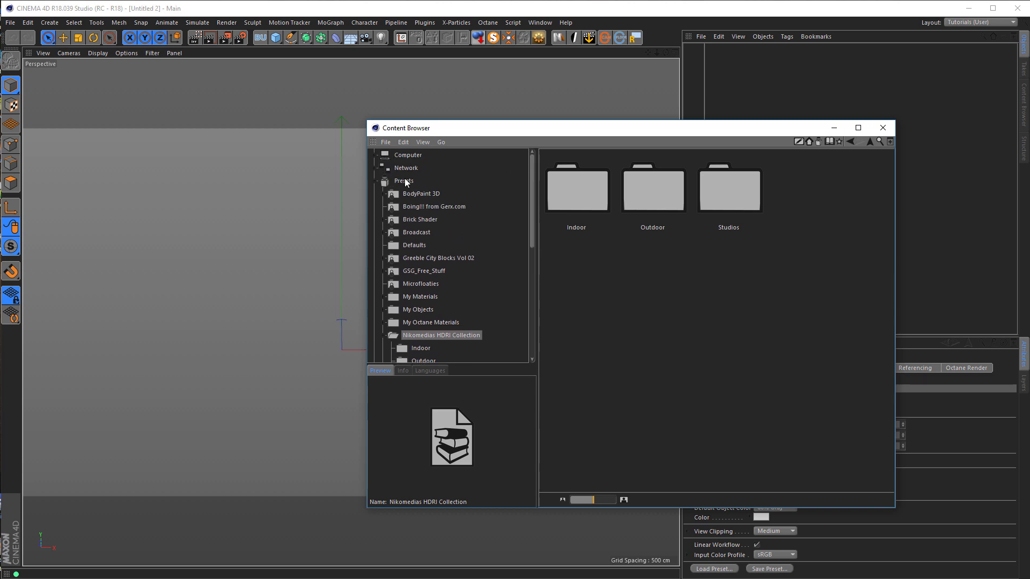
pyautogui.click(385, 141)
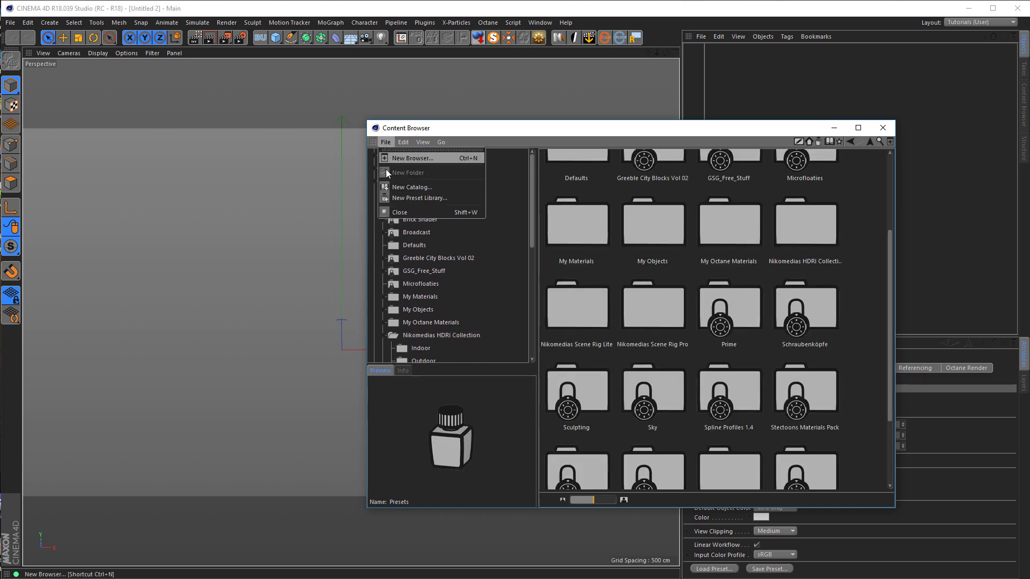
# Create a new preset library named 'My HDRI' under Presets
pyautogui.click(419, 197)
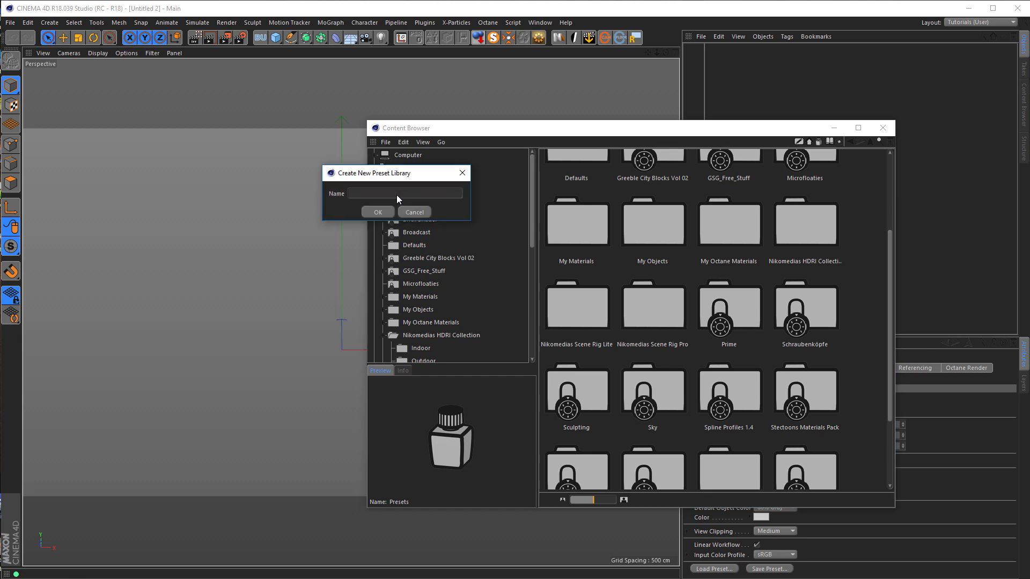
pyautogui.click(406, 193)
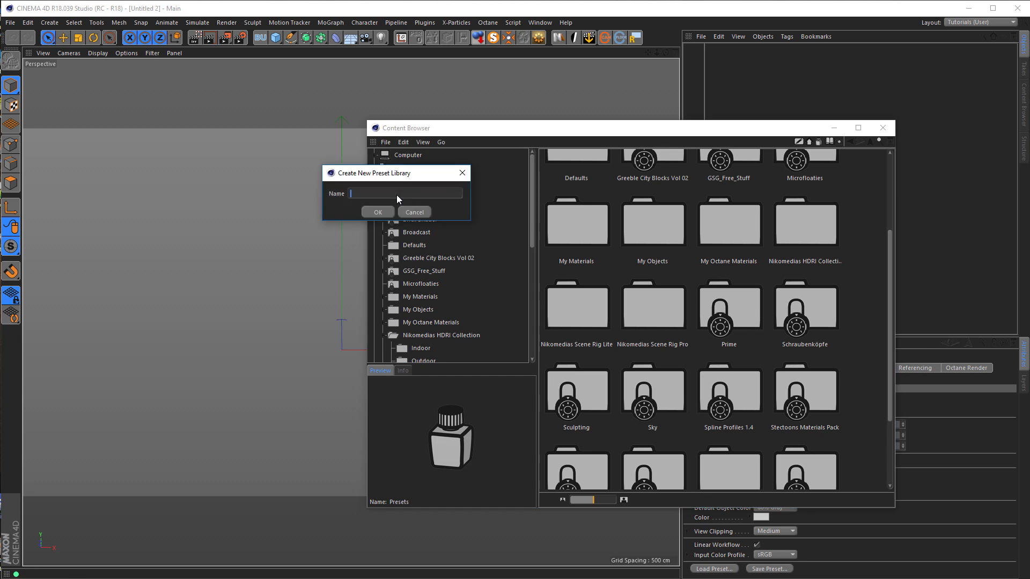
pyautogui.write('m')
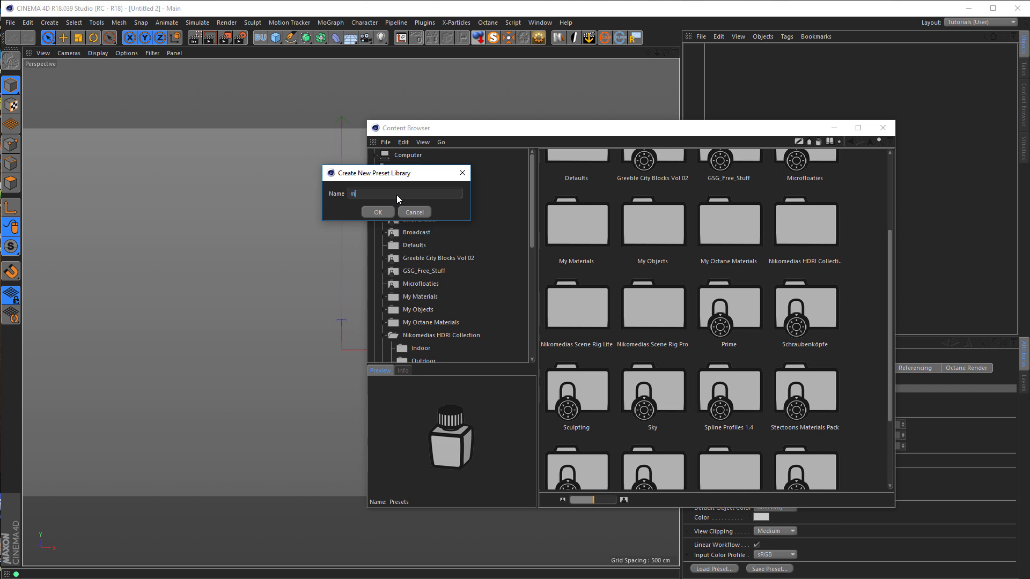
pyautogui.write('My H')
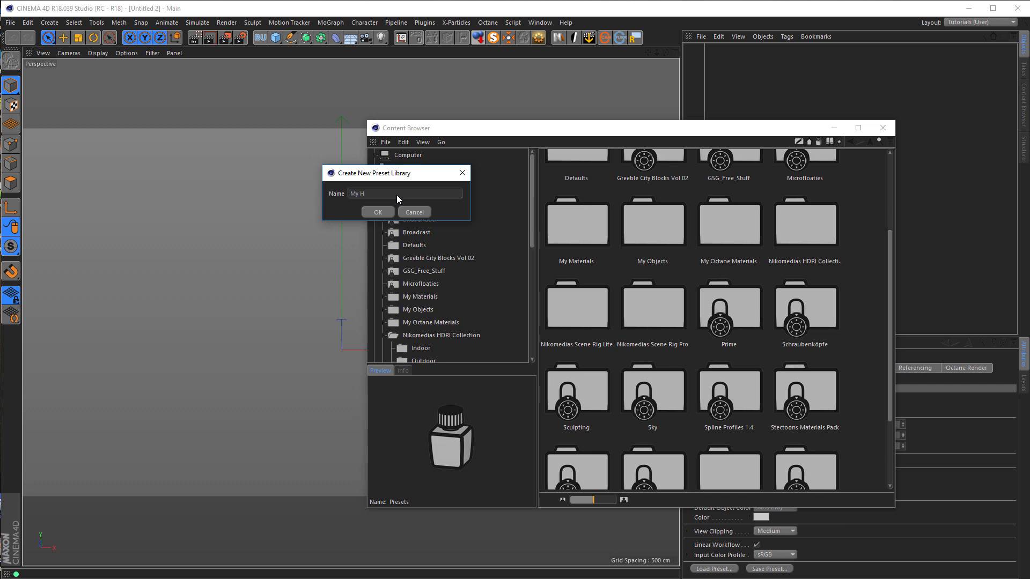
pyautogui.write('DRI')
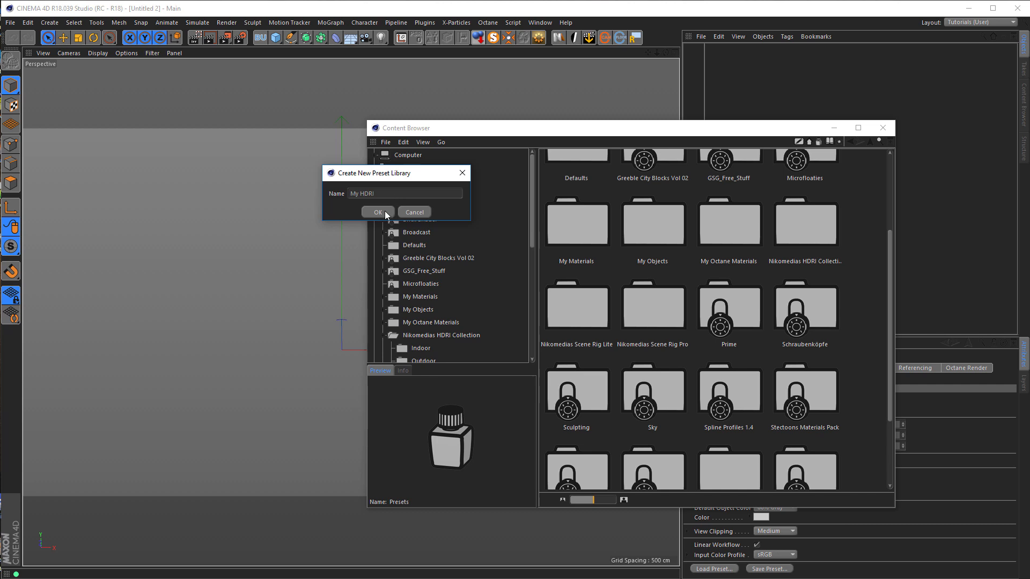
pyautogui.click(375, 212)
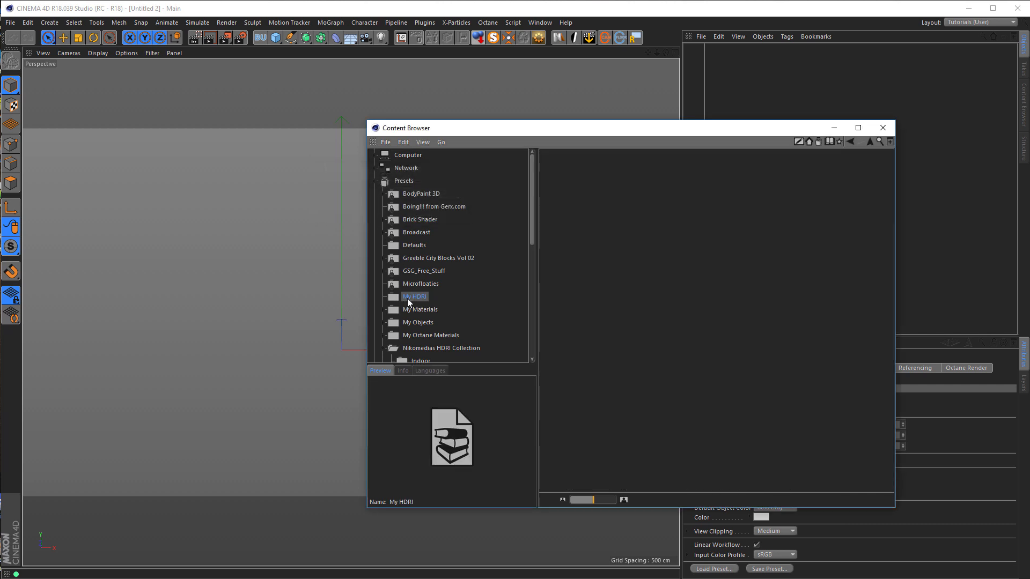
# Add two folders named Studios and Indoor inside the My HDRI library
pyautogui.rightClick(582, 284)
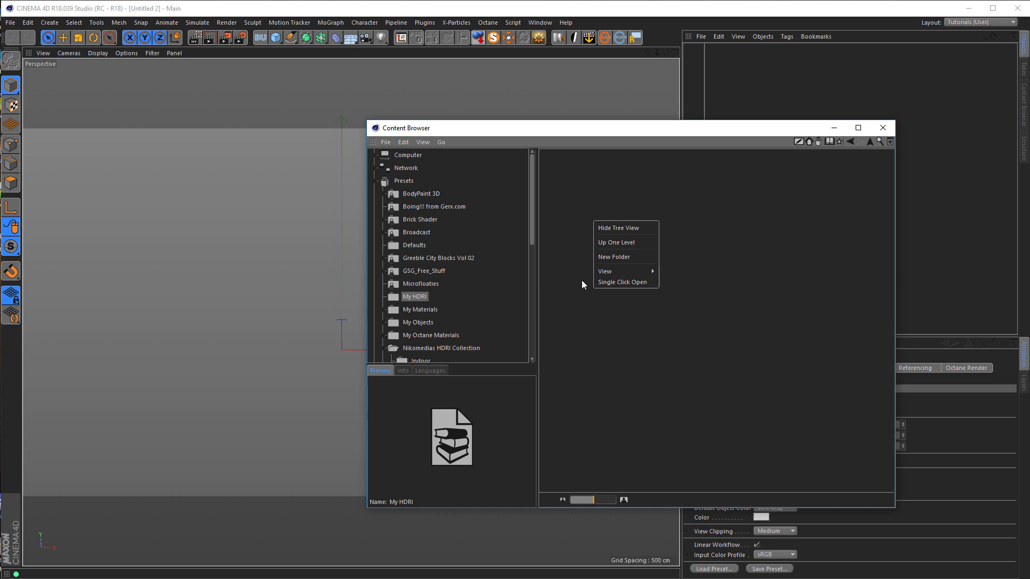
pyautogui.click(613, 256)
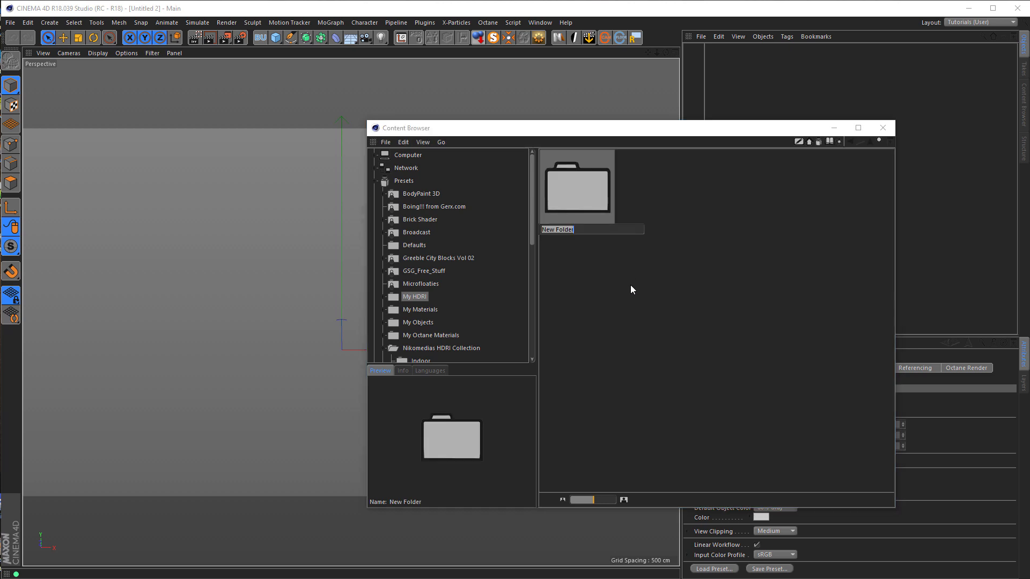
pyautogui.write('St')
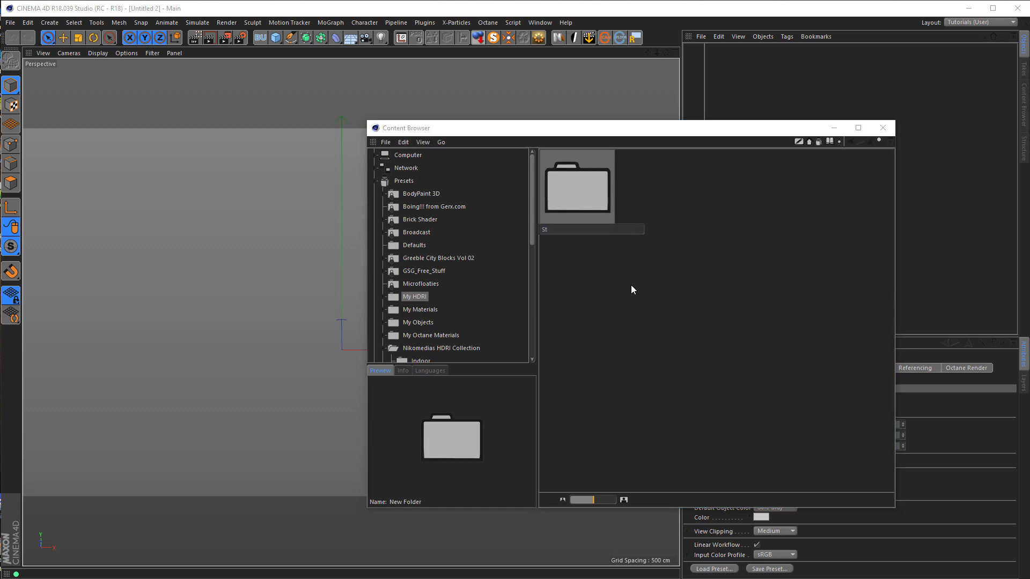
pyautogui.write('Studios')
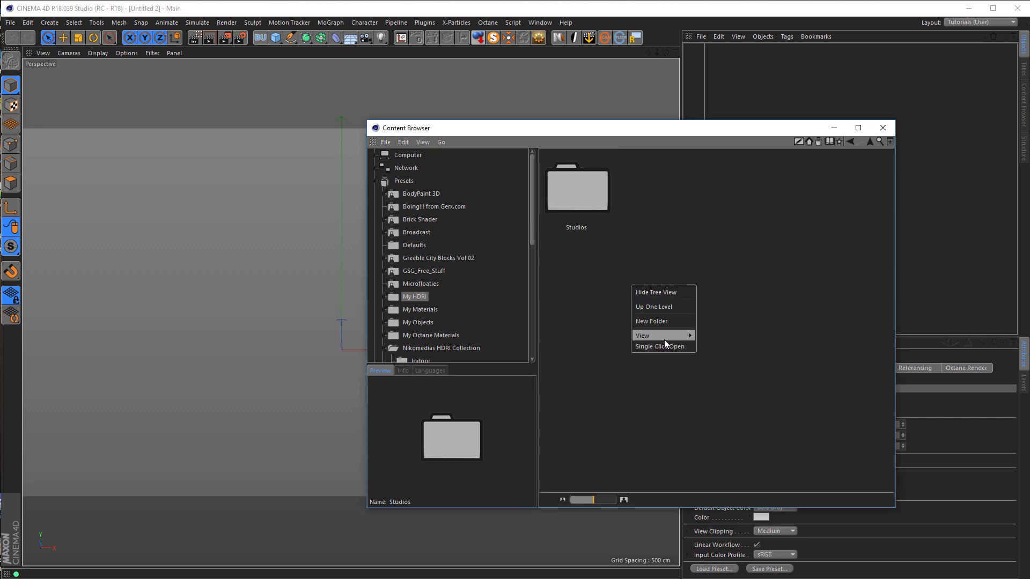
pyautogui.click(651, 321)
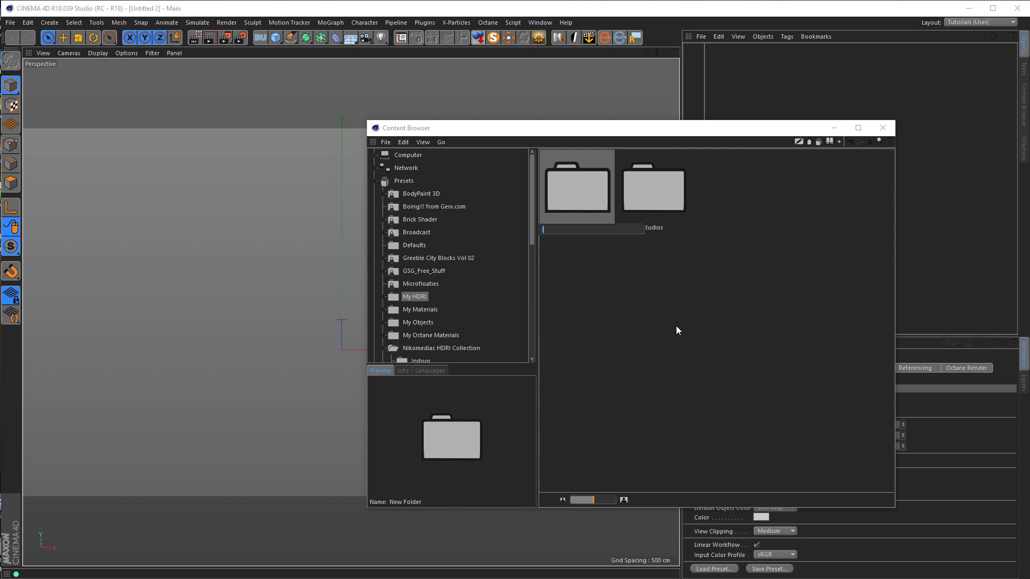
pyautogui.write('Indoor')
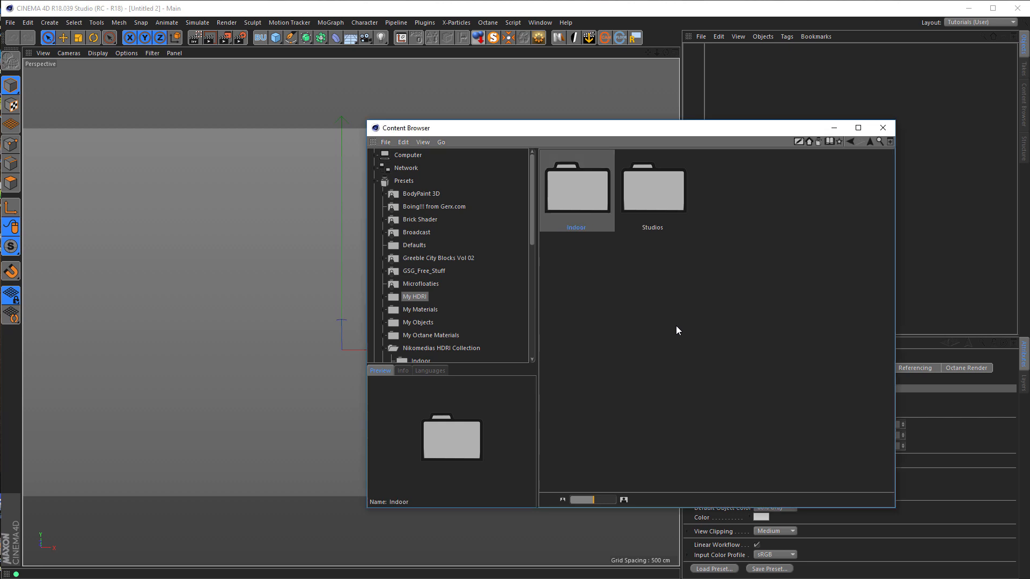
pyautogui.moveTo(393, 297)
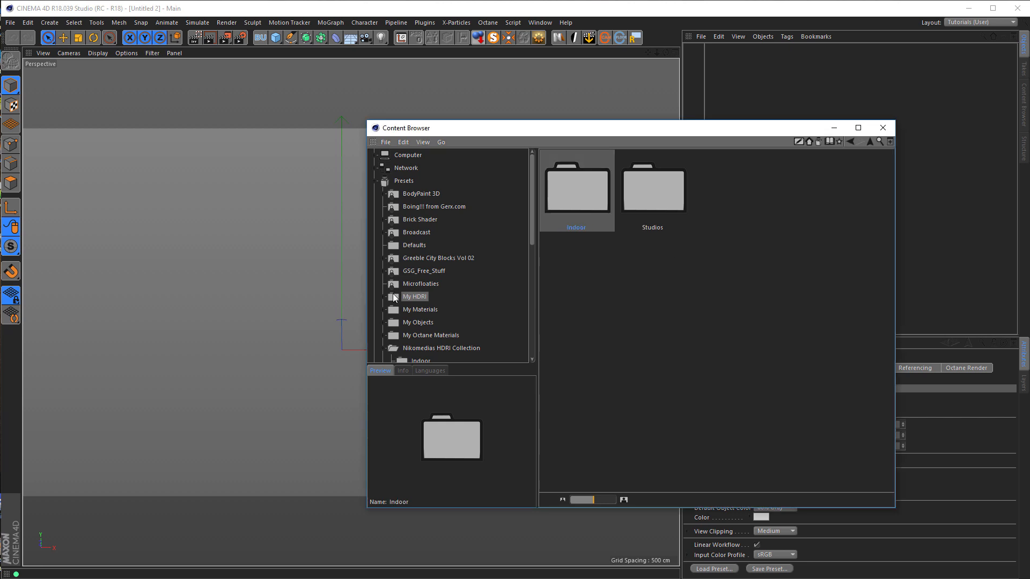
# Browse to Nikomedias Scene Rig Pro > Studios and select its studio HDRI images for copying
pyautogui.scroll(-3)
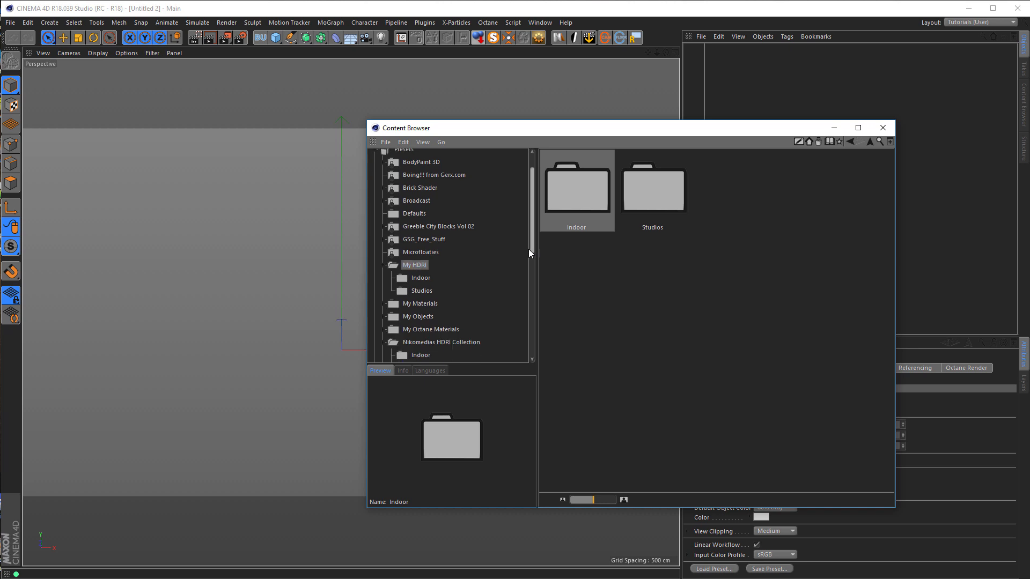
pyautogui.scroll(-3)
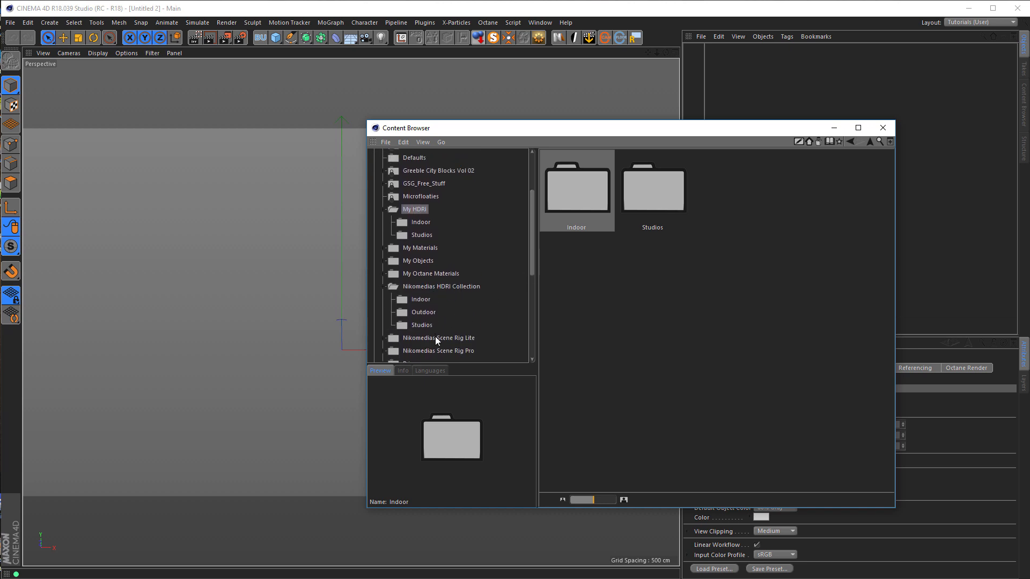
pyautogui.click(438, 285)
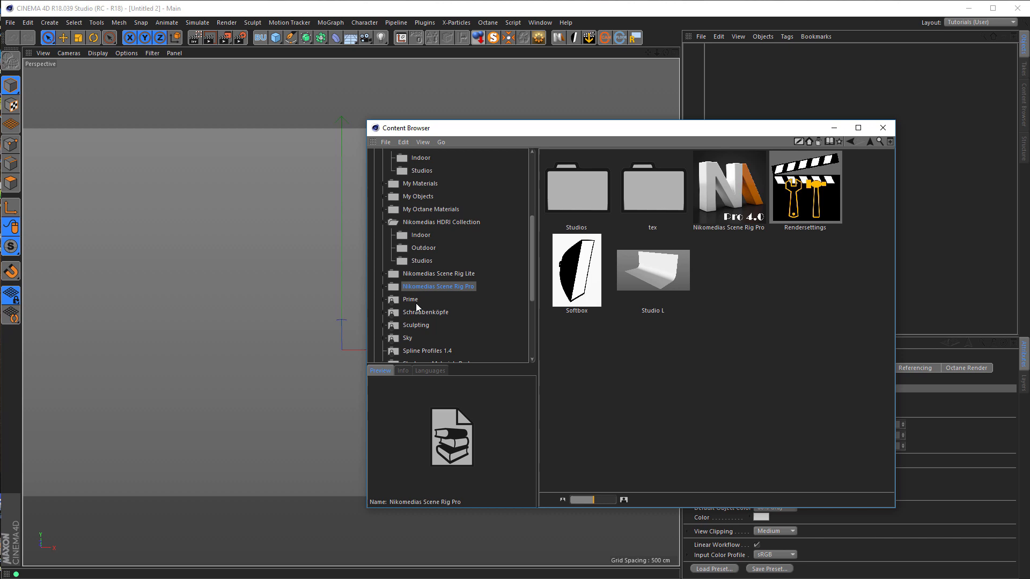
pyautogui.click(576, 191)
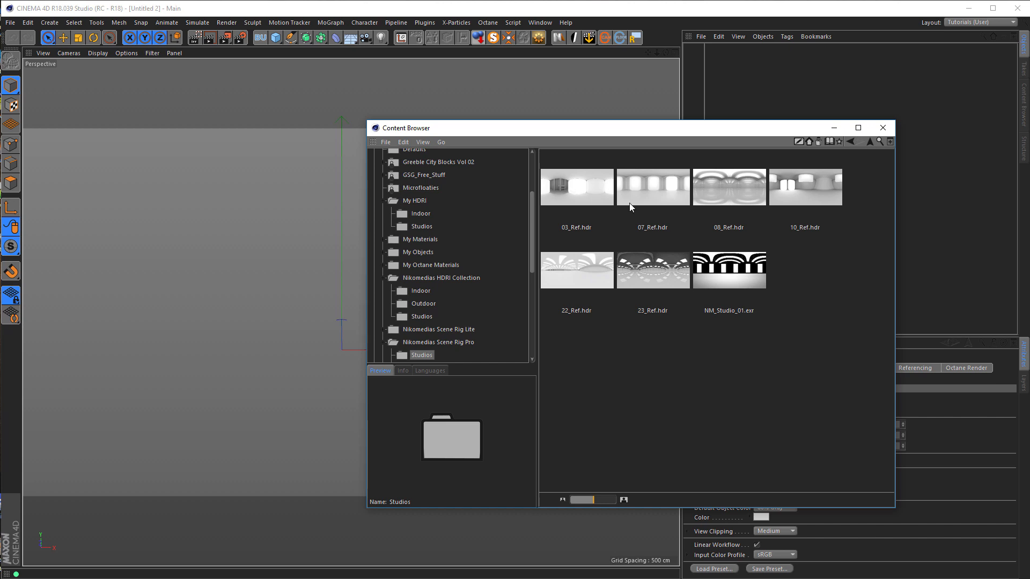
pyautogui.moveTo(580, 191)
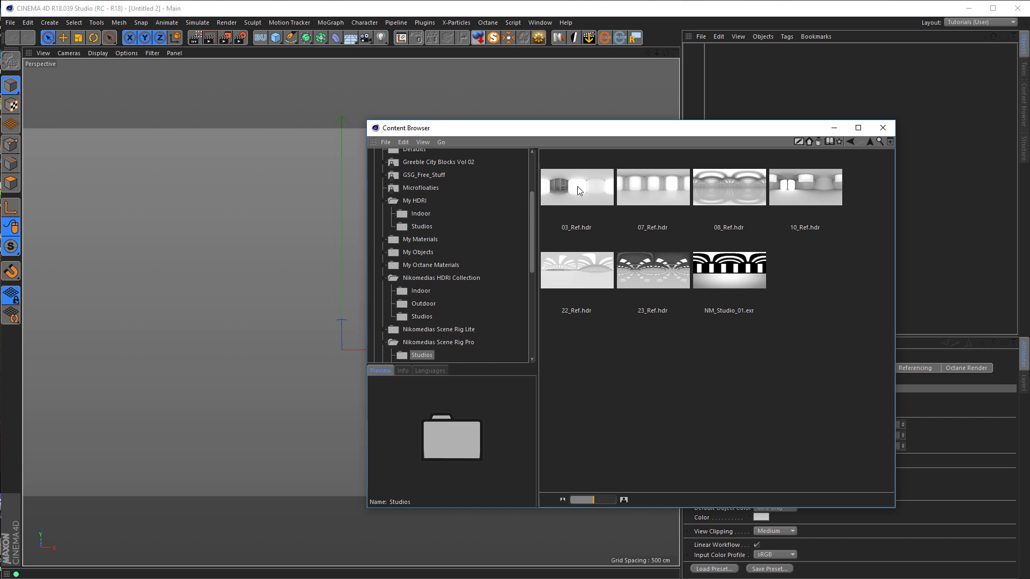
pyautogui.click(576, 186)
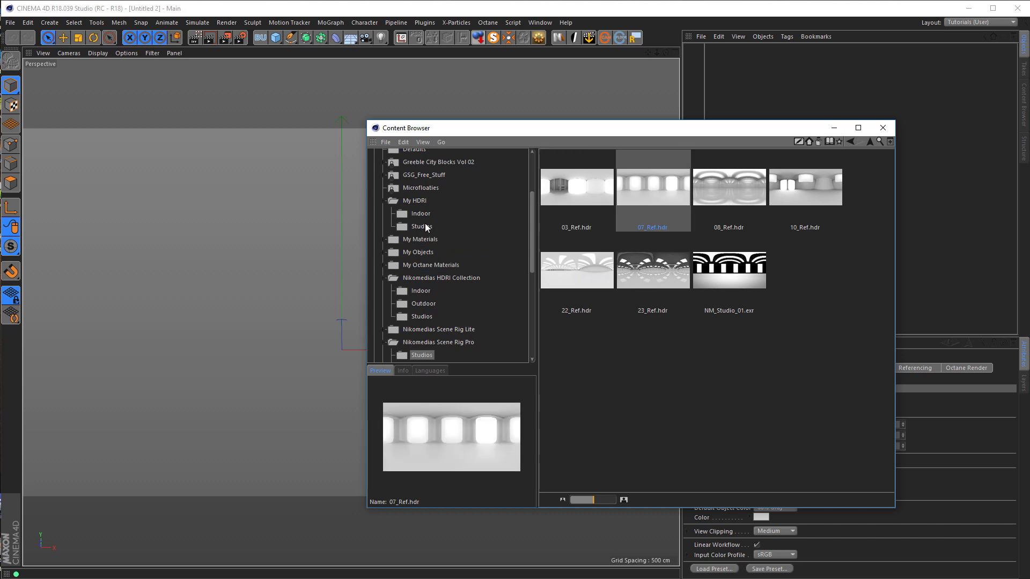
# Check the copied images in My HDRI's Studios folder, then open the empty Indoor folder
pyautogui.click(421, 227)
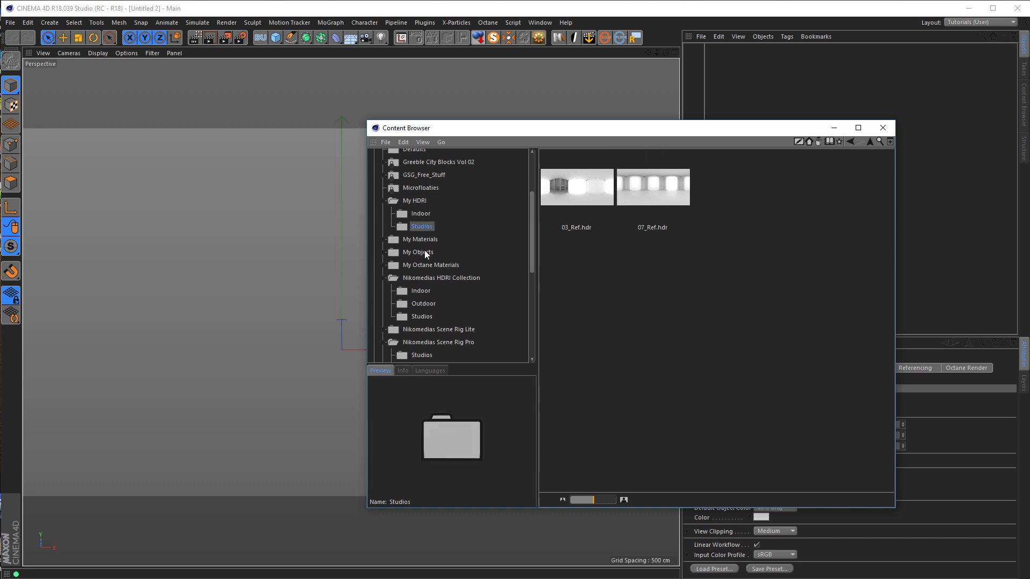
pyautogui.moveTo(598, 192)
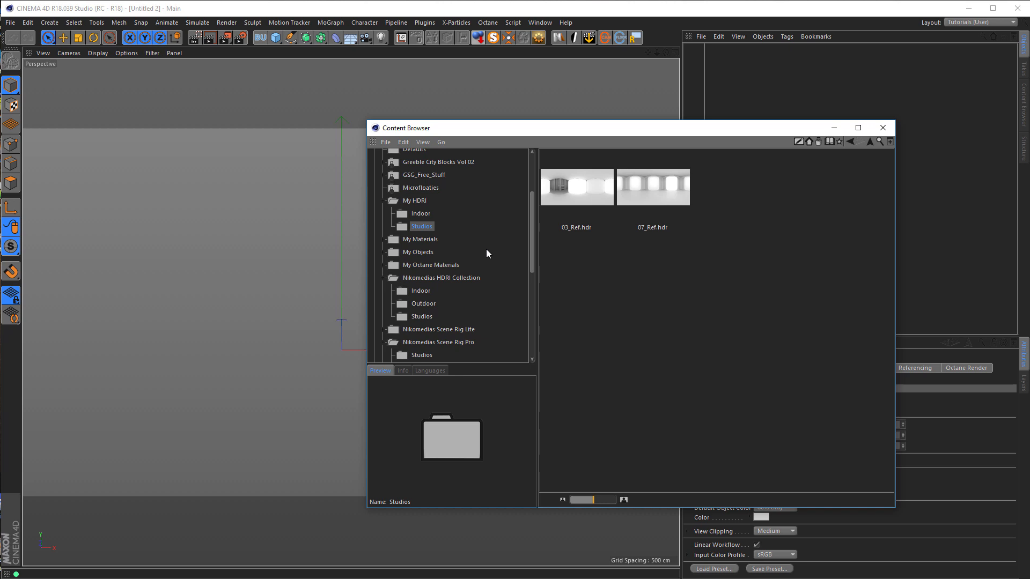
pyautogui.moveTo(469, 217)
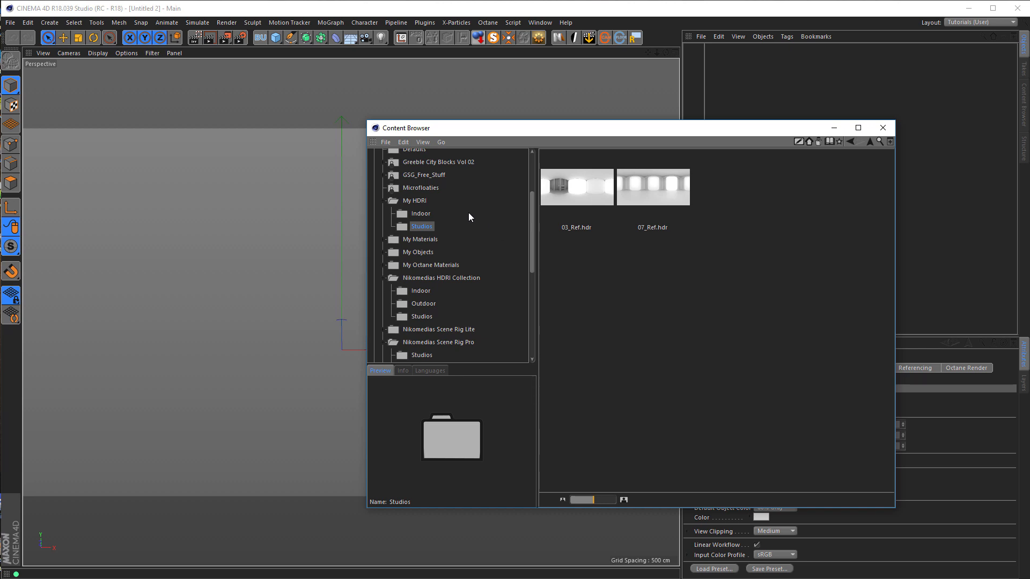
pyautogui.moveTo(432, 221)
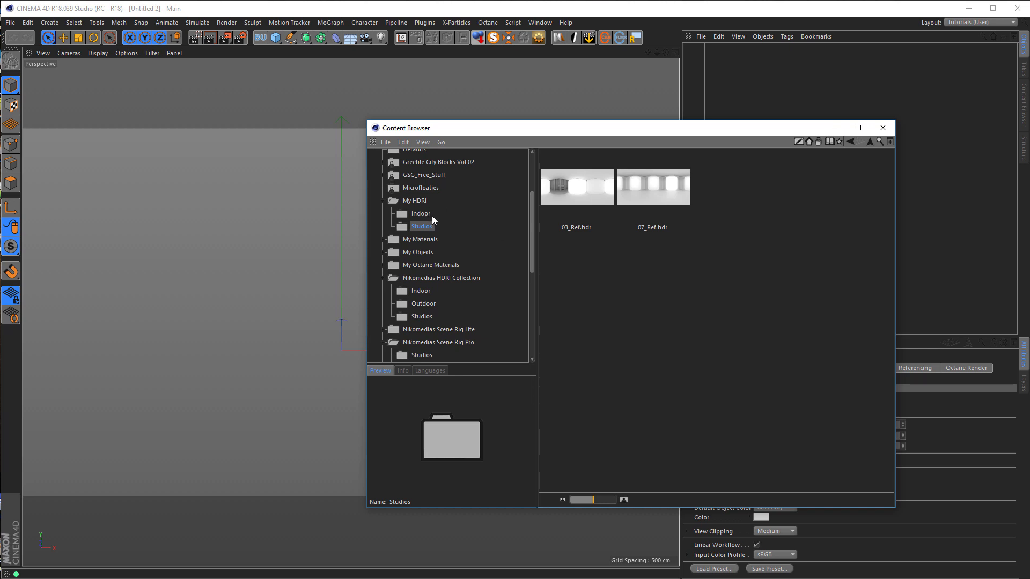
pyautogui.moveTo(465, 215)
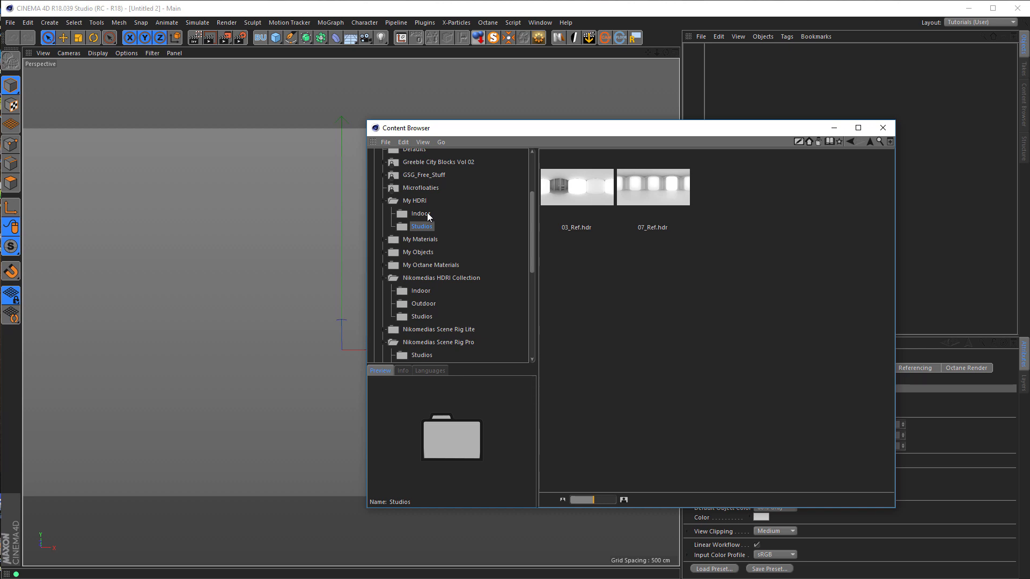
pyautogui.click(420, 213)
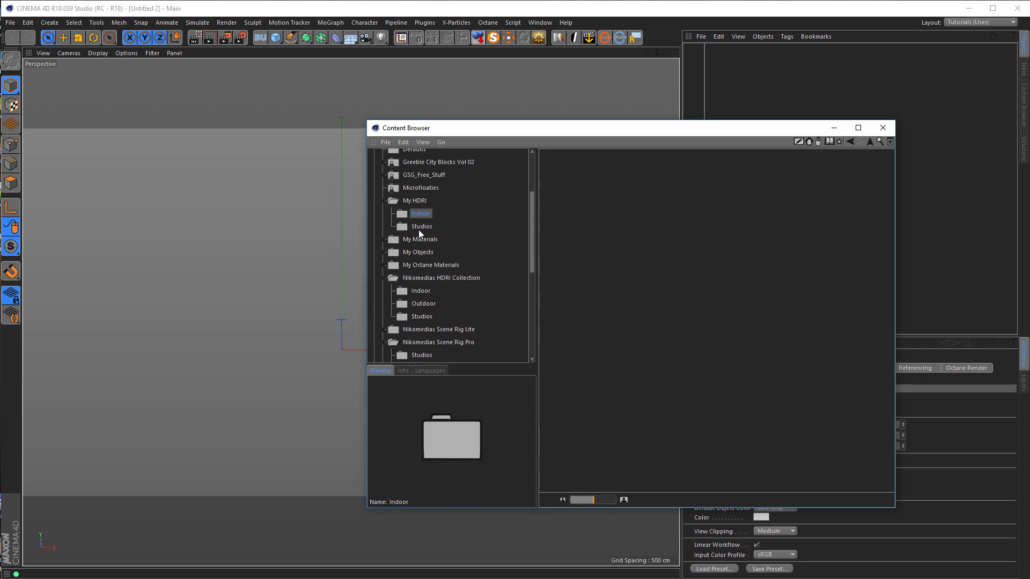
pyautogui.moveTo(420, 229)
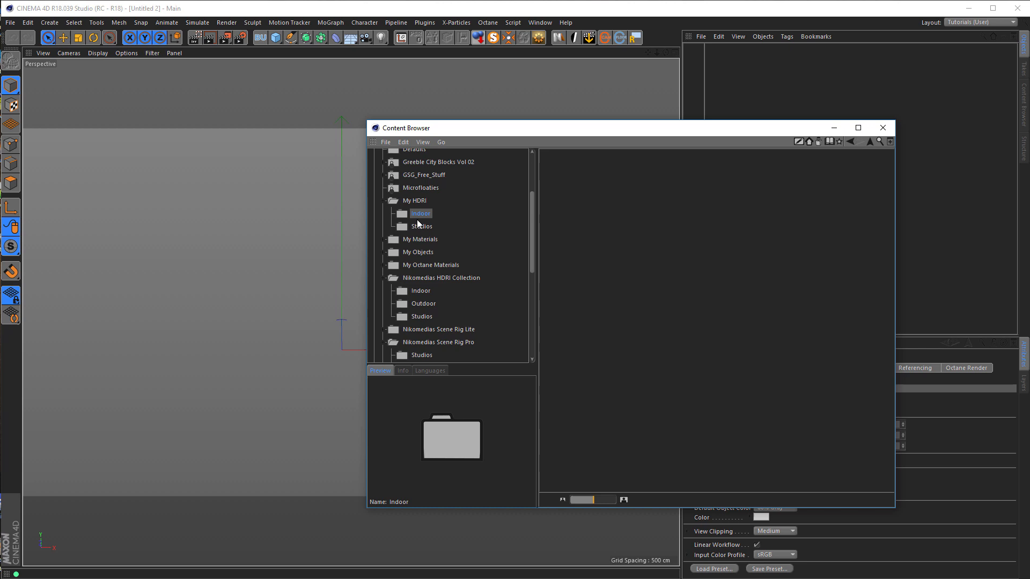
pyautogui.moveTo(680, 226)
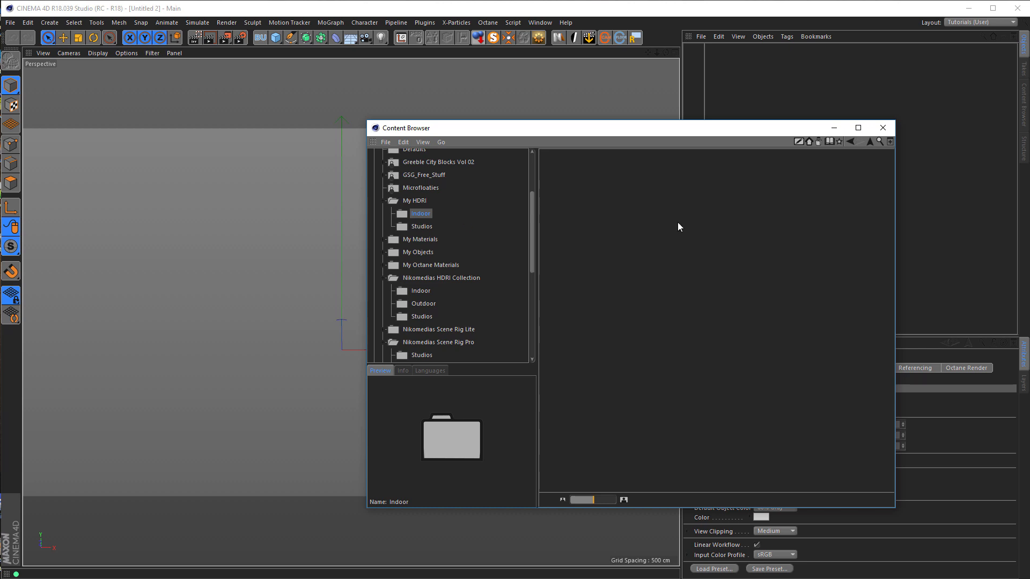
pyautogui.moveTo(709, 251)
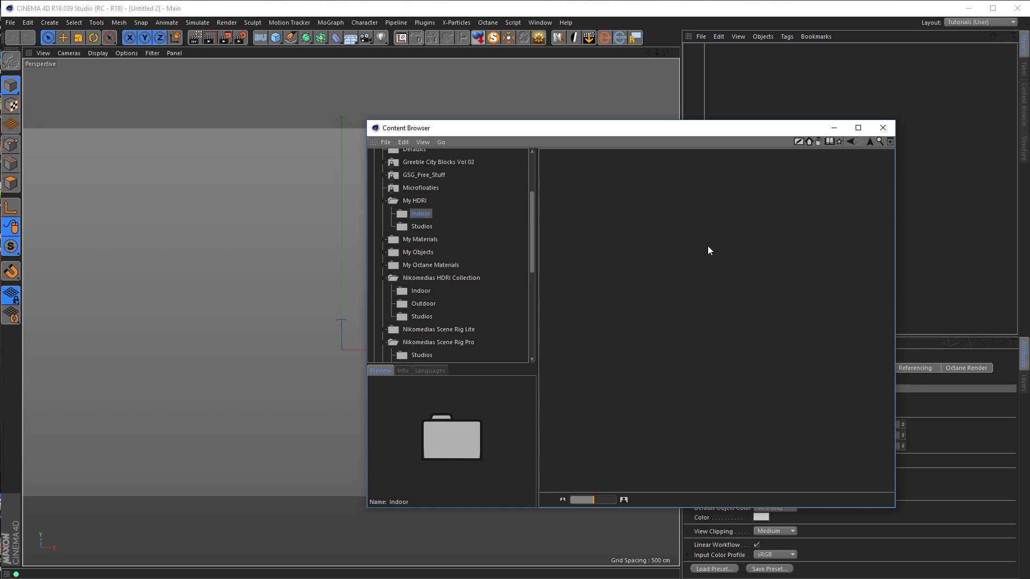
pyautogui.moveTo(634, 252)
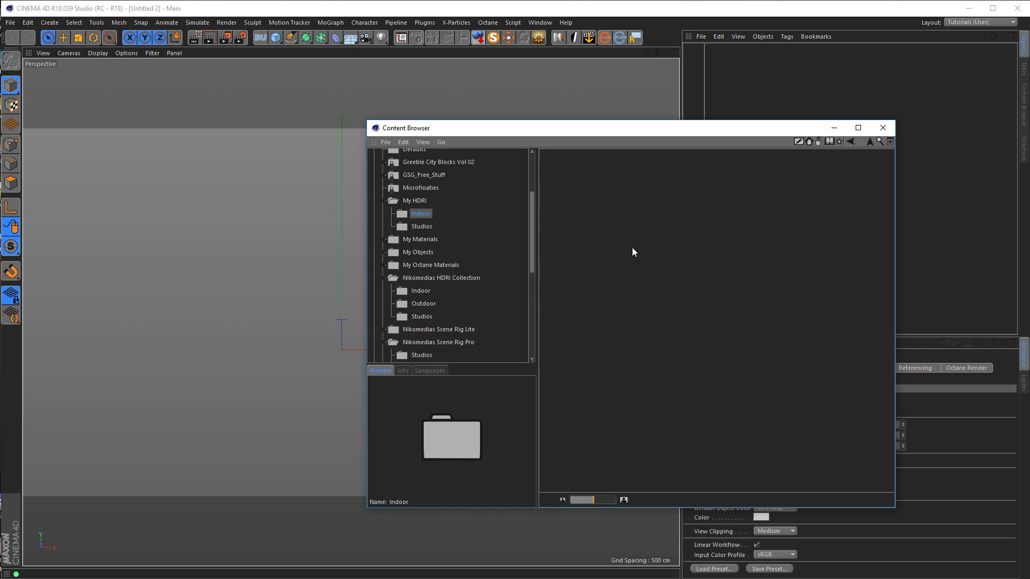
pyautogui.moveTo(722, 222)
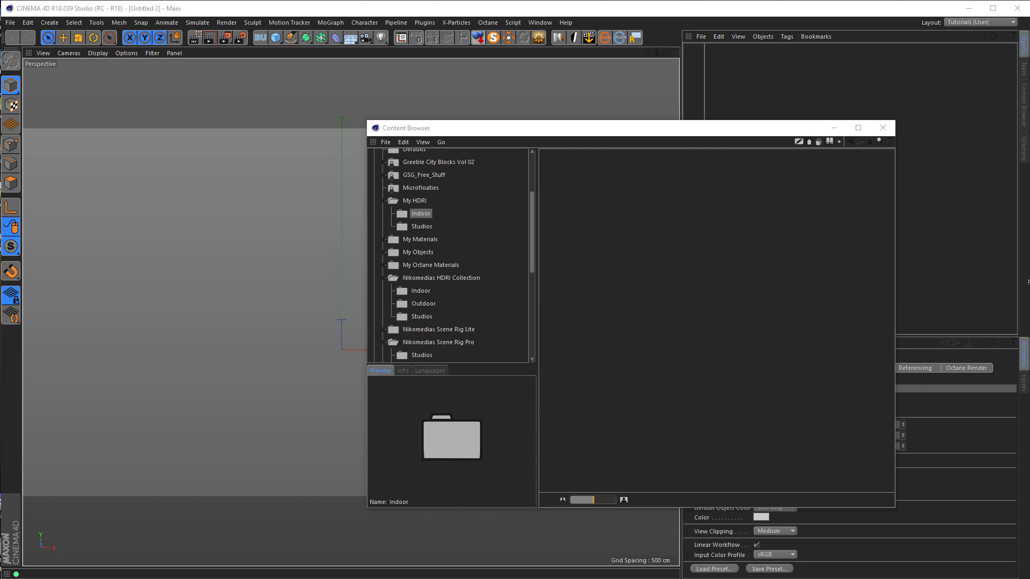
pyautogui.moveTo(621, 207)
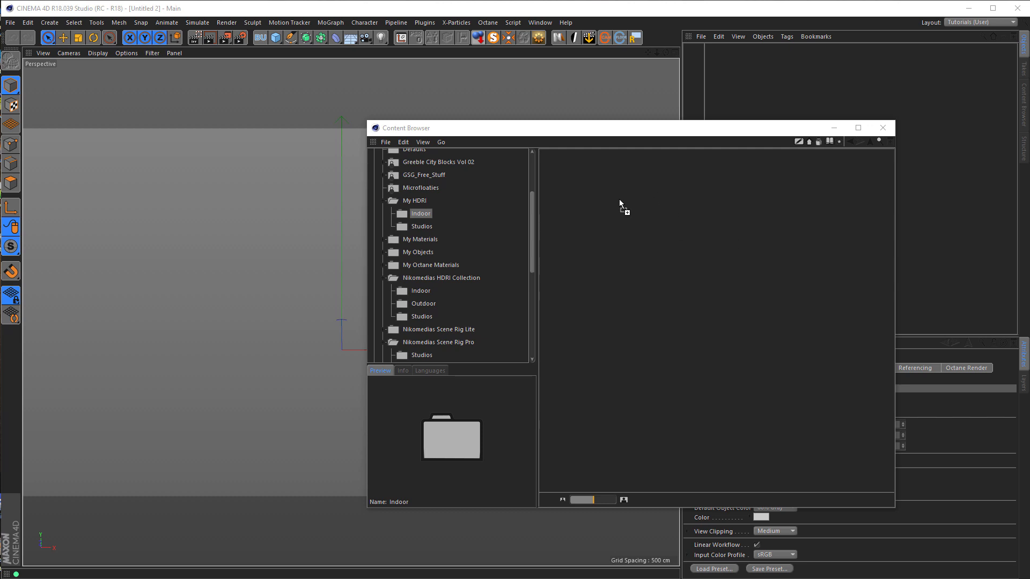
# Add Road_to_MonumentValley_Ref.hdr to the Indoor folder and select it
pyautogui.click(420, 214)
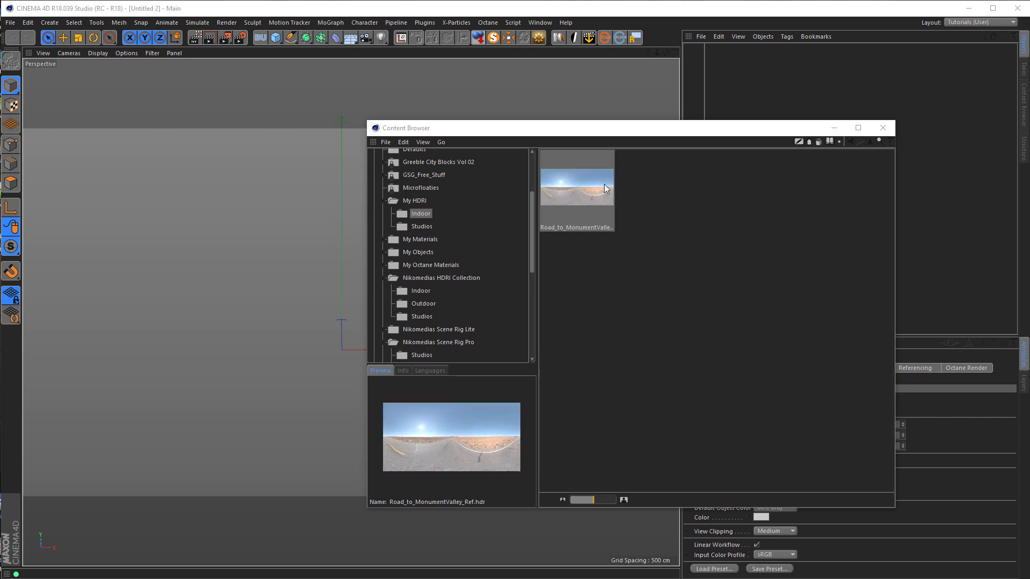
pyautogui.click(578, 186)
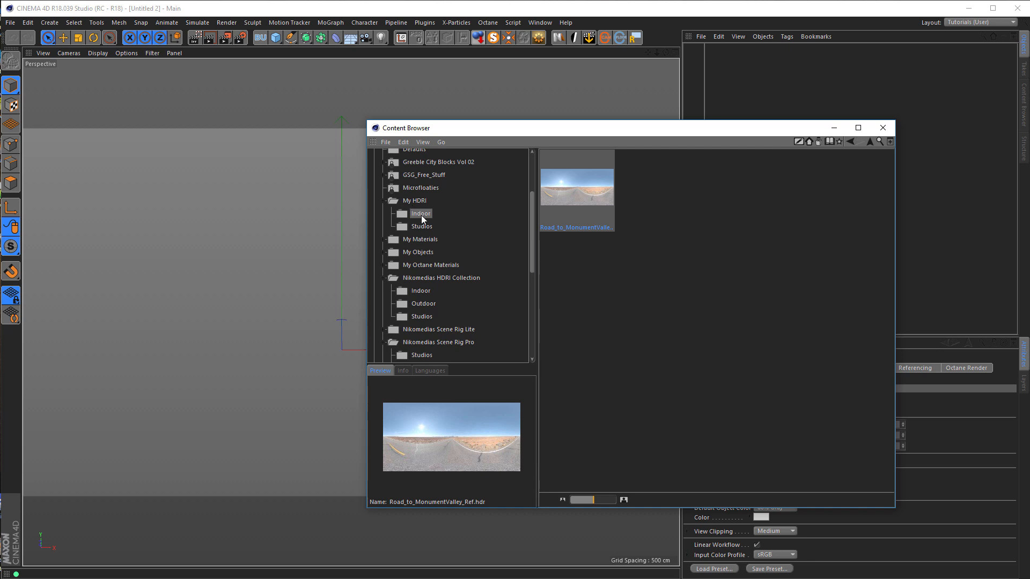
# Rename the Indoor folder to Outdoor and browse into My HDRI to show Outdoor and Studios
pyautogui.rightClick(420, 213)
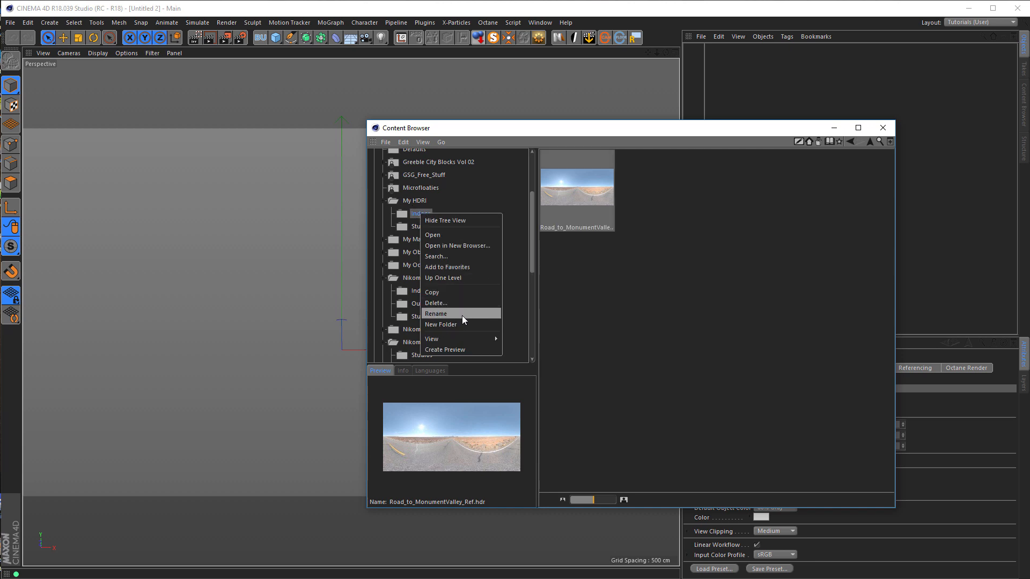
pyautogui.click(436, 313)
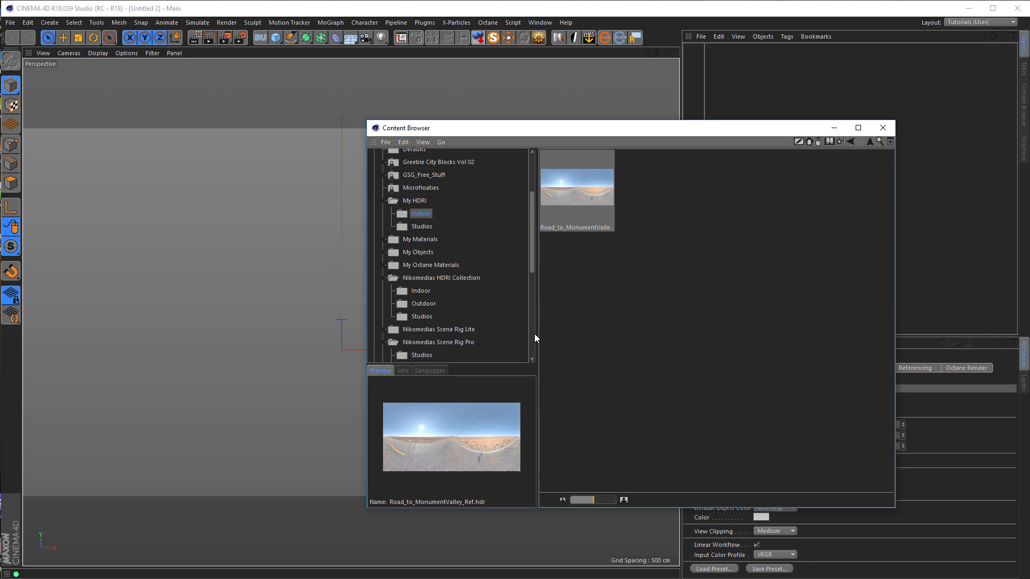
pyautogui.moveTo(432, 169)
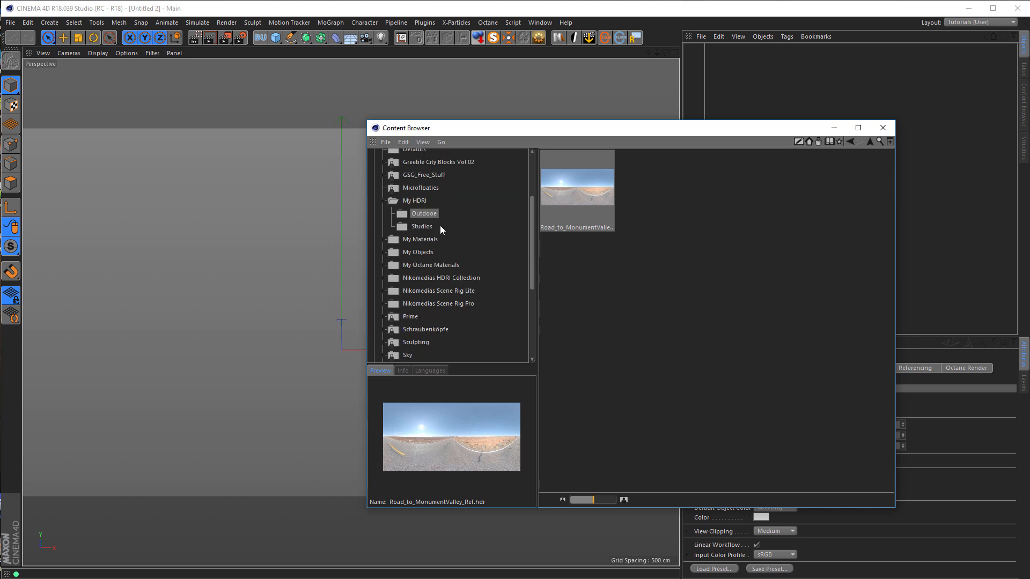
pyautogui.rightClick(424, 212)
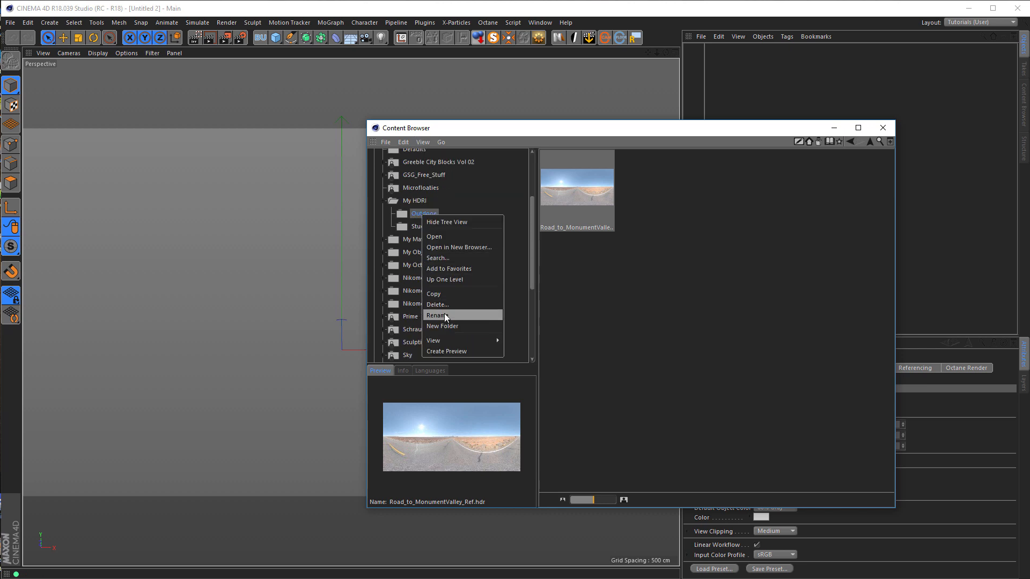
pyautogui.click(437, 316)
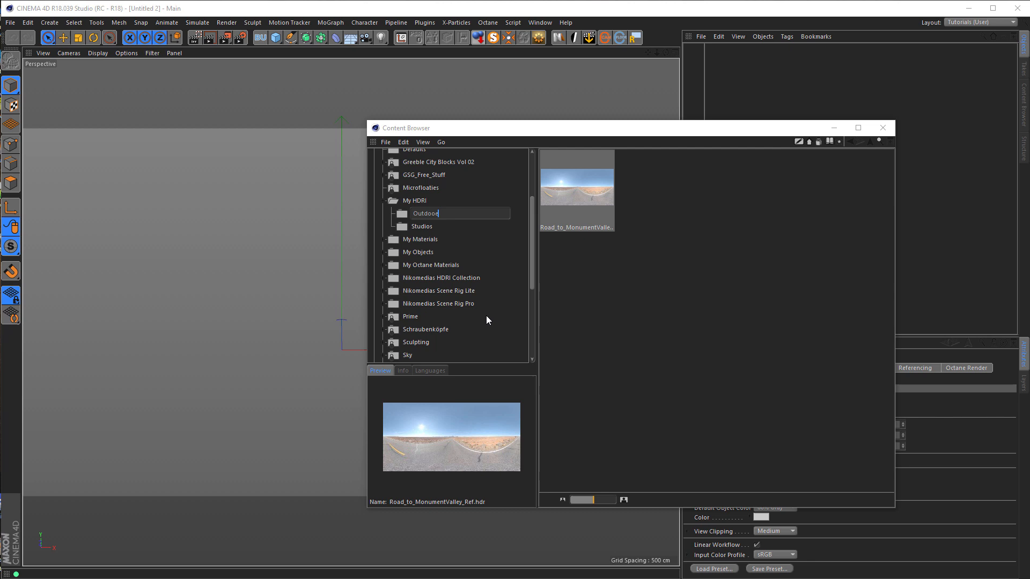
pyautogui.click(423, 141)
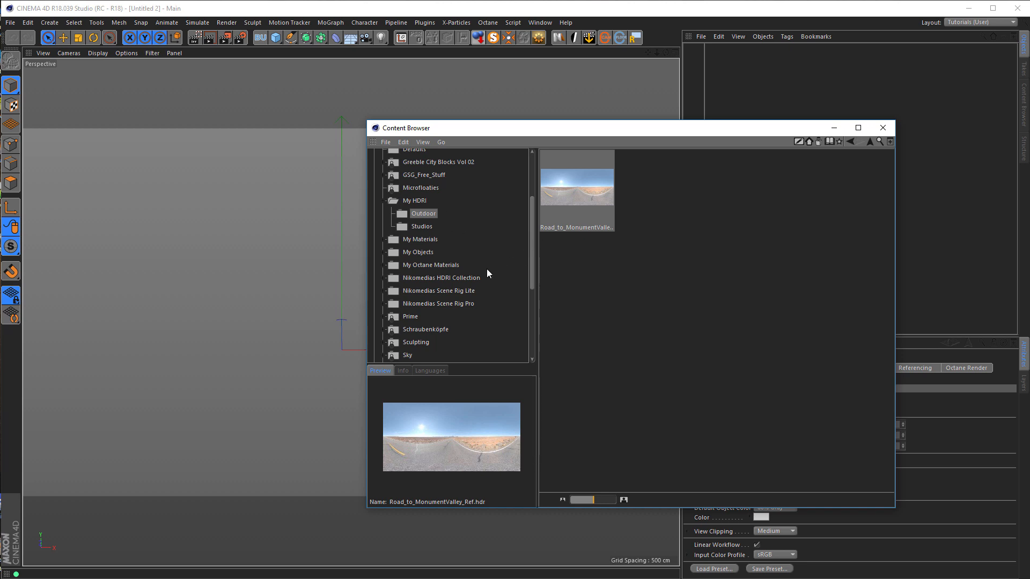
pyautogui.click(415, 200)
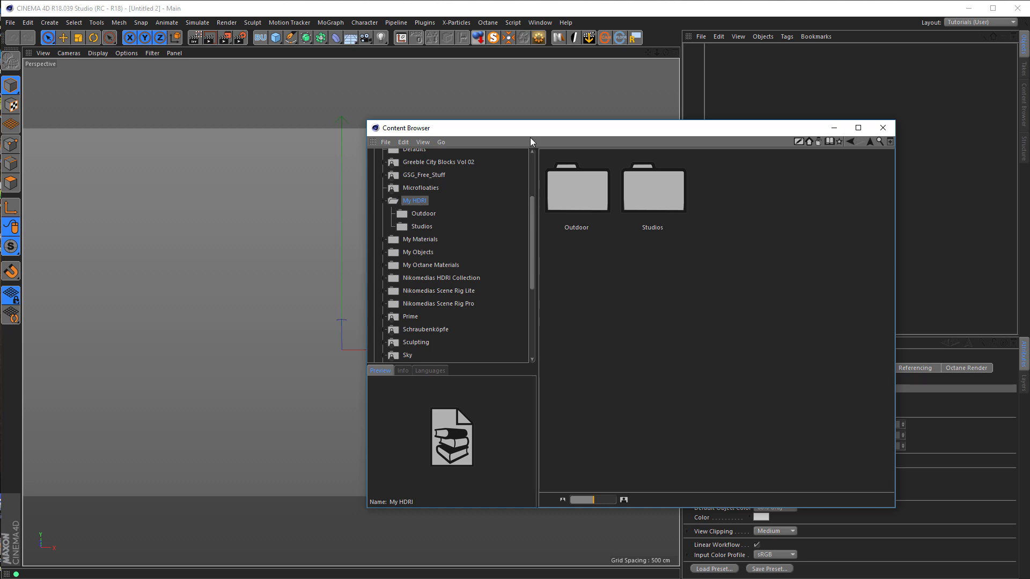
# Hide the Content Browser's folder tree and preview so only the My HDRI contents remain
pyautogui.click(422, 142)
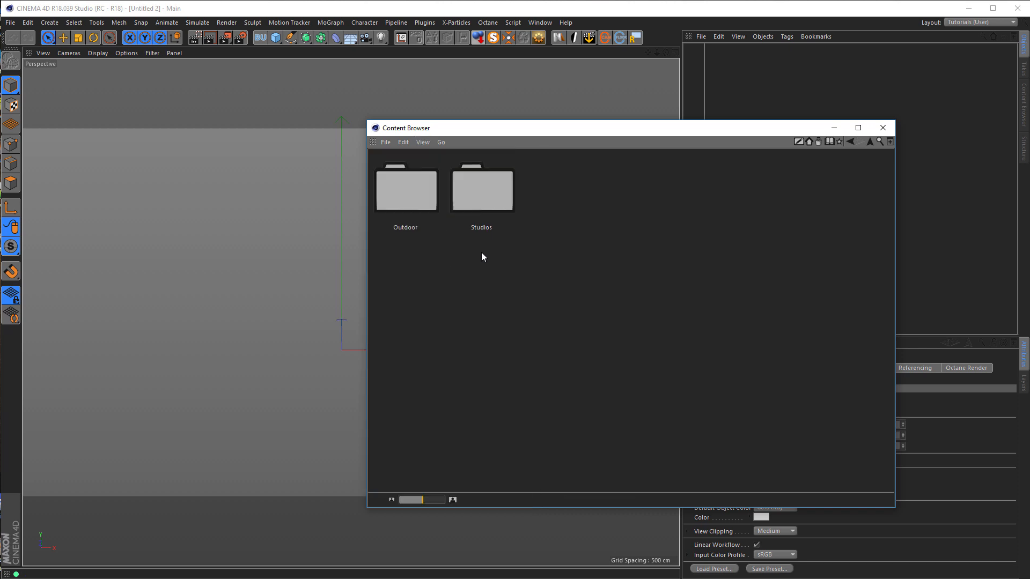
pyautogui.moveTo(570, 321)
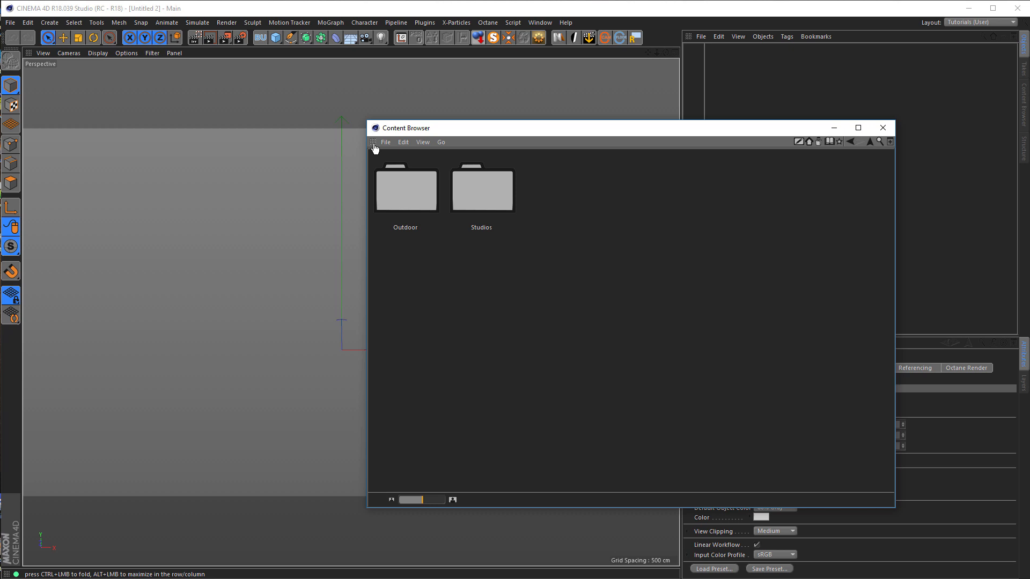
pyautogui.moveTo(373, 146)
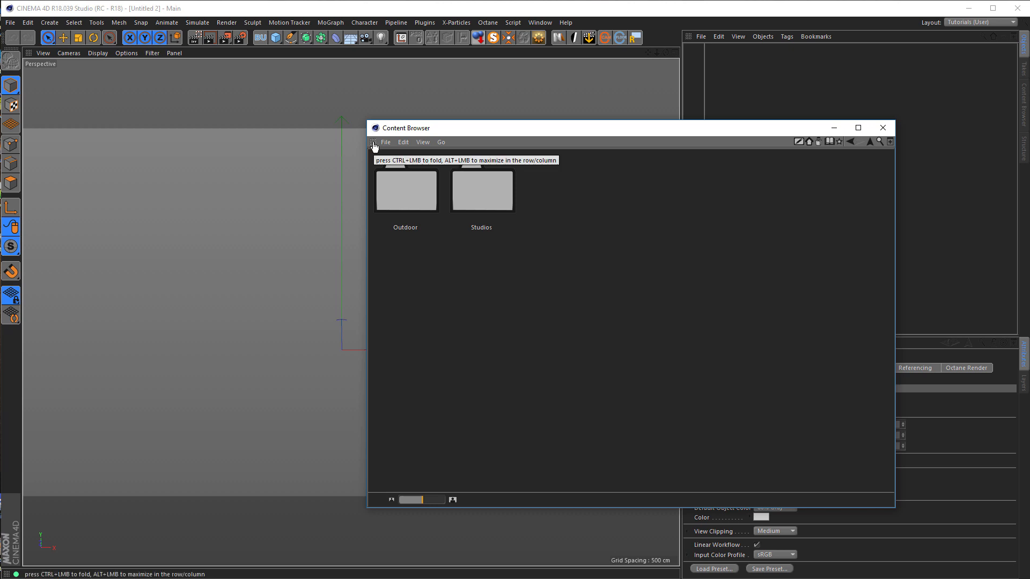
pyautogui.moveTo(179, 346)
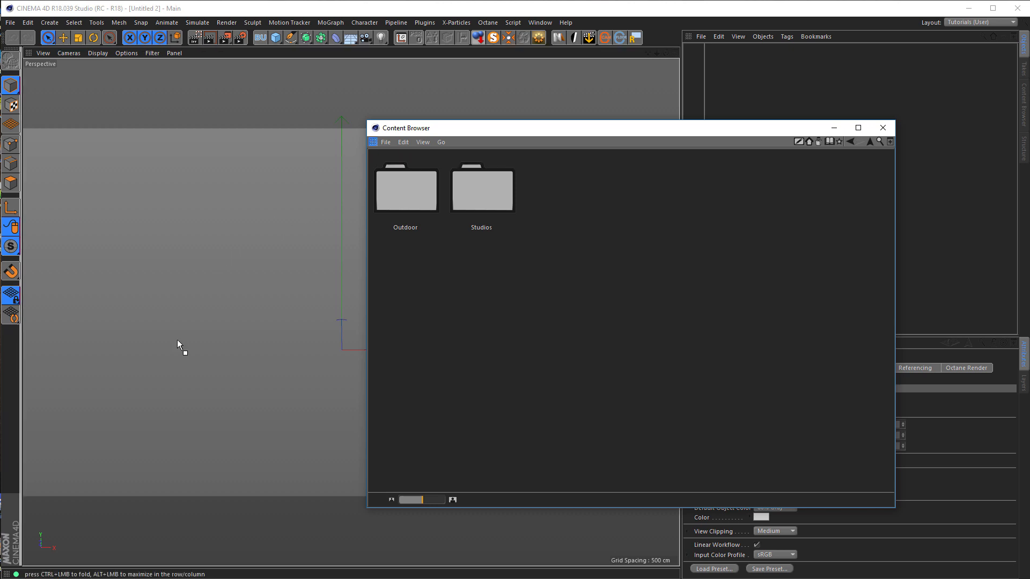
pyautogui.moveTo(39, 255)
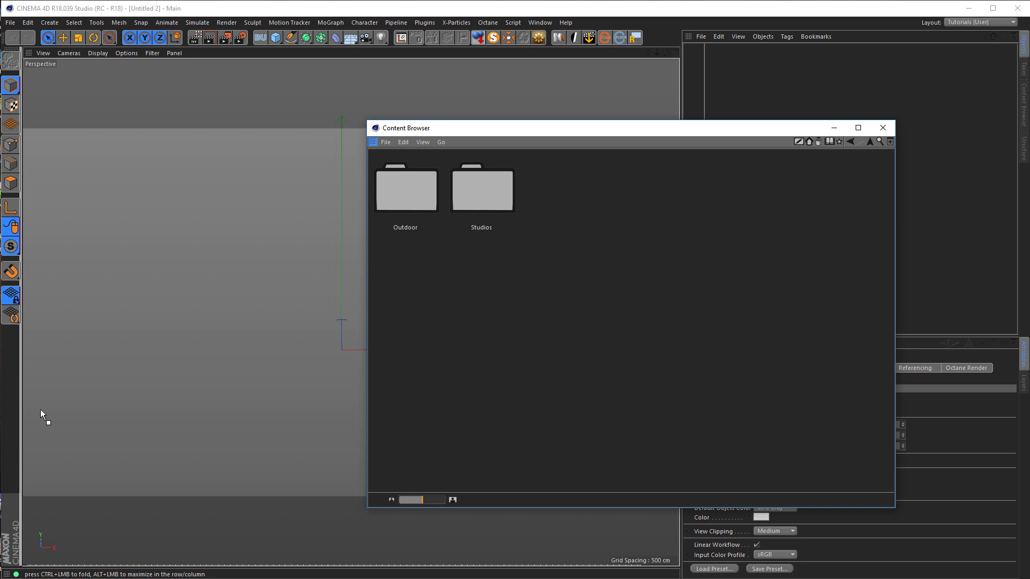
pyautogui.moveTo(102, 431)
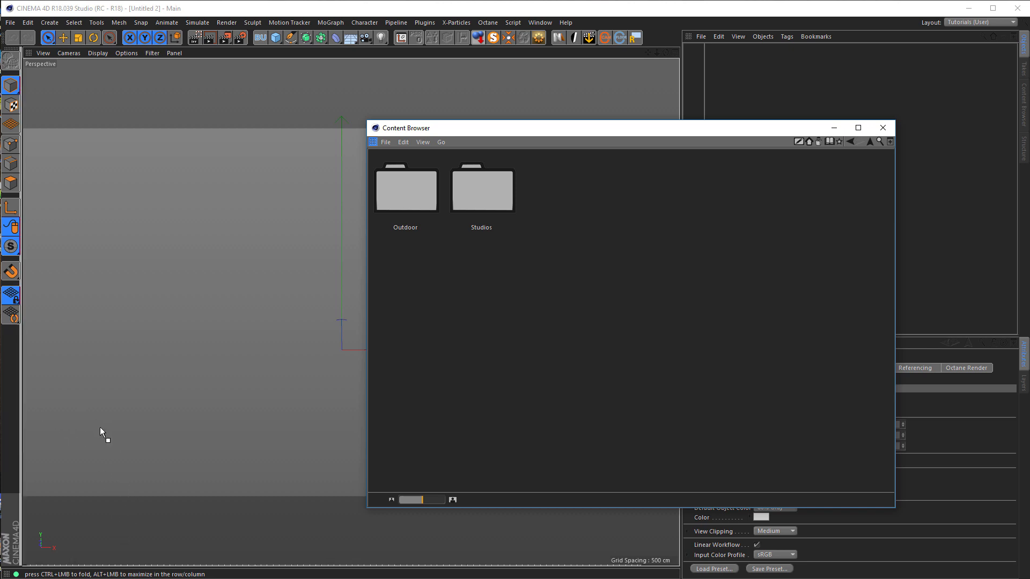
pyautogui.moveTo(130, 566)
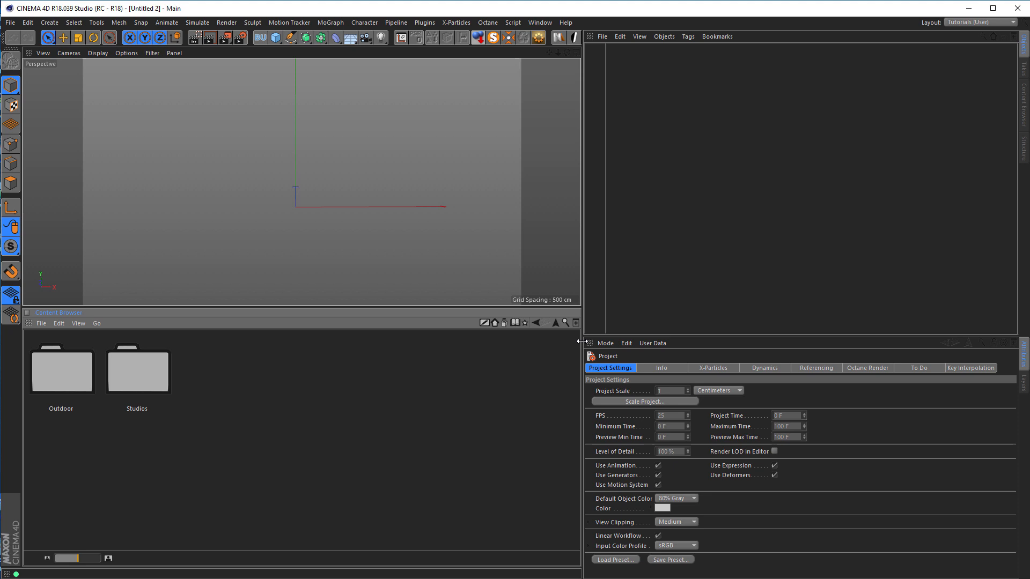
# Widen the Object/Attribute column slightly and insert a Nikomedias Scene Rig Pro into the scene
pyautogui.moveTo(580, 341); pyautogui.dragTo(552, 343)
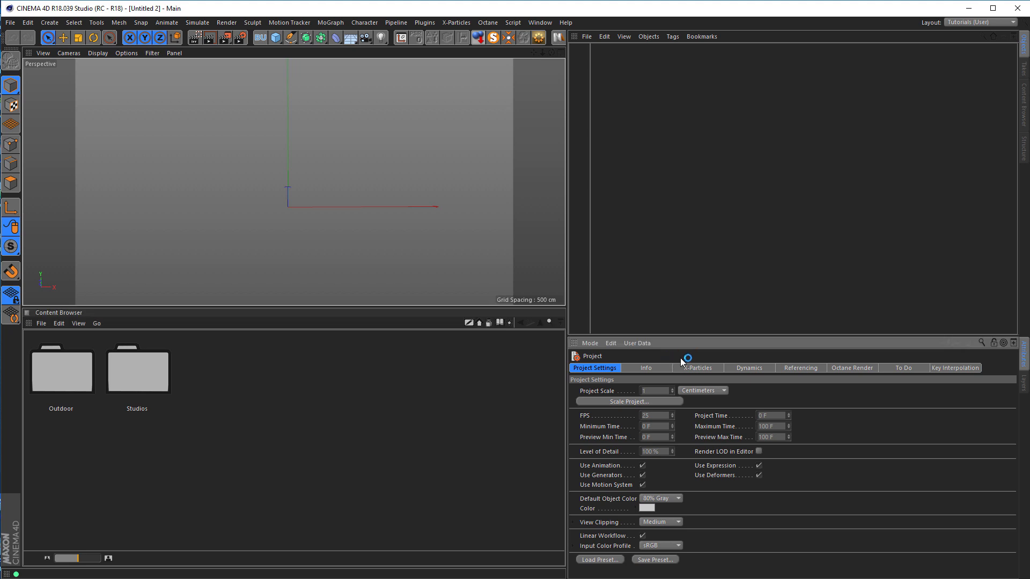
pyautogui.moveTo(663, 210)
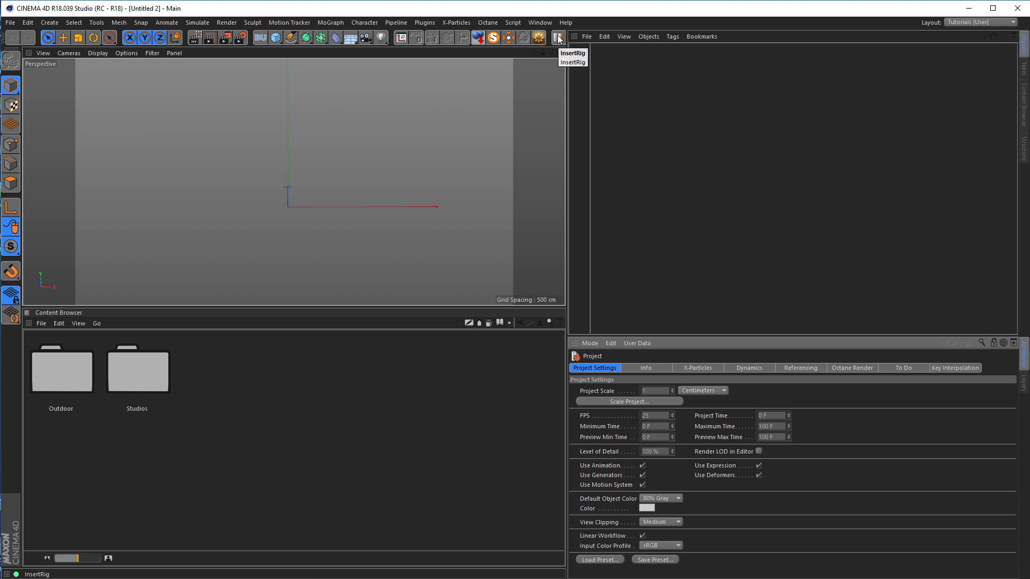
pyautogui.click(558, 37)
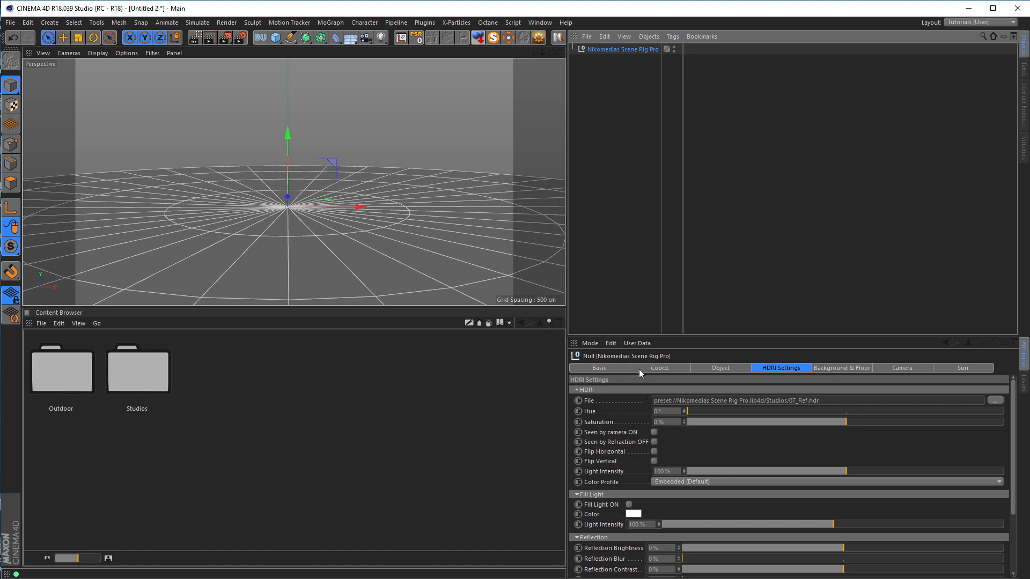
pyautogui.moveTo(616, 361)
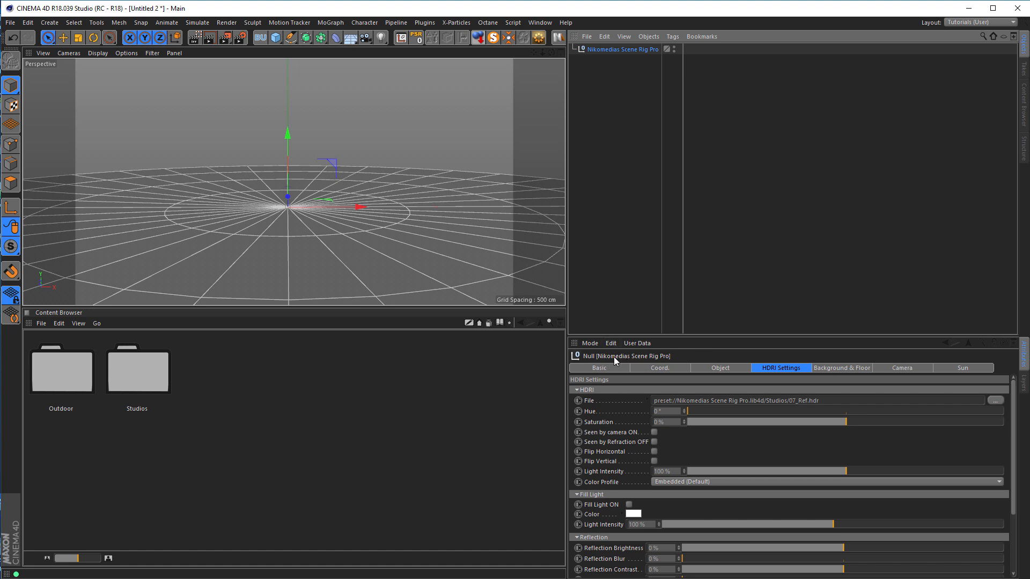
pyautogui.moveTo(573, 143)
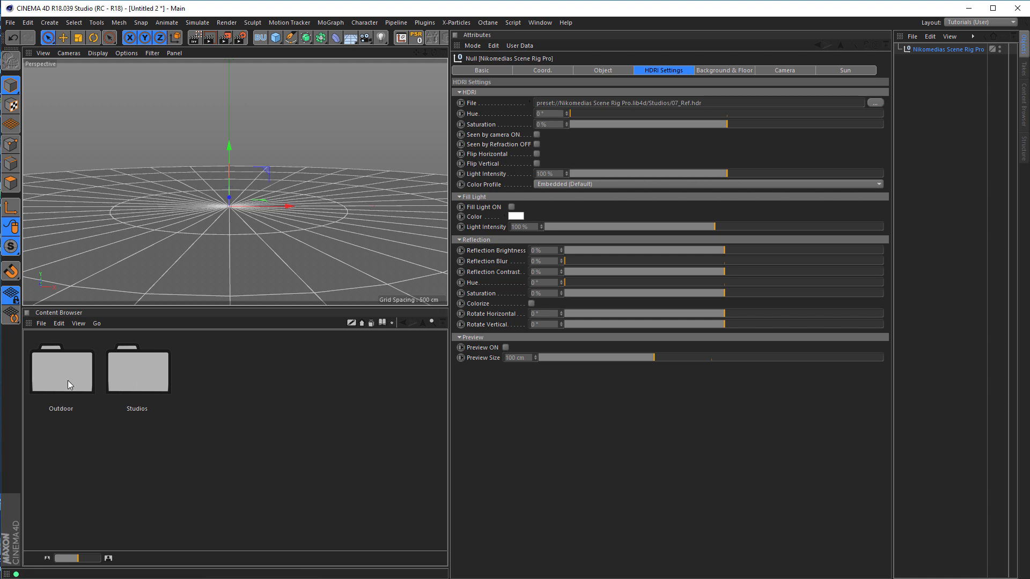
# Open the Outdoor HDRI folder, check the Render Settings, and select the Scene Rig Pro
pyautogui.doubleClick(60, 368)
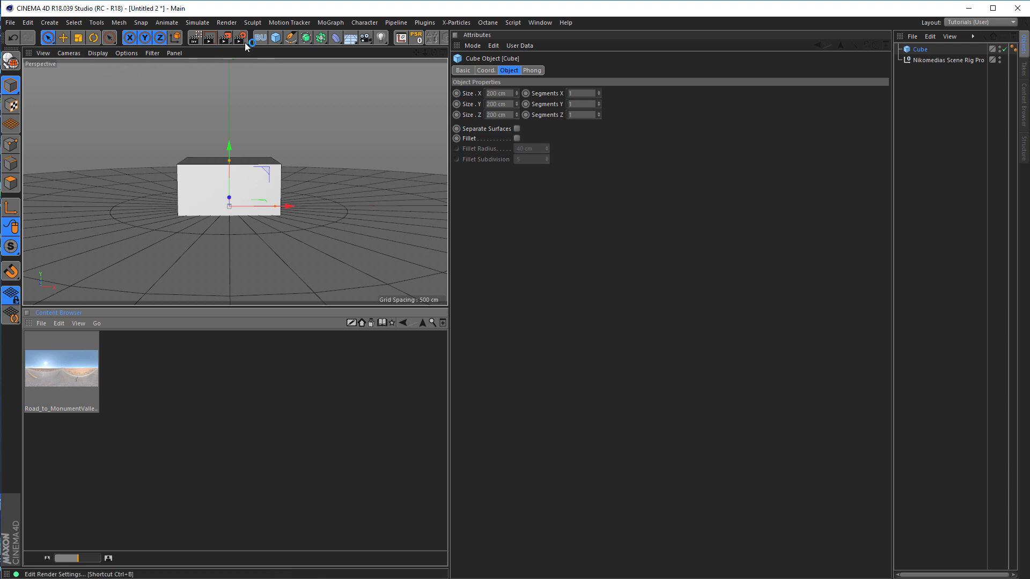
pyautogui.click(242, 38)
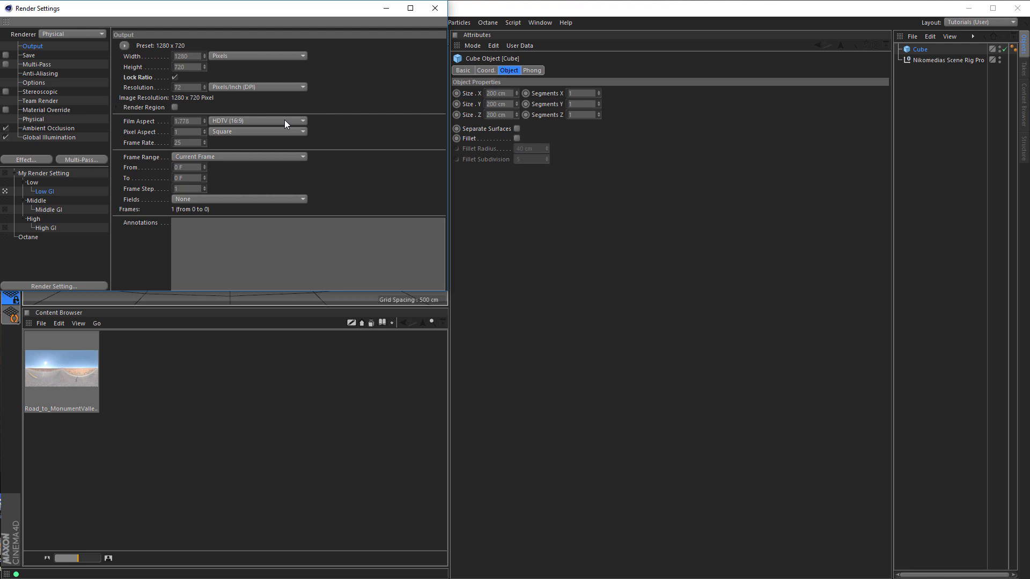
pyautogui.click(435, 7)
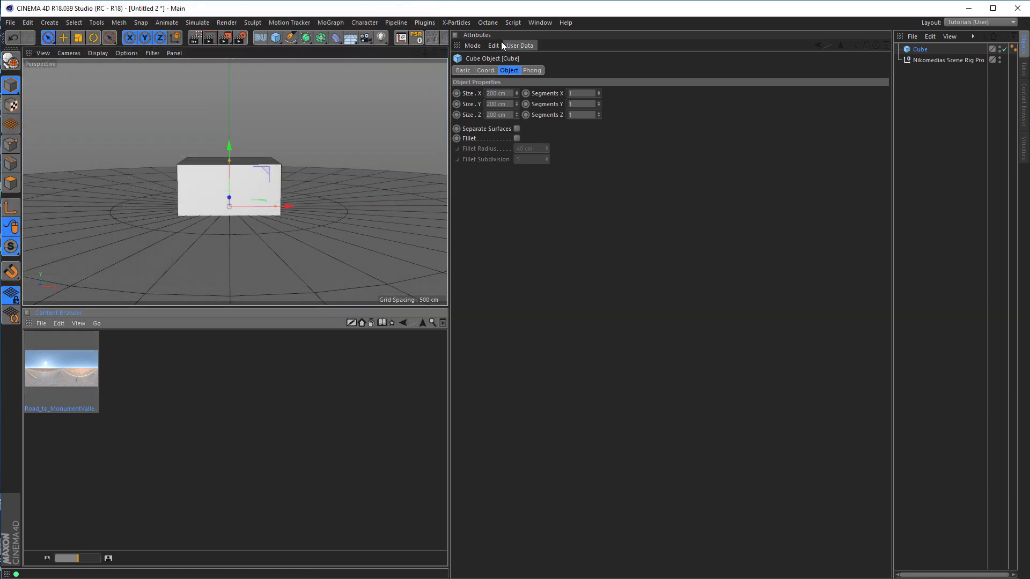
pyautogui.click(950, 60)
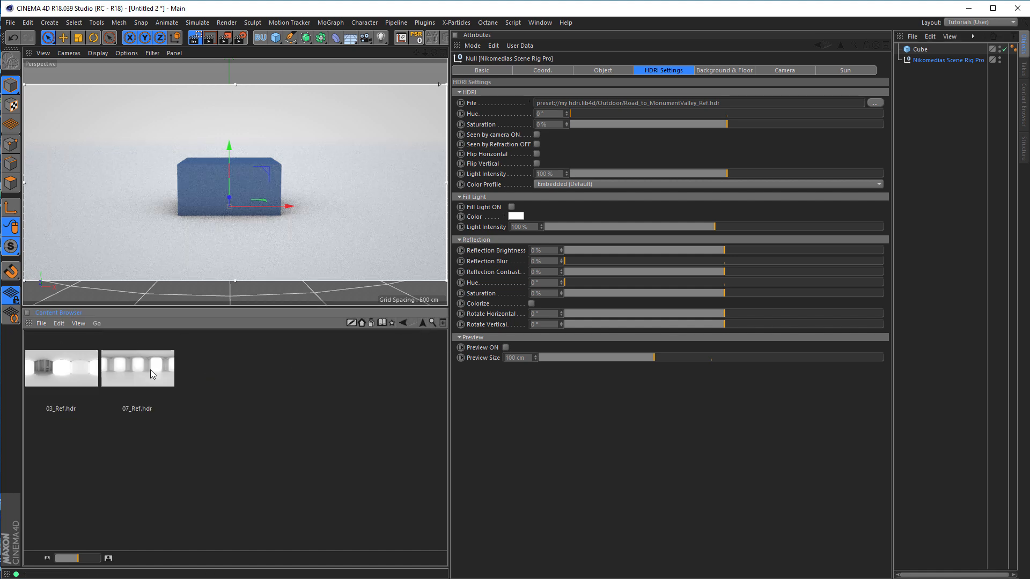
# Assign Studios image 07_Ref.hdr as the Scene Rig Pro HDRI, replacing Monument Valley
pyautogui.click(138, 368)
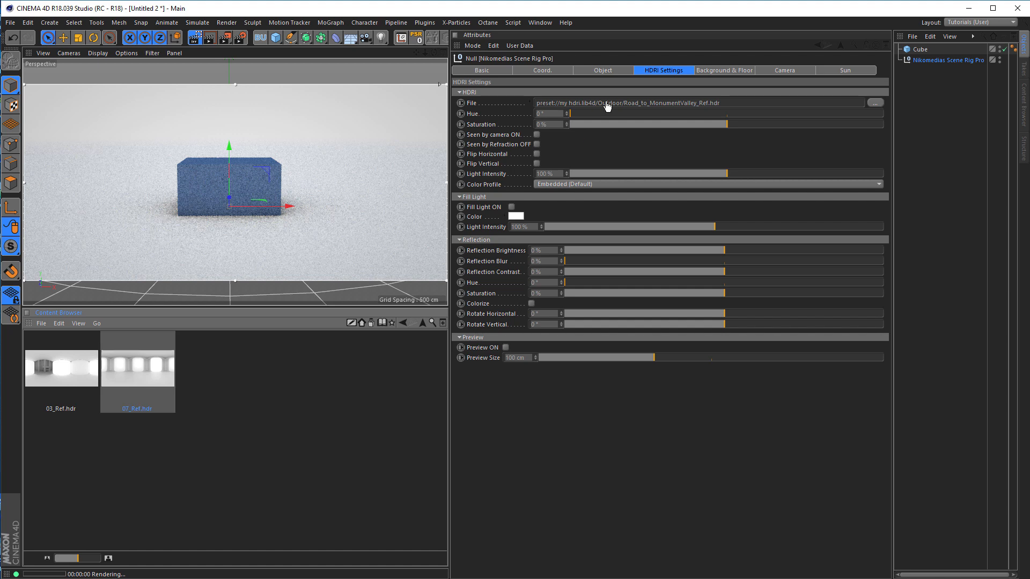
pyautogui.doubleClick(138, 360)
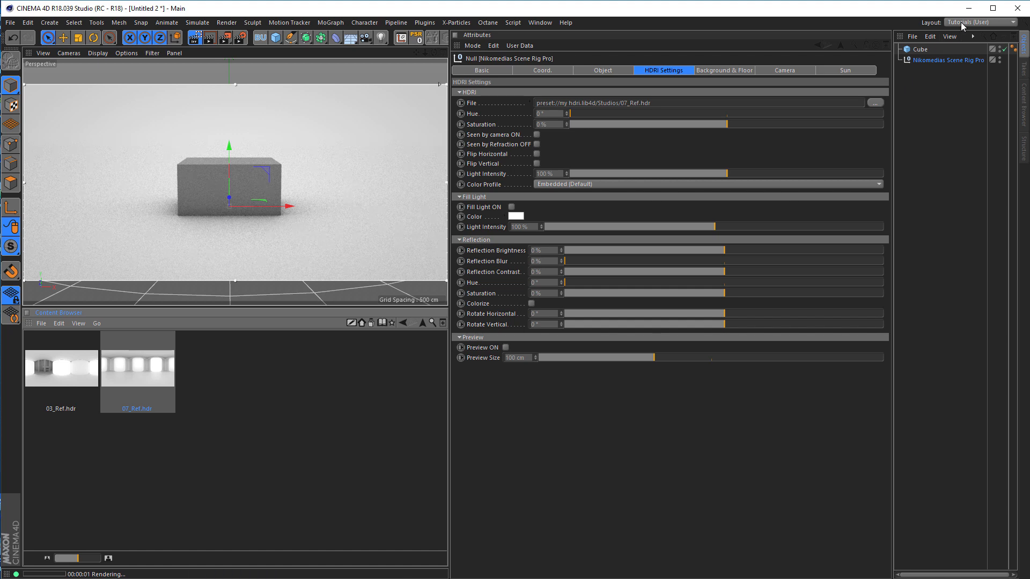
pyautogui.click(979, 22)
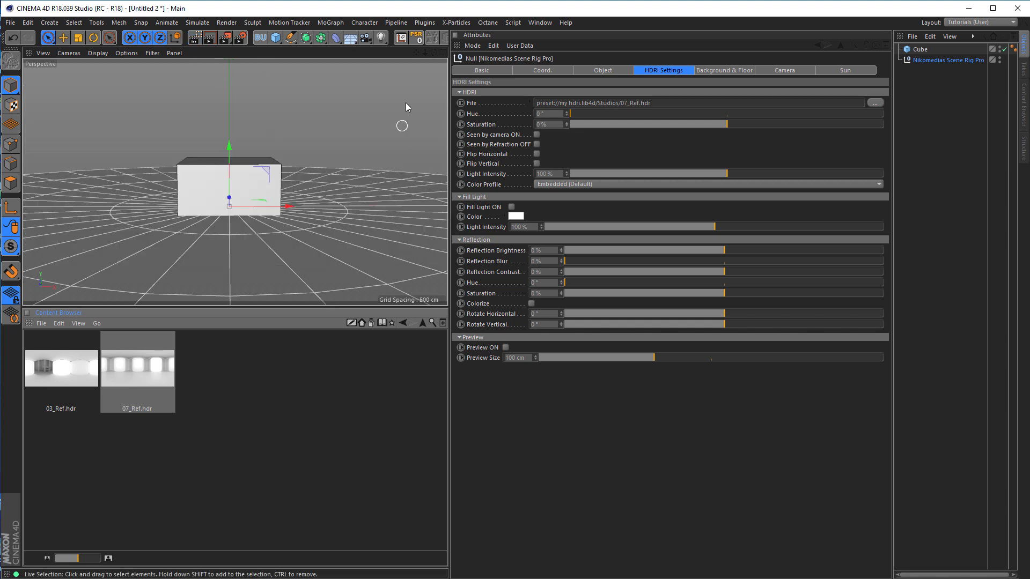
# Save the layout as test.hdr, dismiss the invalid-name error and save it as test_hdri instead
pyautogui.click(540, 22)
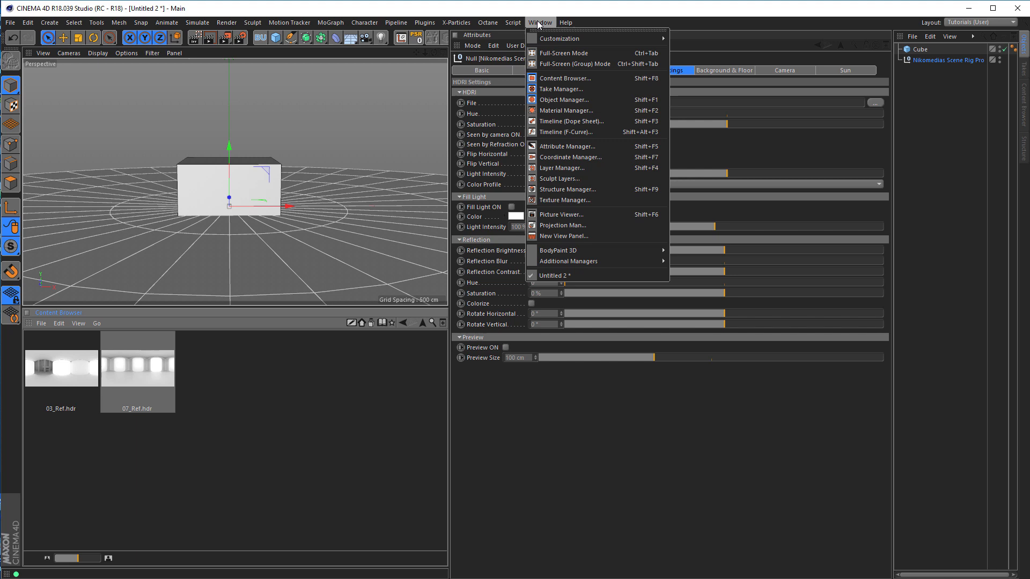
pyautogui.moveTo(561, 39)
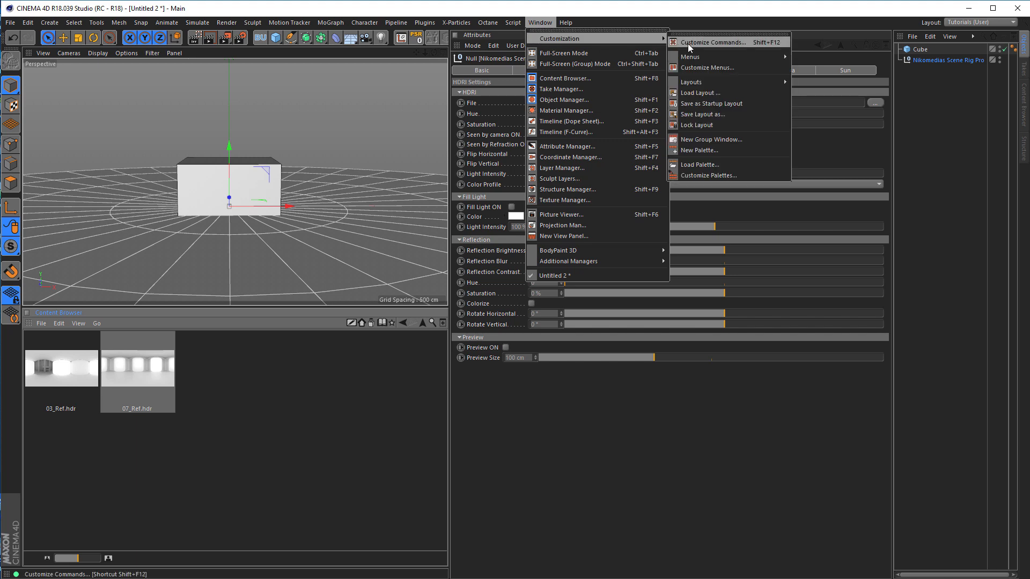
pyautogui.click(701, 113)
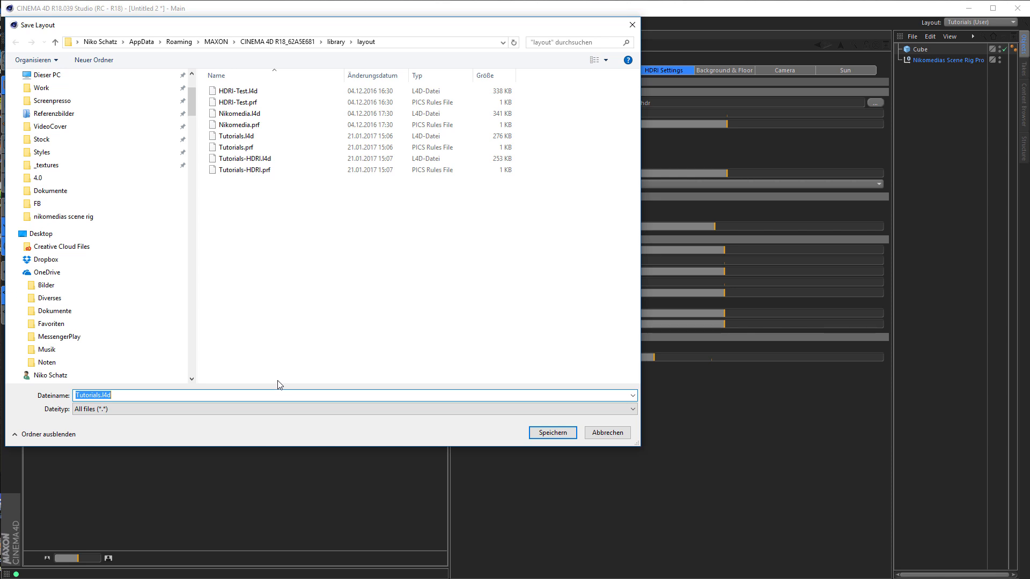
pyautogui.write('test')
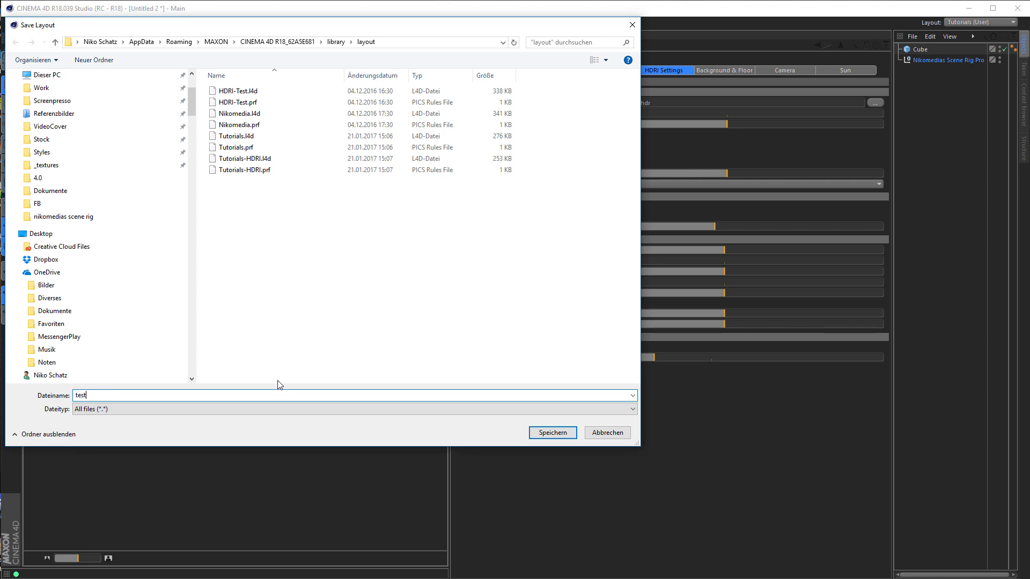
pyautogui.write('.hdr')
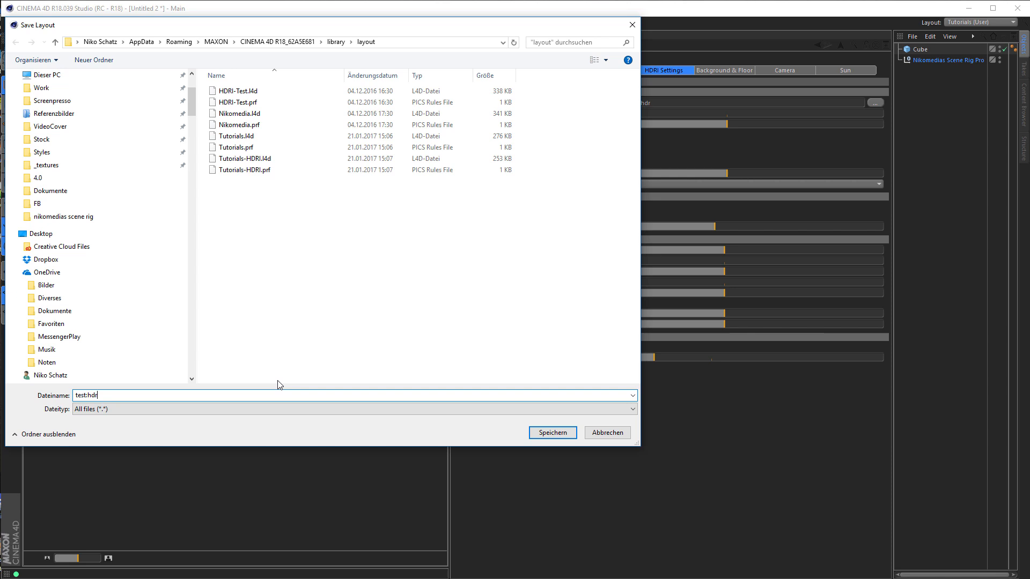
pyautogui.click(551, 433)
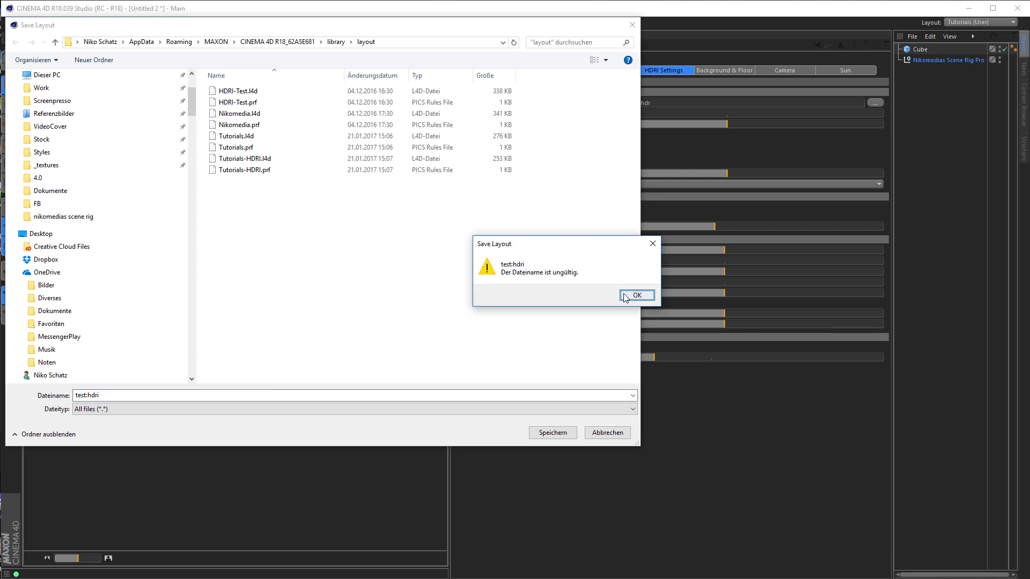
pyautogui.click(635, 295)
pyautogui.write('_')
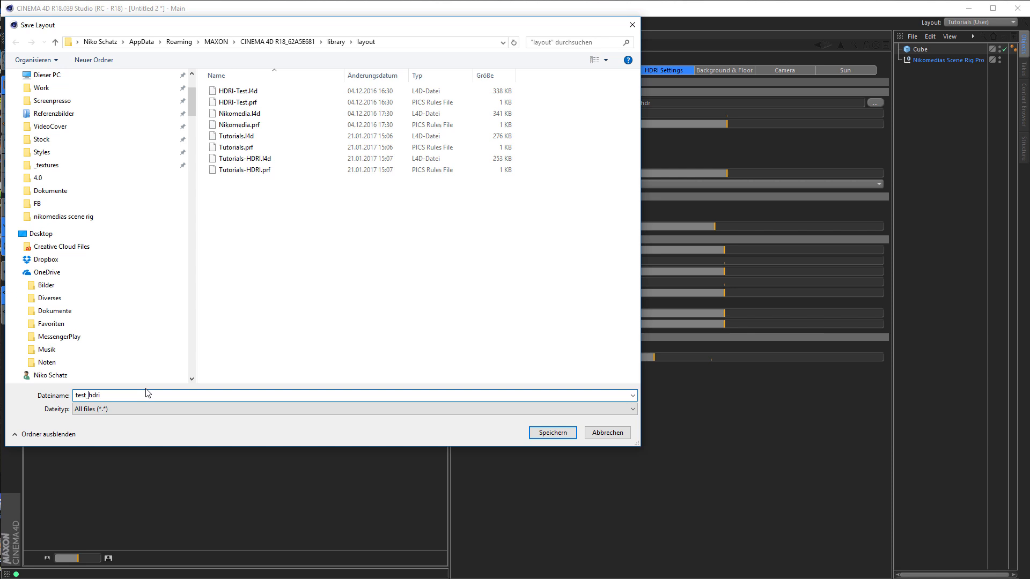
pyautogui.click(551, 433)
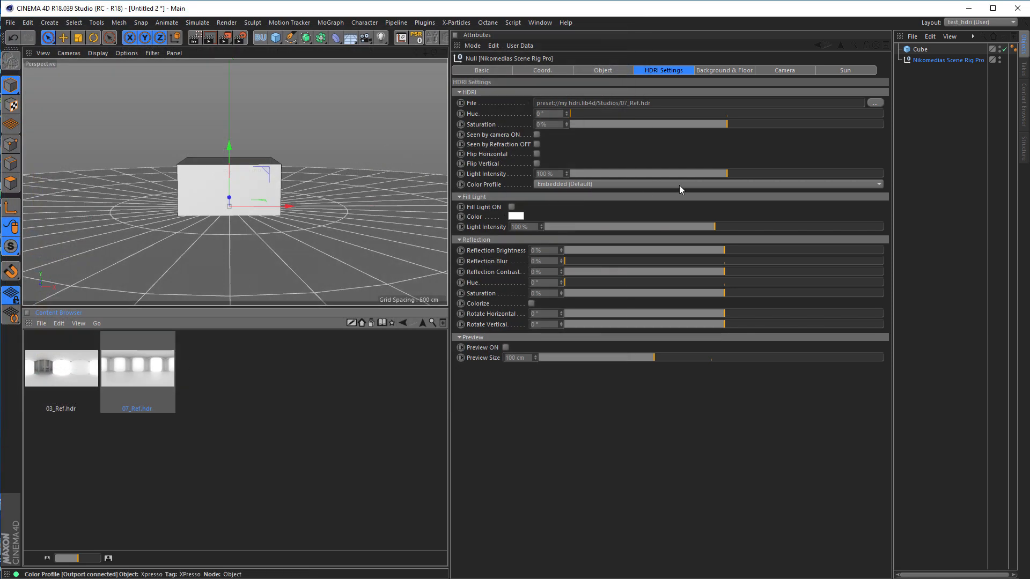
# Switch to the Tutorials layout and back to test_hdri (User) to restore the My HDRI browser
pyautogui.click(977, 22)
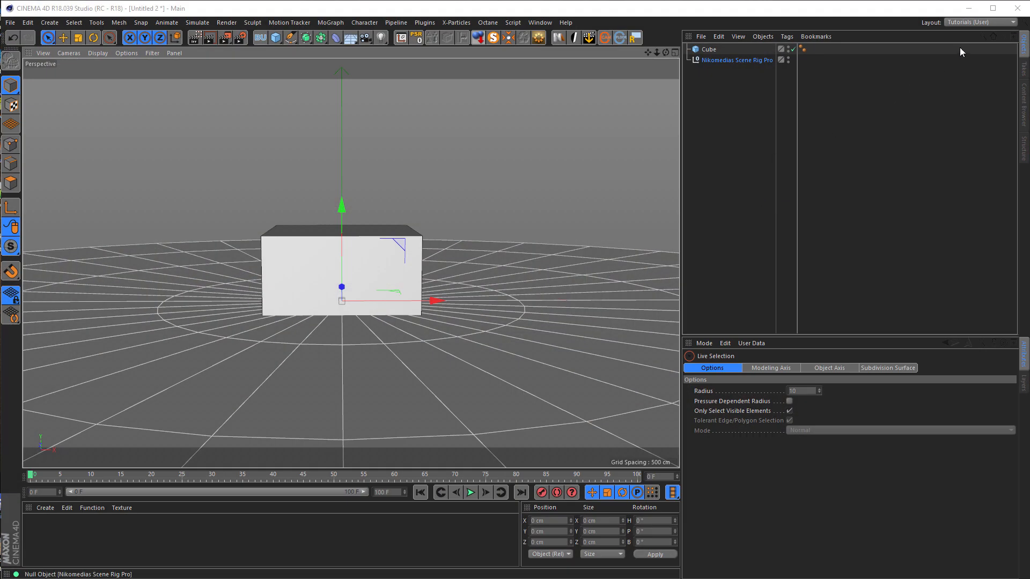
pyautogui.click(978, 21)
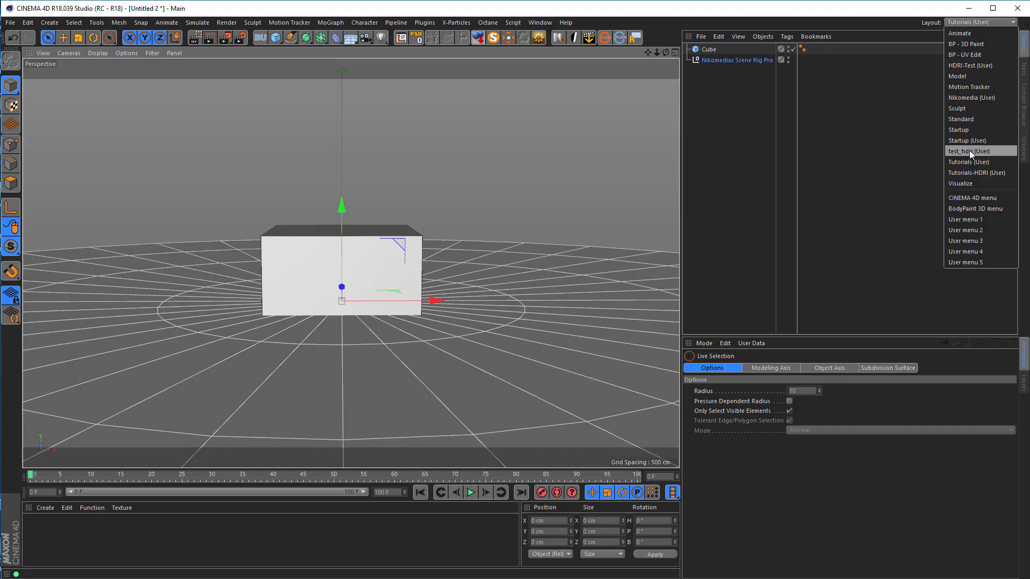
pyautogui.click(967, 151)
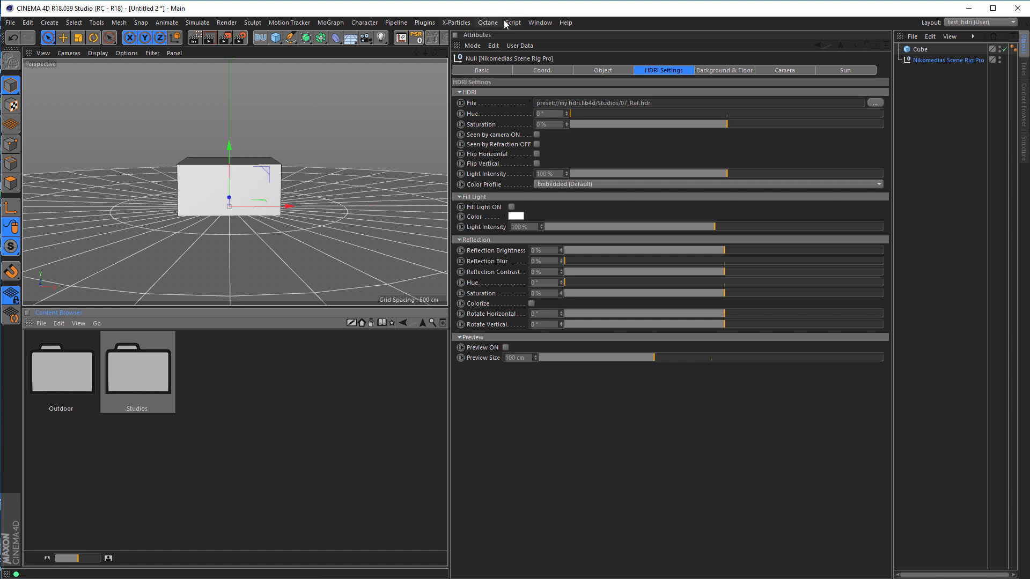
pyautogui.moveTo(511, 87)
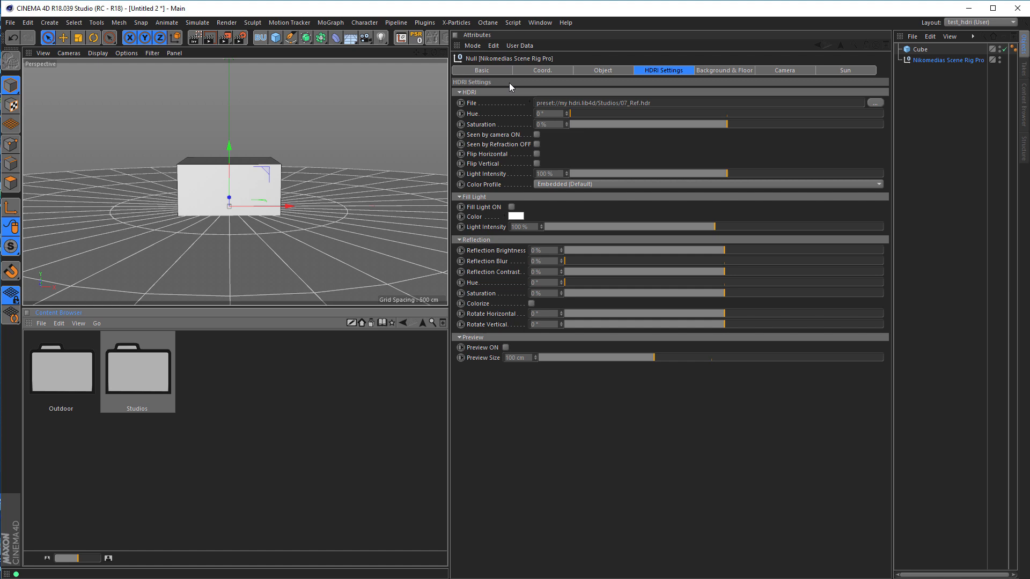
pyautogui.moveTo(411, 333)
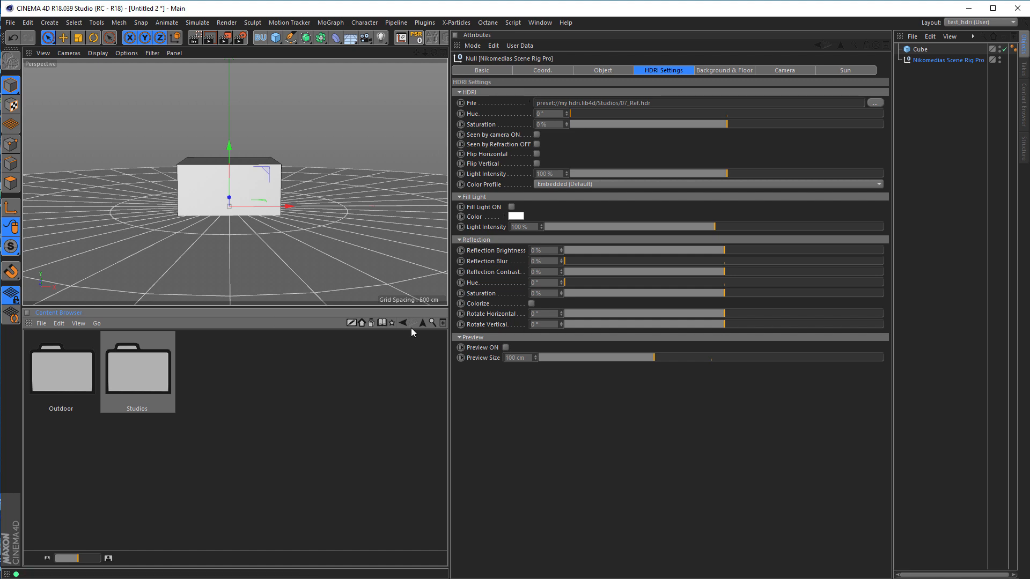
pyautogui.moveTo(513, 23)
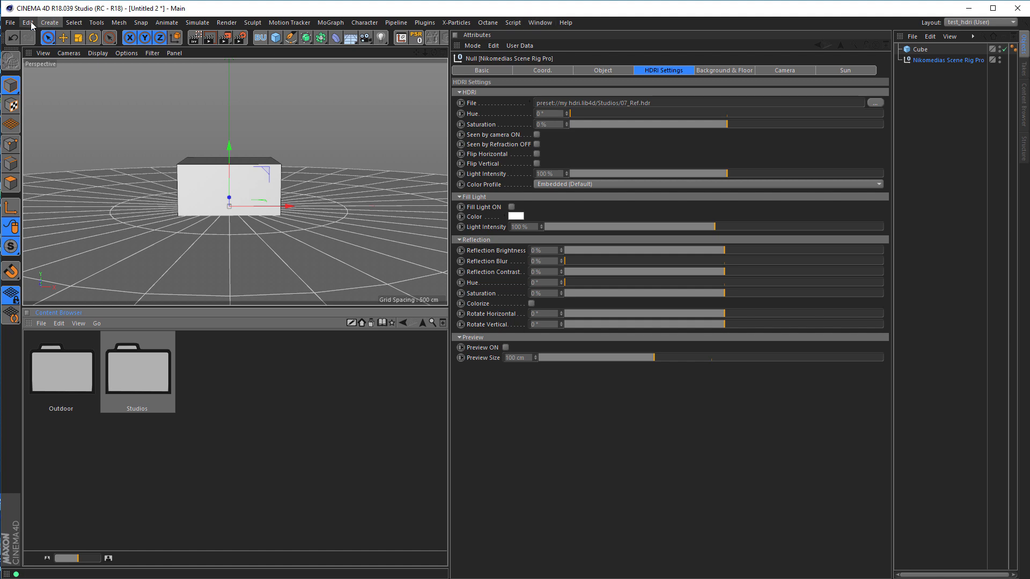
# From Preferences, reveal test_hdri.l4d and test_hdri.prf in the library's layout folder, then return to Cinema 4D
pyautogui.click(28, 22)
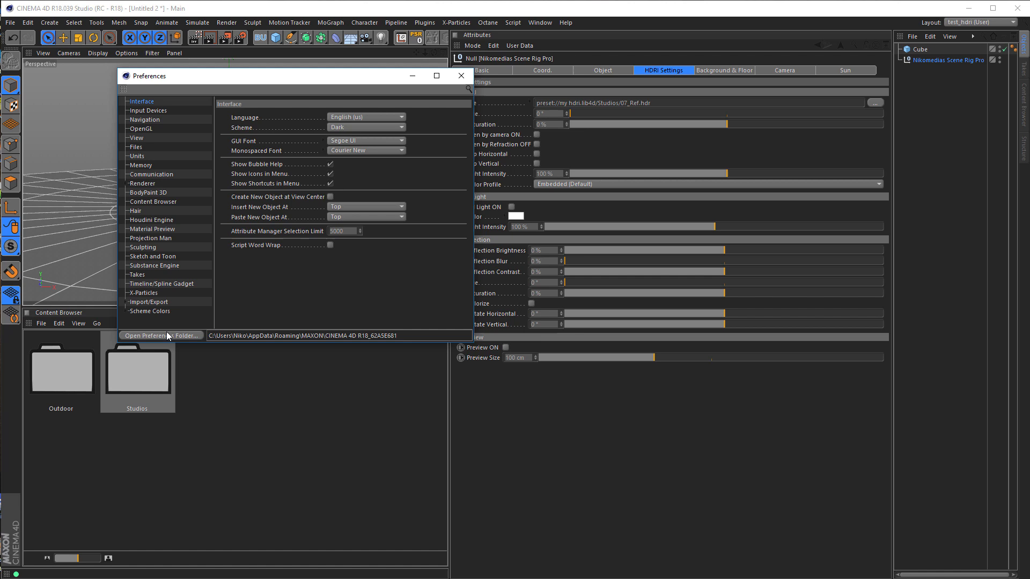
pyautogui.click(160, 336)
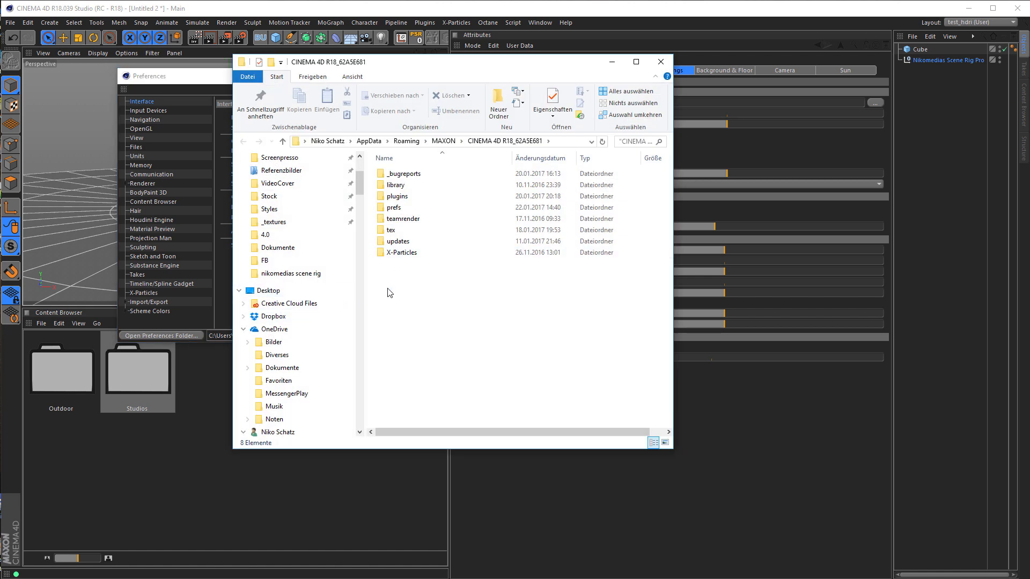
pyautogui.moveTo(530, 300)
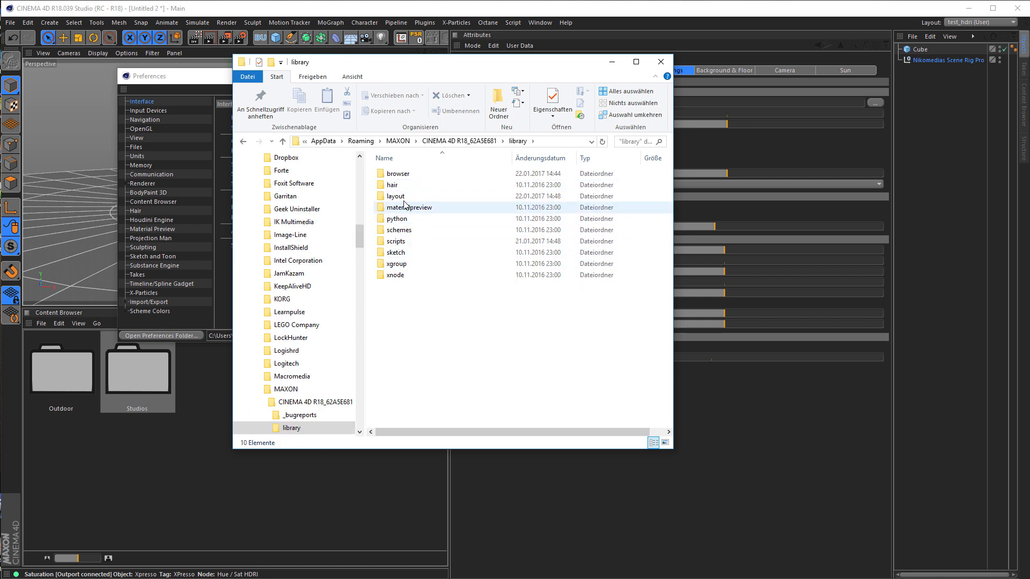
pyautogui.doubleClick(396, 196)
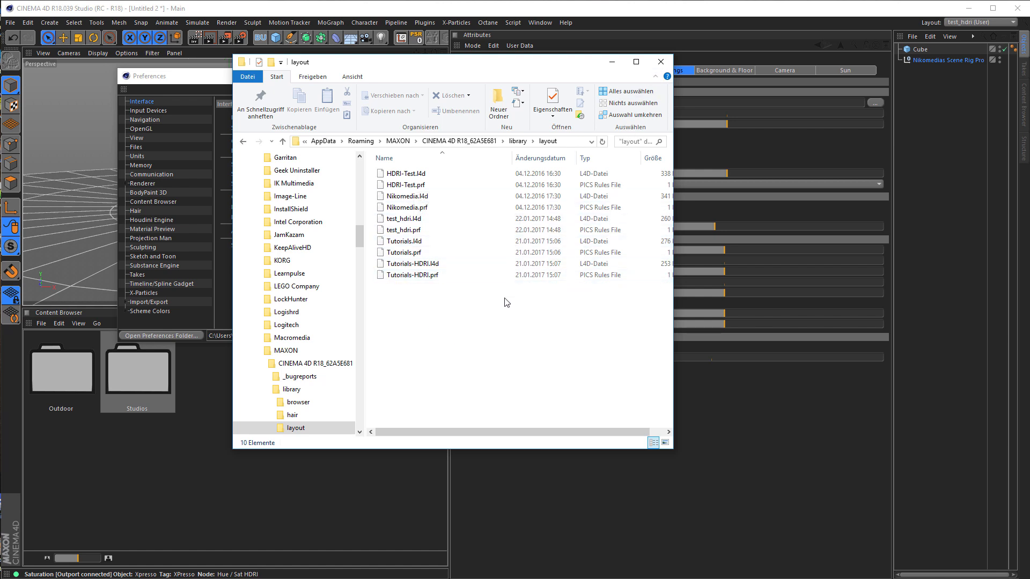
pyautogui.click(415, 264)
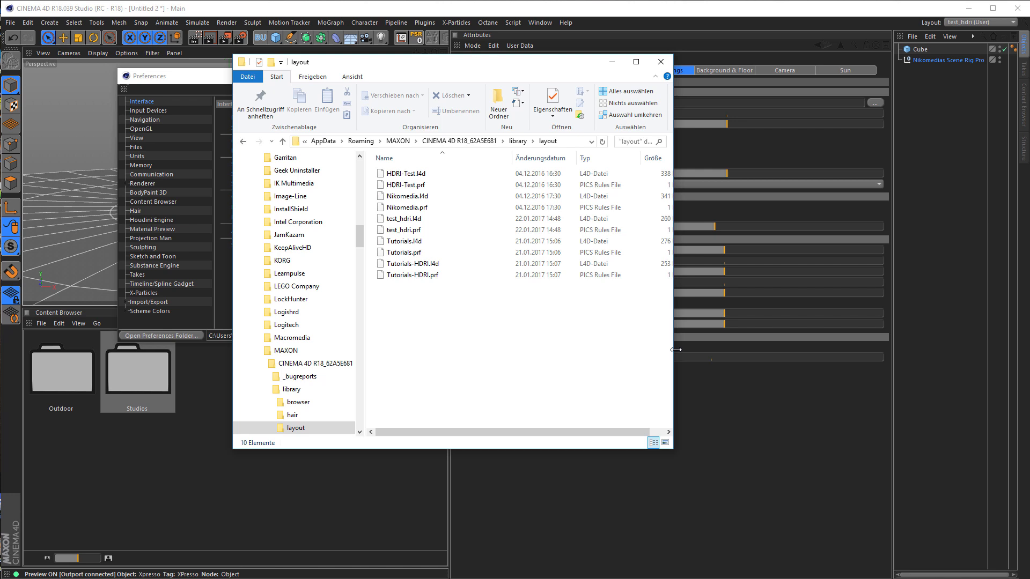
pyautogui.moveTo(803, 223)
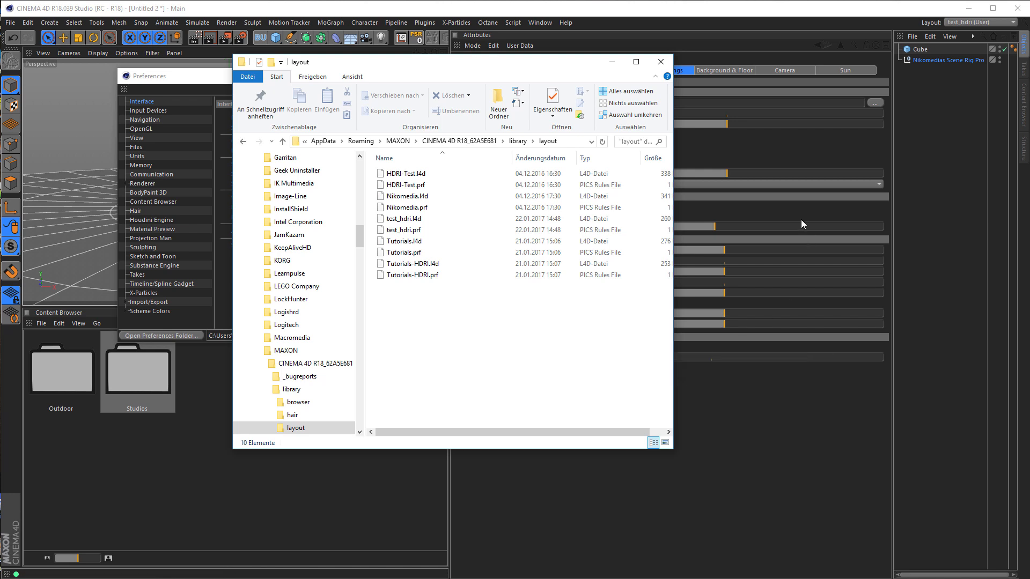
pyautogui.moveTo(618, 339)
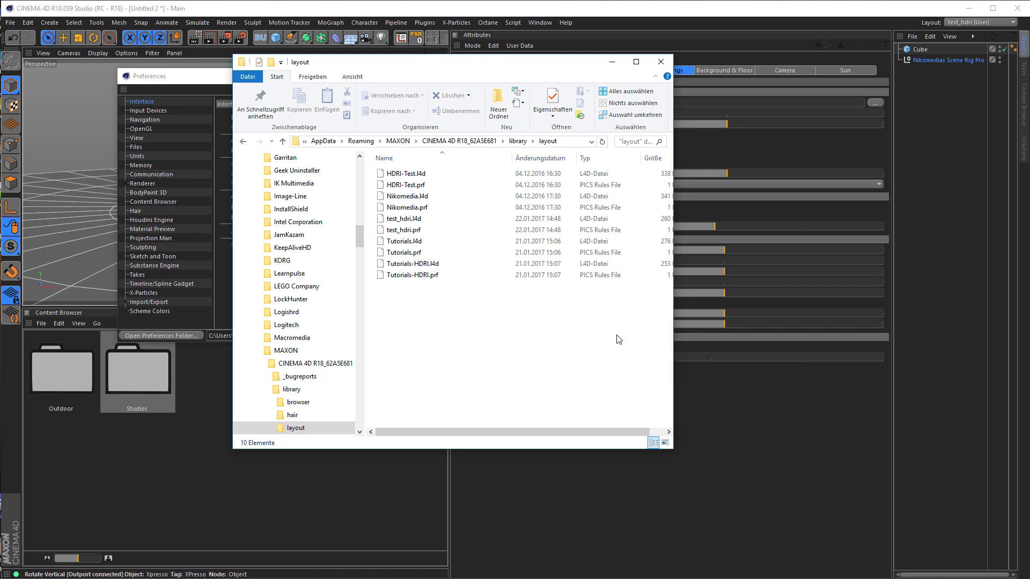
pyautogui.moveTo(621, 404)
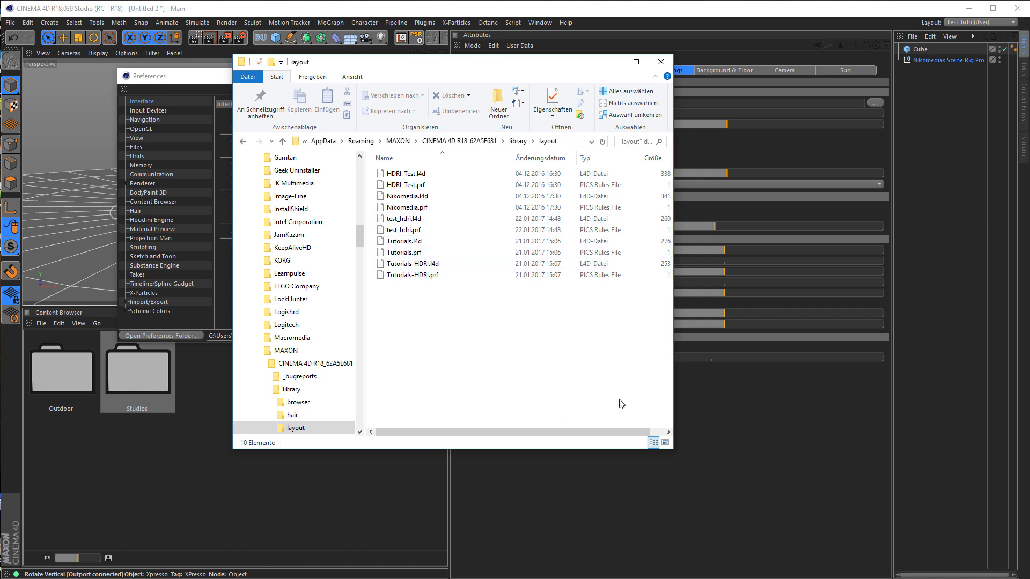
pyautogui.click(661, 61)
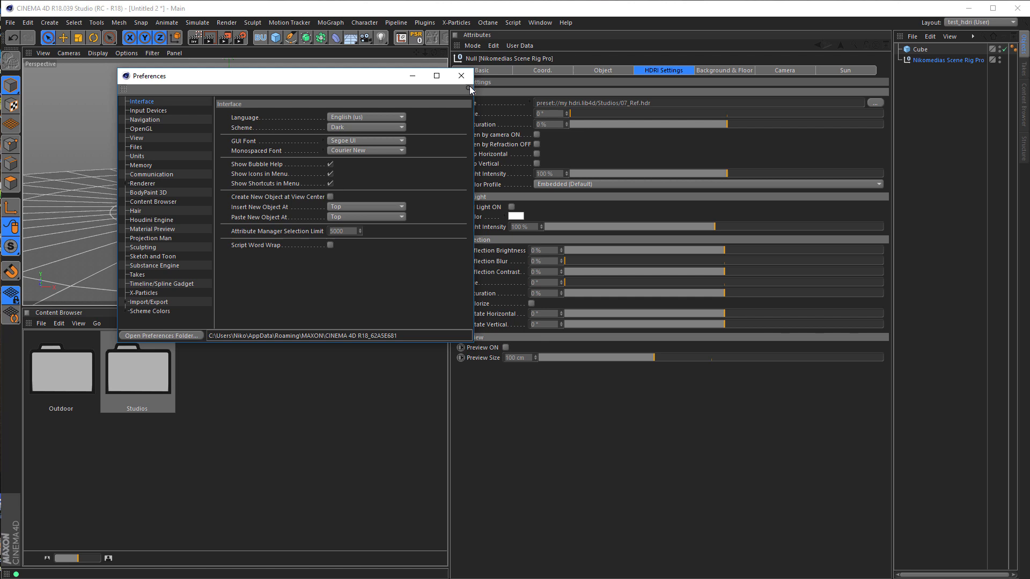
# Close Preferences, show the Content Browser folder tree and expand the Nikomedias HDRI Collection's Outdoor and Studios folders
pyautogui.click(462, 75)
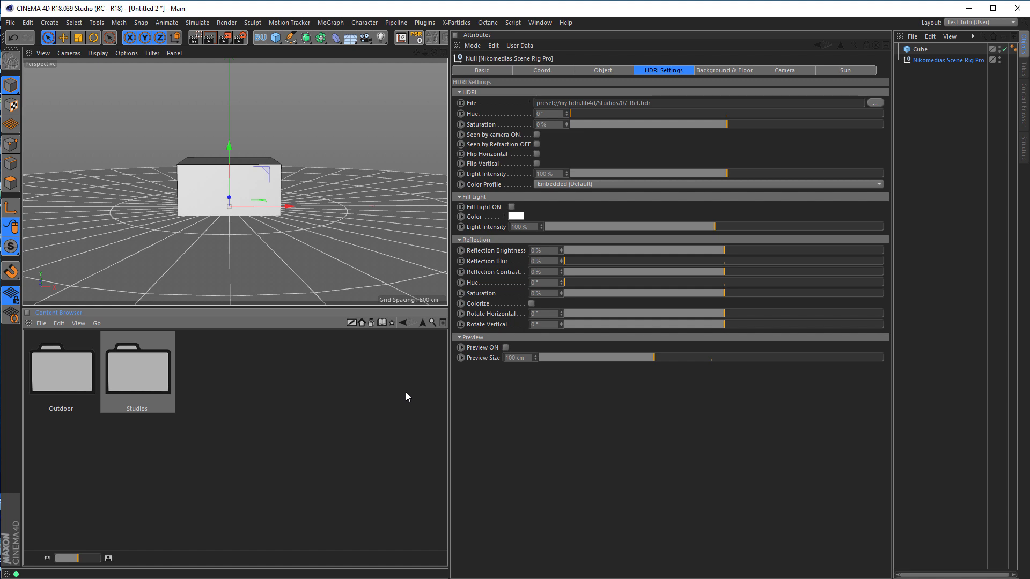
pyautogui.moveTo(399, 336)
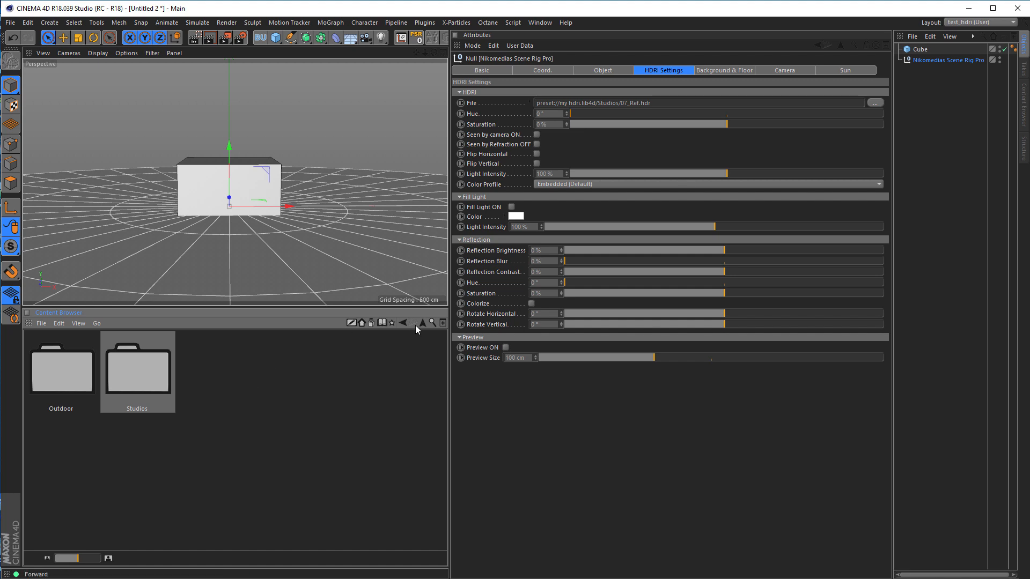
pyautogui.click(136, 368)
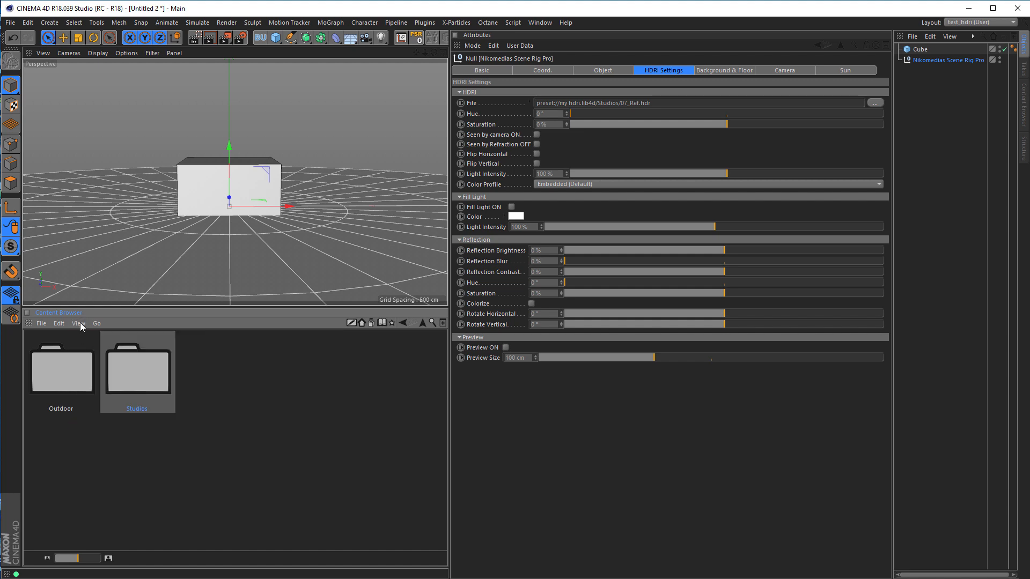
pyautogui.click(78, 323)
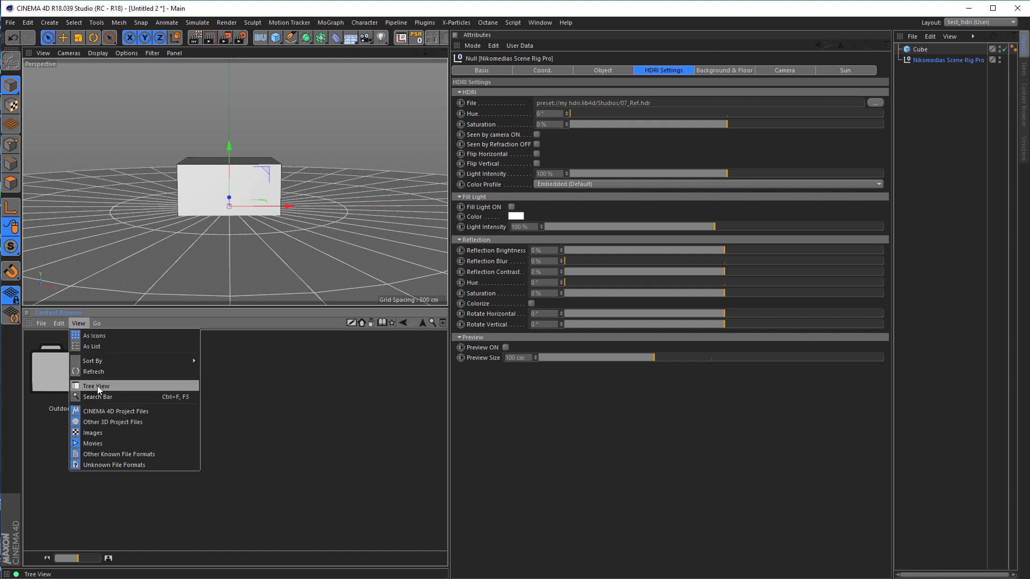
pyautogui.click(96, 385)
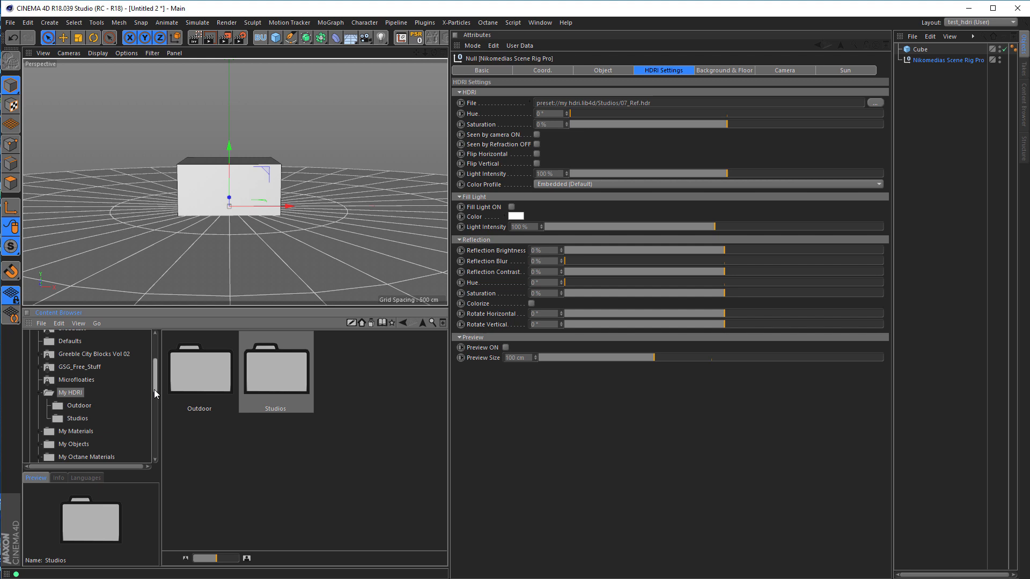
pyautogui.scroll(-3)
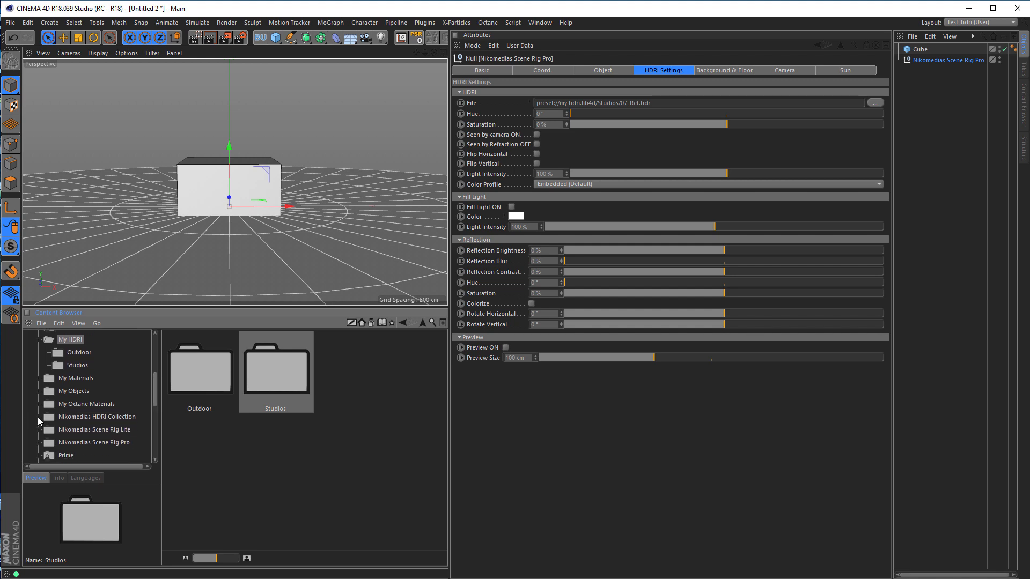
pyautogui.click(75, 429)
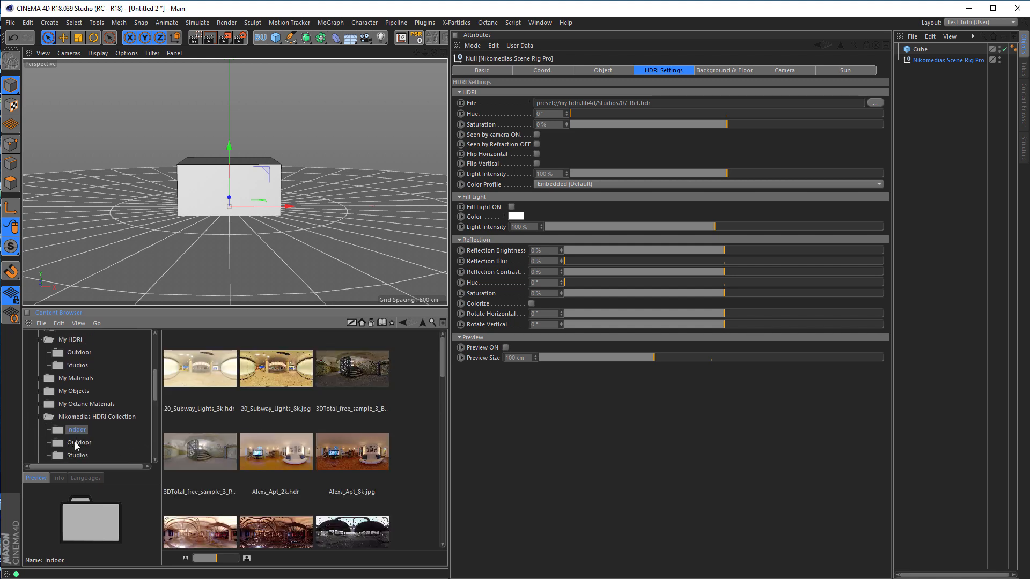
pyautogui.click(79, 442)
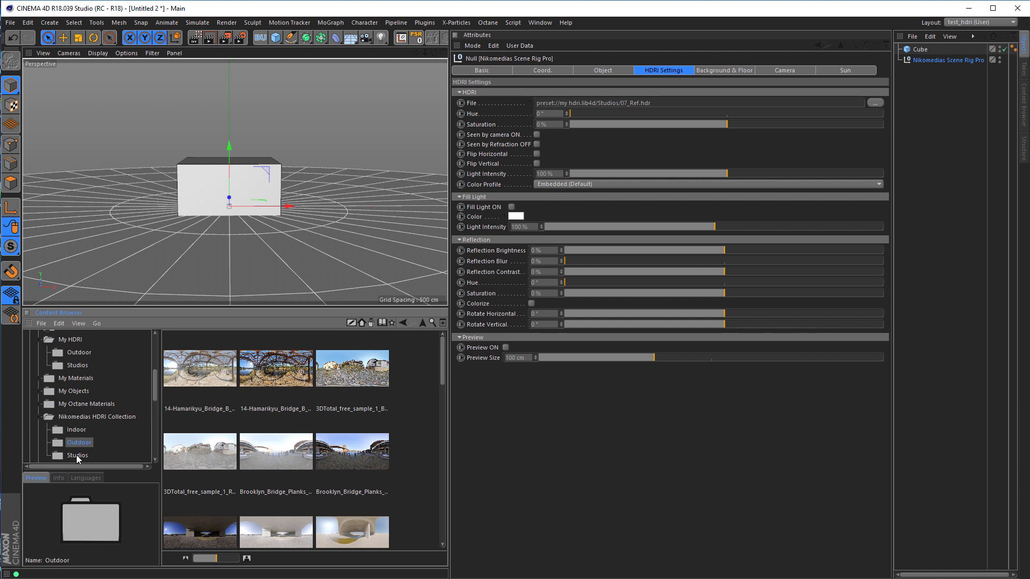
pyautogui.click(77, 455)
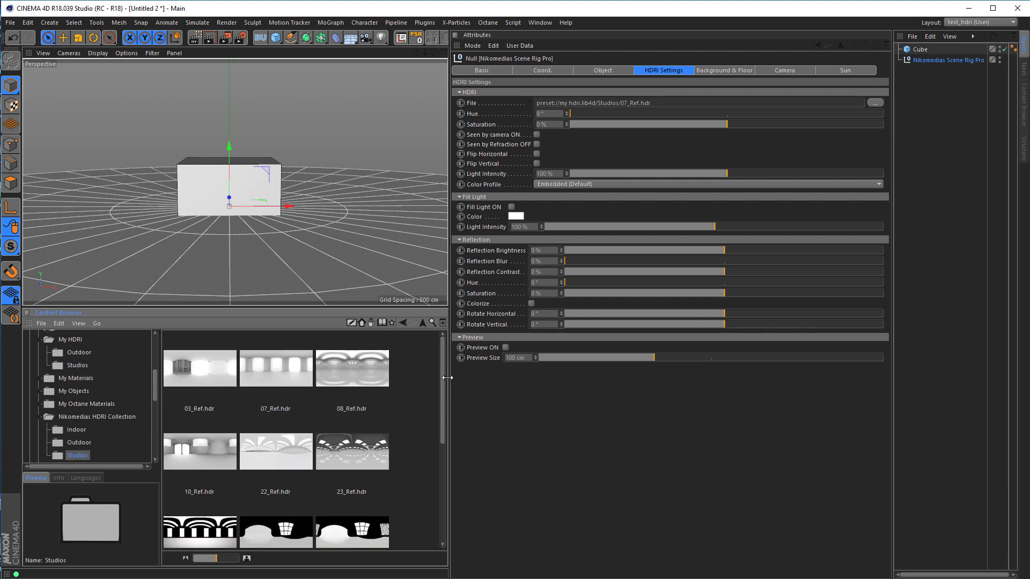
# Browse the collection's Indoor and Outdoor images, then show its Indoor, Outdoor and Studios subfolders
pyautogui.scroll(-3)
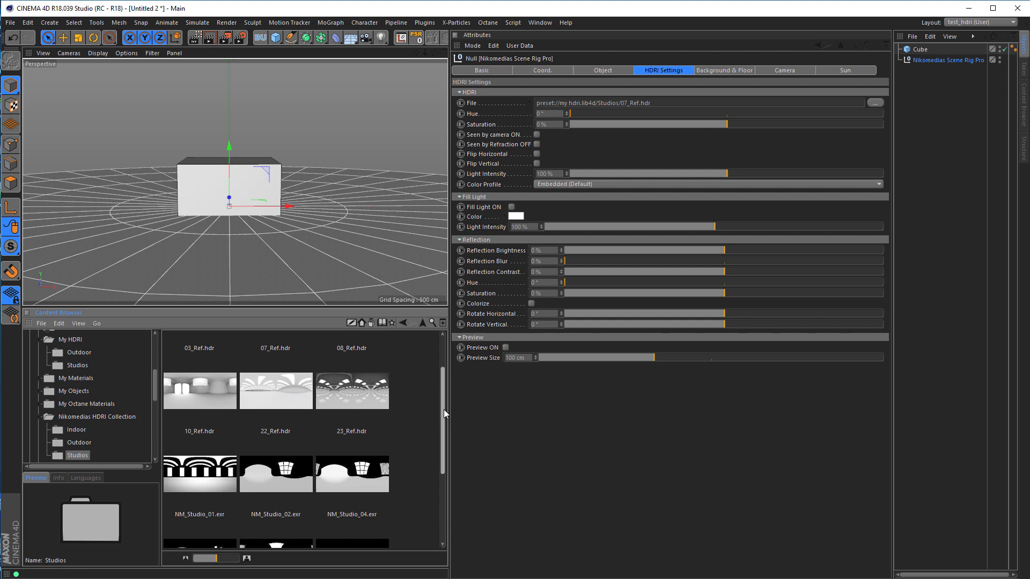
pyautogui.scroll(-3)
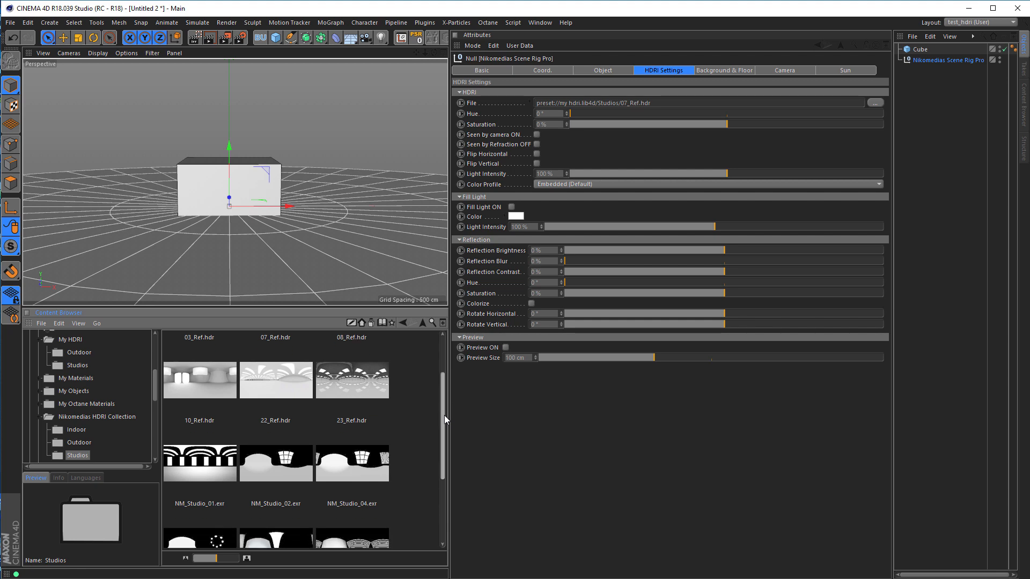
pyautogui.scroll(-3)
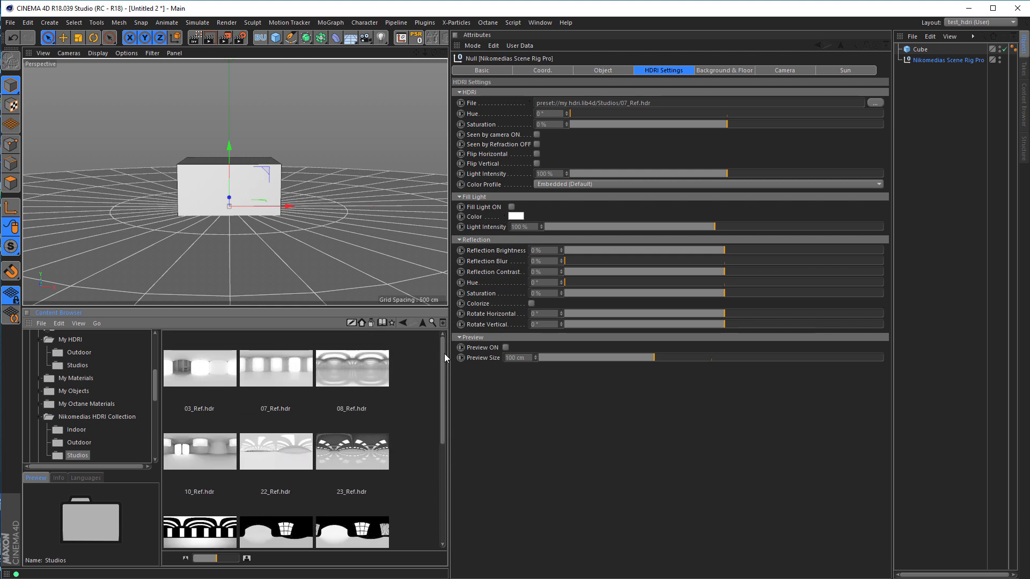
pyautogui.scroll(-3)
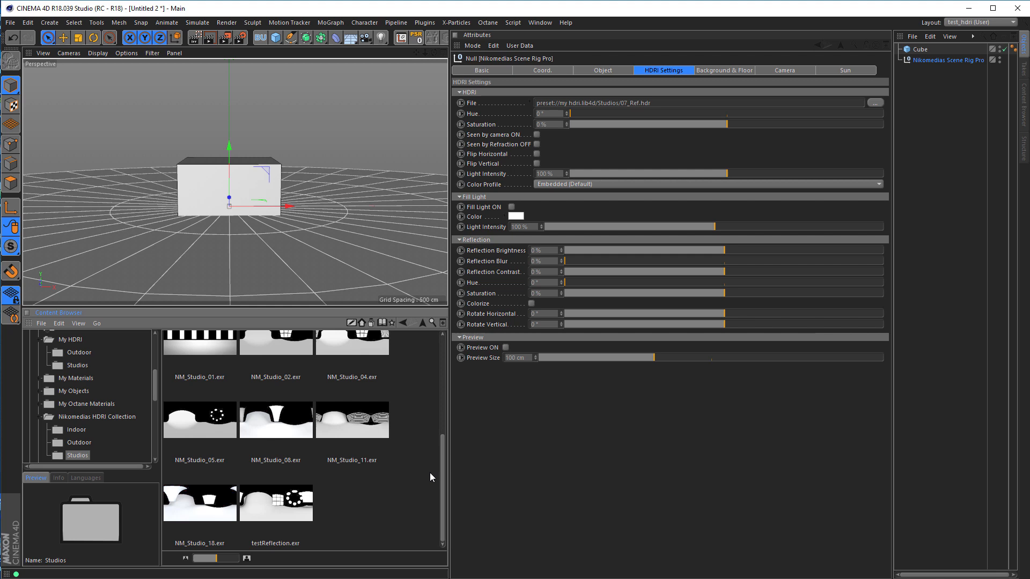
pyautogui.click(75, 430)
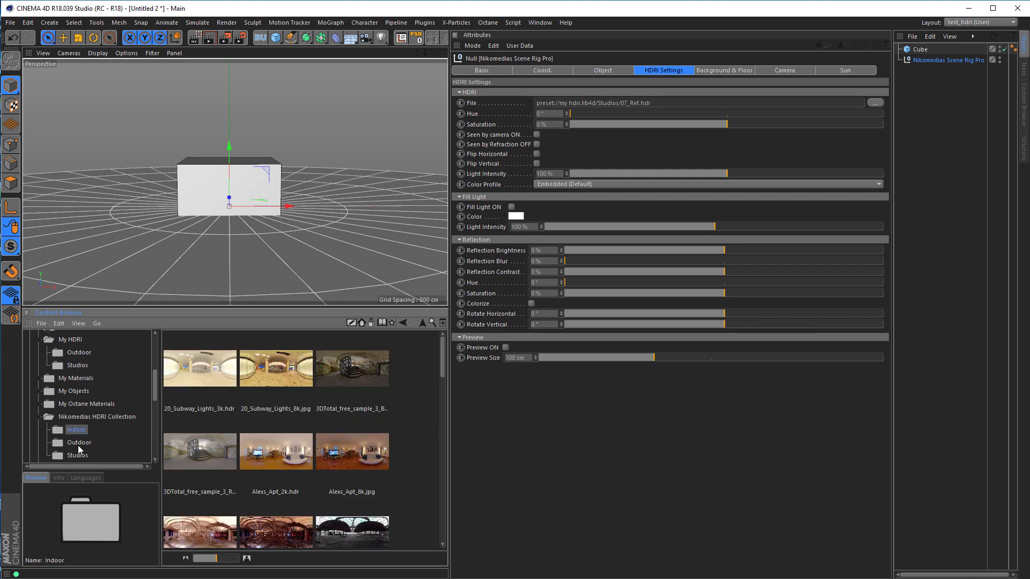
pyautogui.moveTo(146, 437)
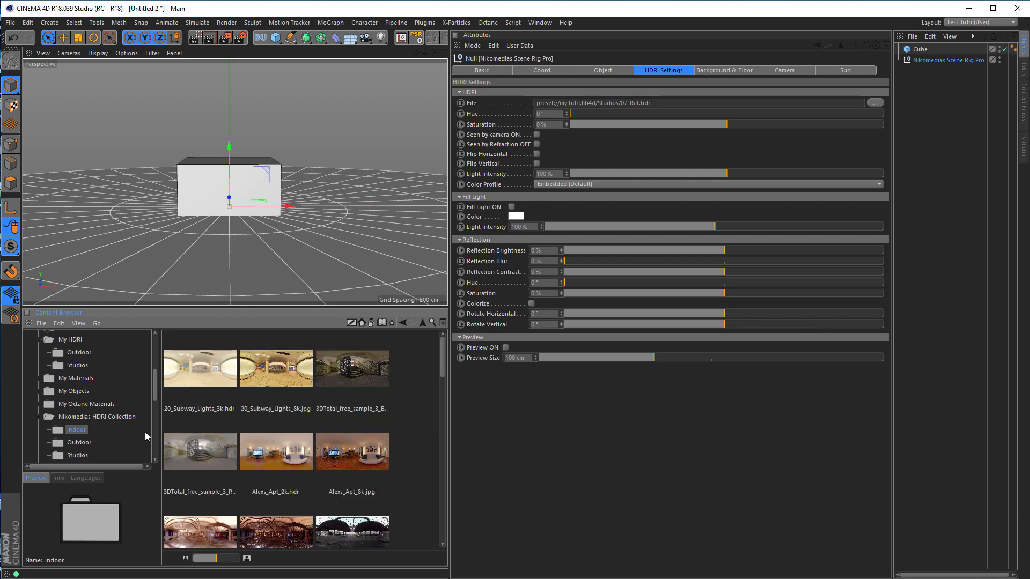
pyautogui.click(78, 442)
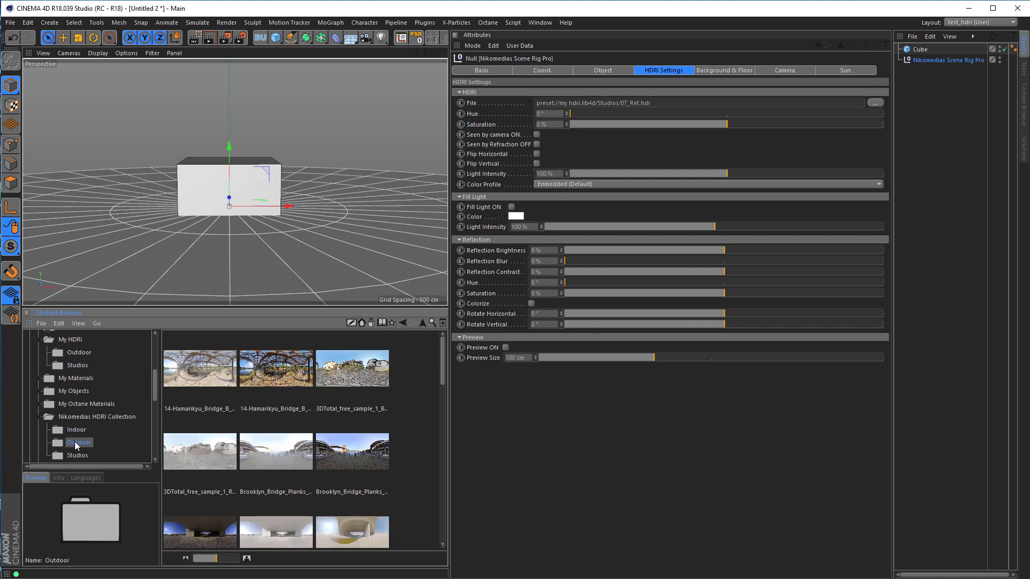
pyautogui.click(76, 429)
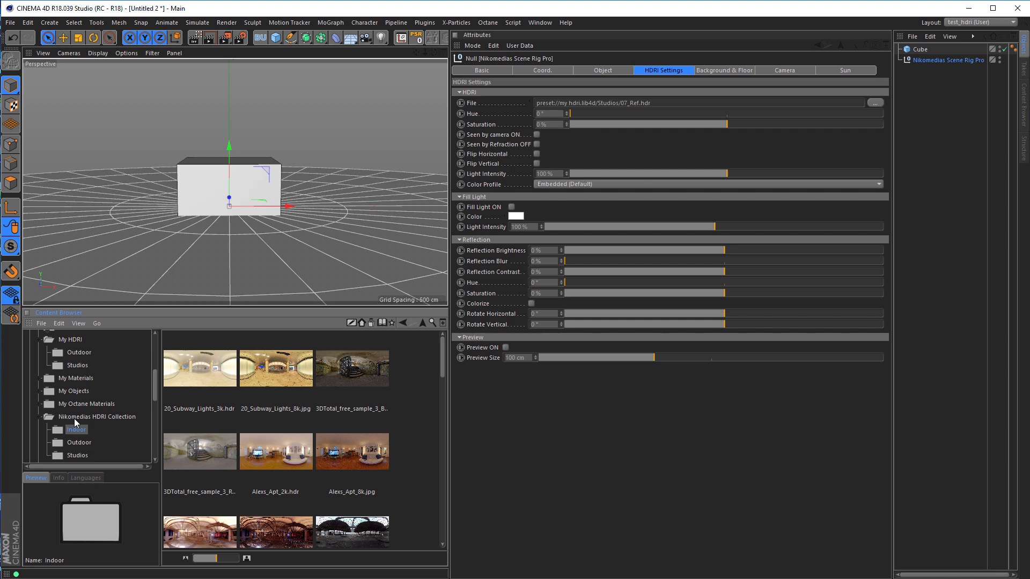
pyautogui.click(98, 417)
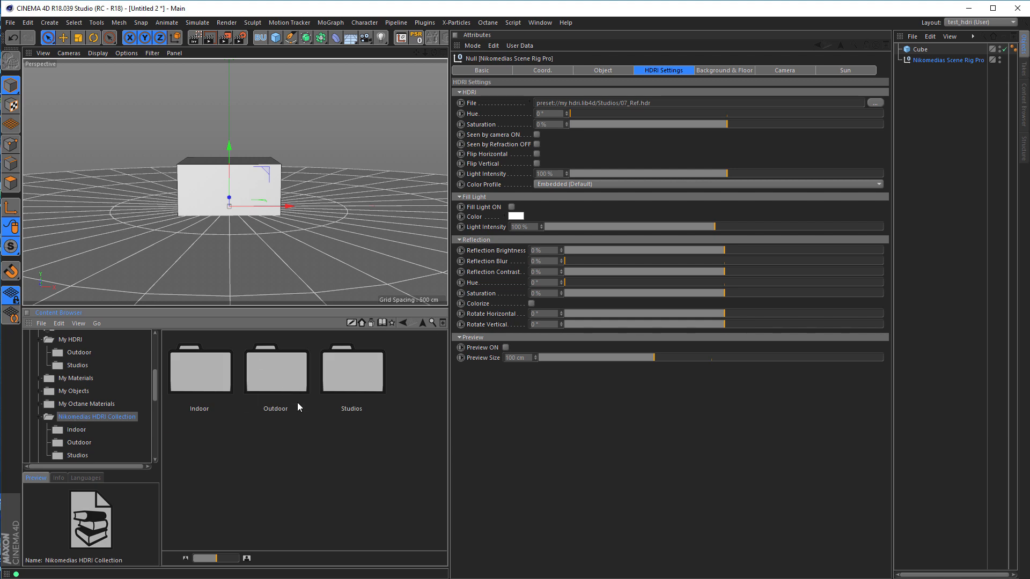
pyautogui.moveTo(760, 184)
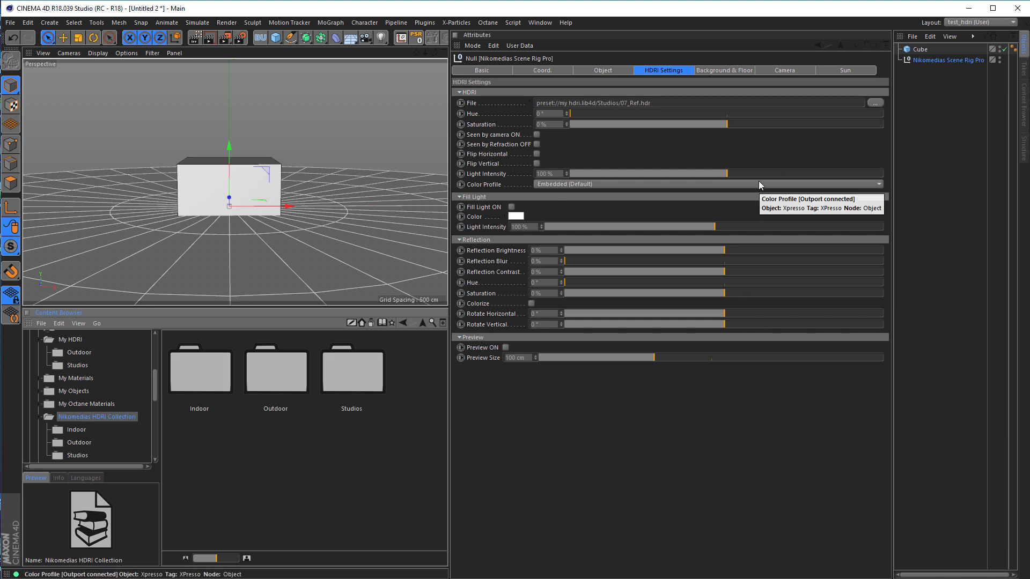
pyautogui.moveTo(548, 378)
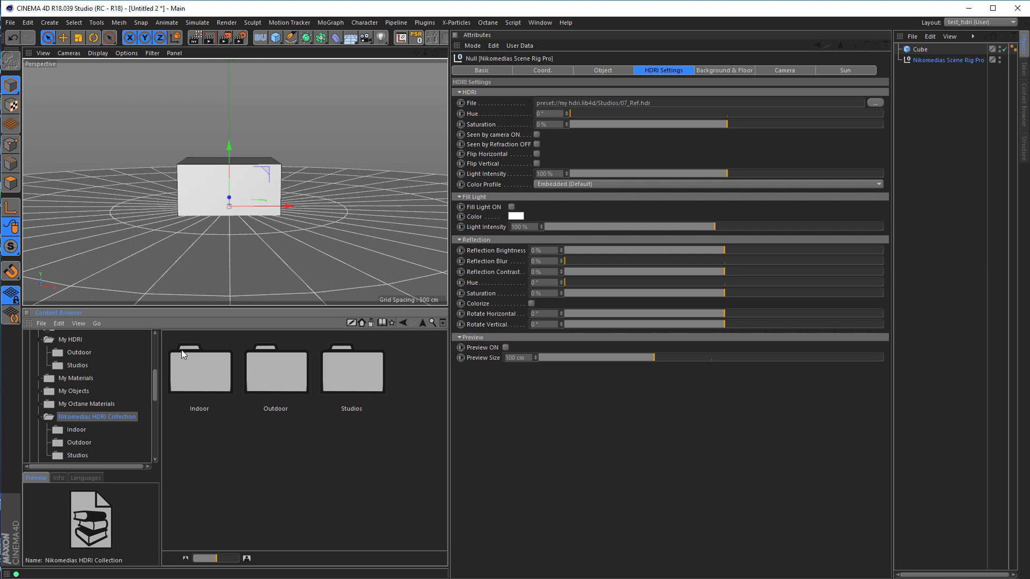
pyautogui.moveTo(248, 340)
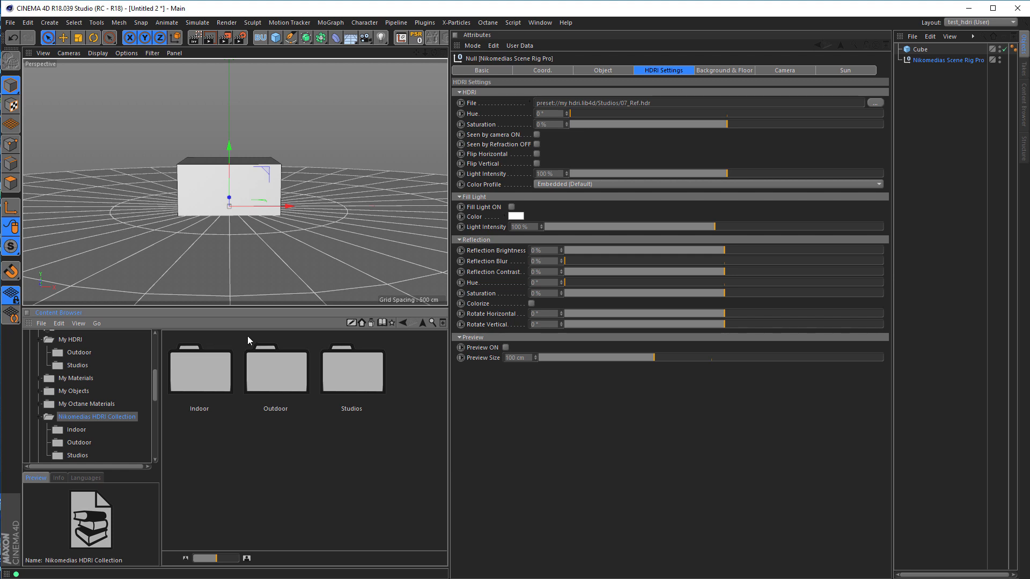
# Peek at the Content Browser View menu, then bring up the list of saved layouts
pyautogui.click(77, 323)
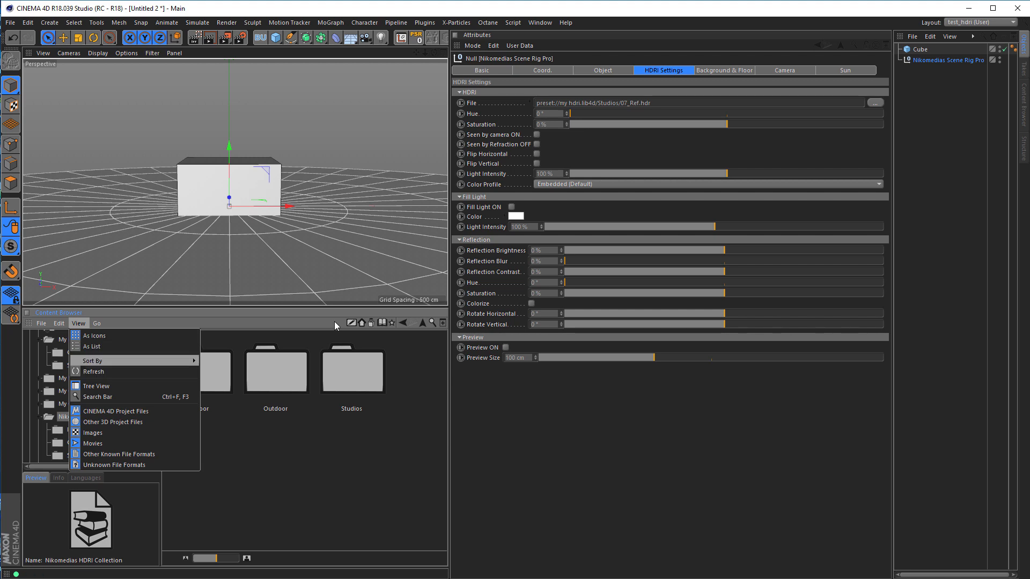
pyautogui.click(978, 22)
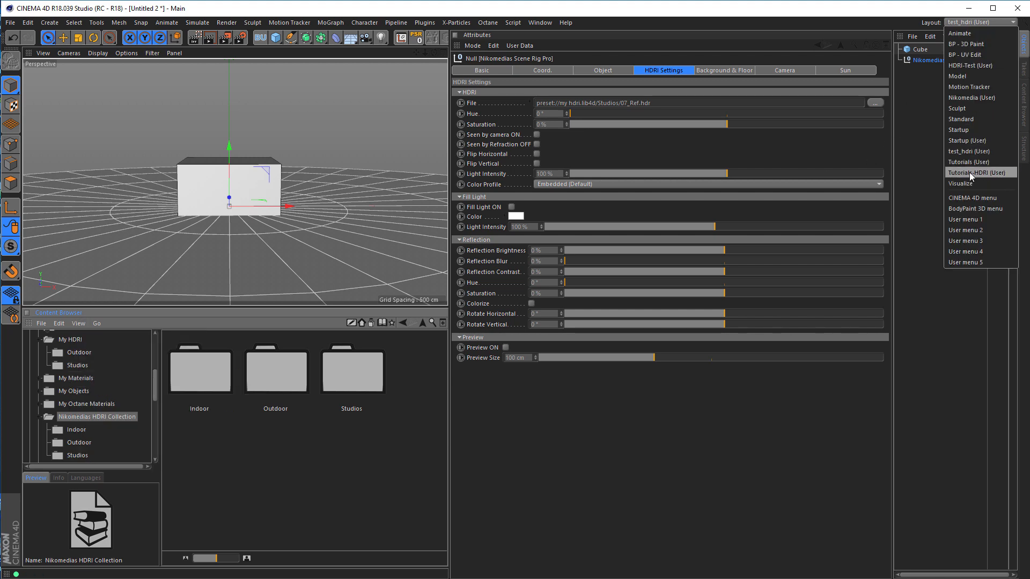
# In the Tutorials-HDRI layout, navigate the Content Browser to My HDRI via the tree, then hide the tree again
pyautogui.click(977, 172)
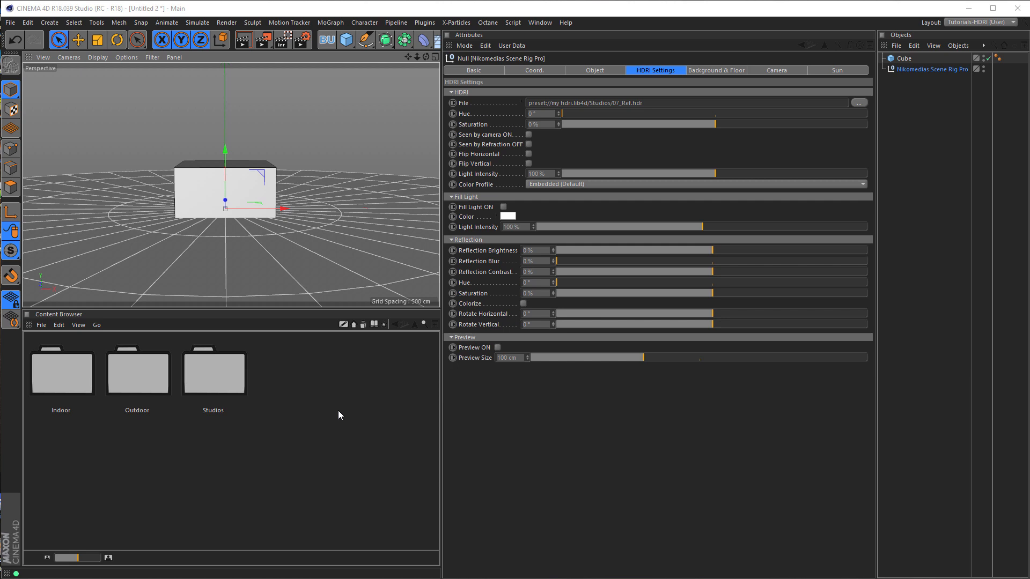
pyautogui.moveTo(34, 335)
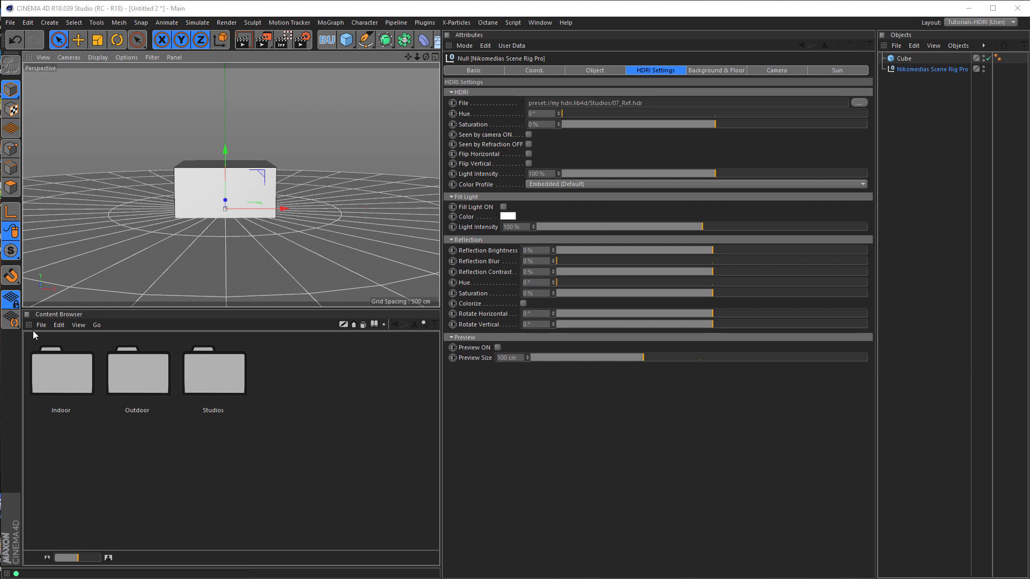
pyautogui.moveTo(140, 390)
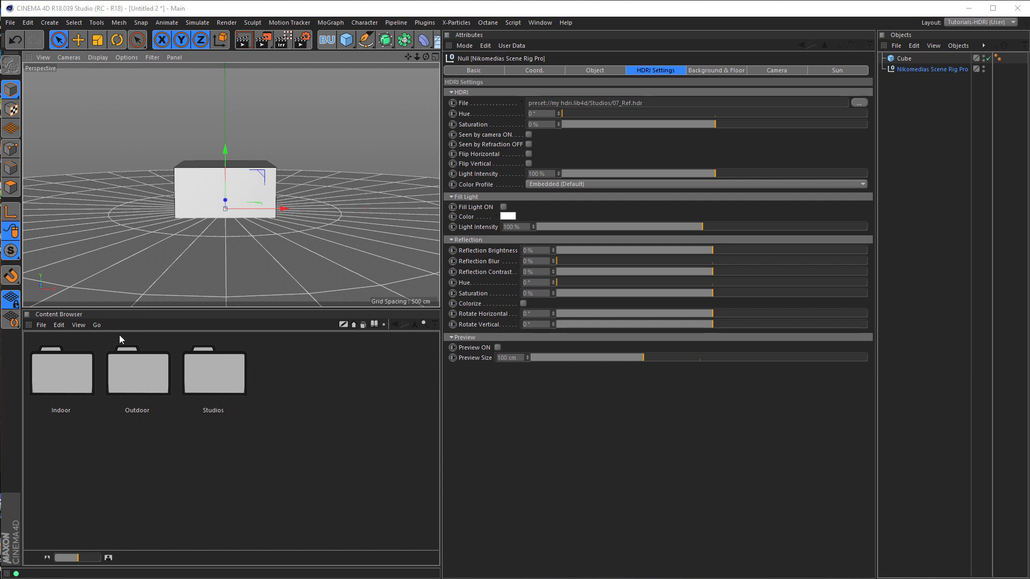
pyautogui.moveTo(104, 338)
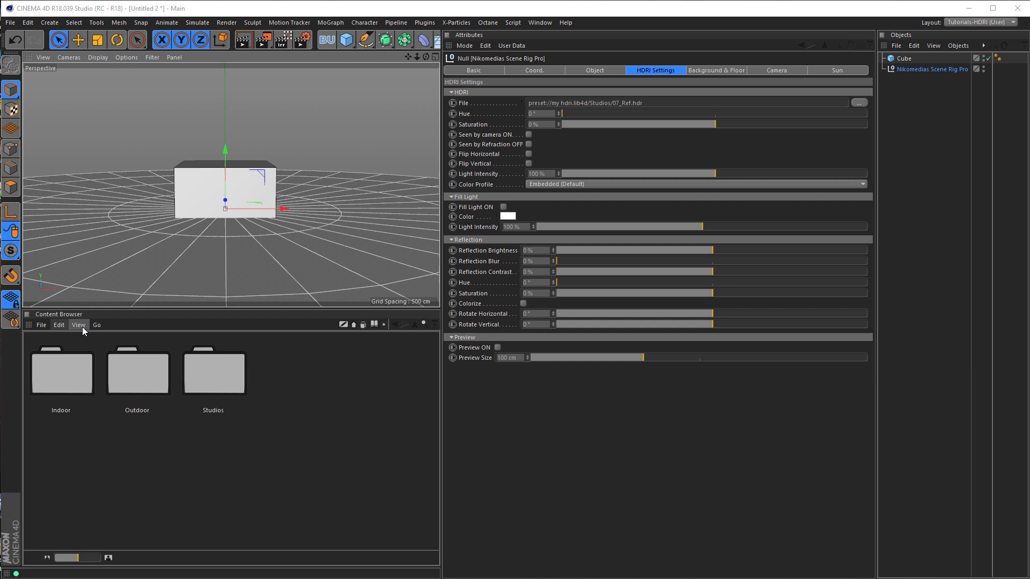
pyautogui.click(78, 324)
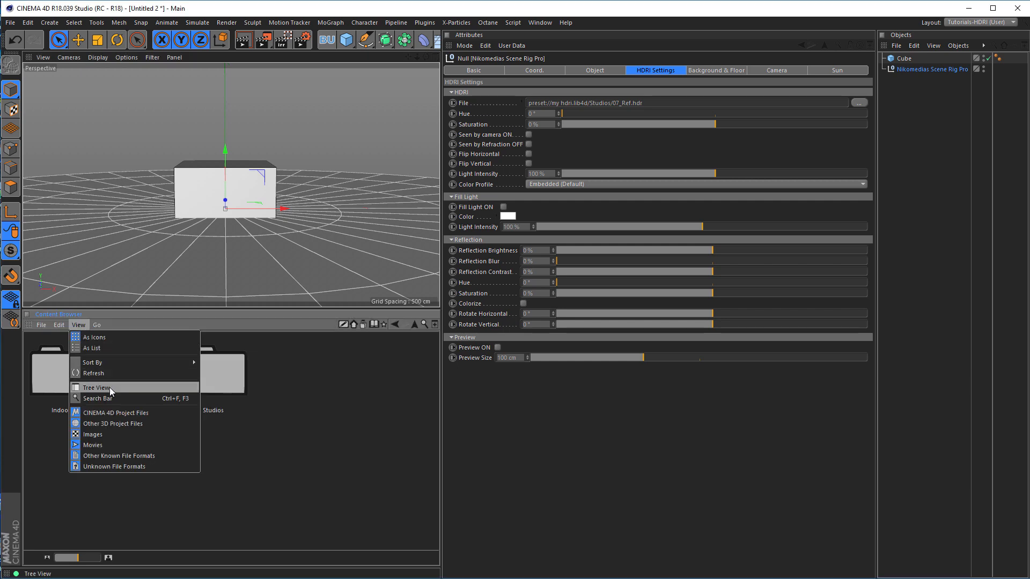
pyautogui.click(97, 387)
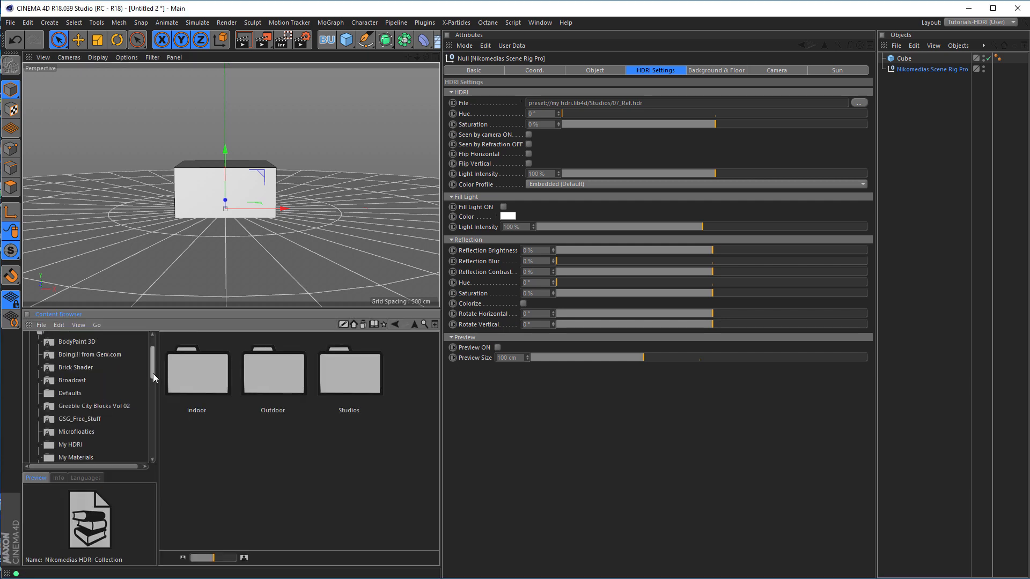
pyautogui.scroll(-3)
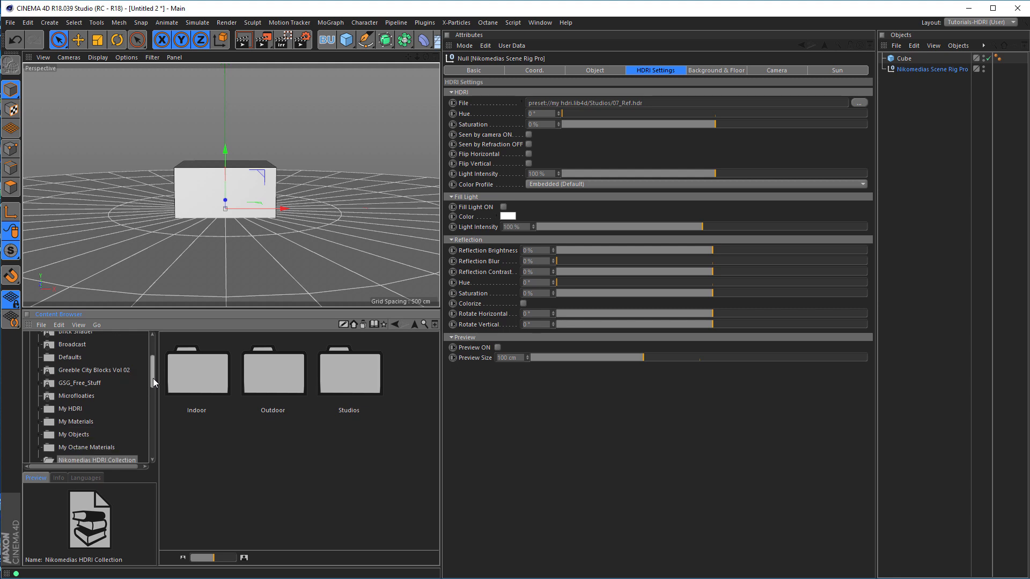
pyautogui.click(68, 408)
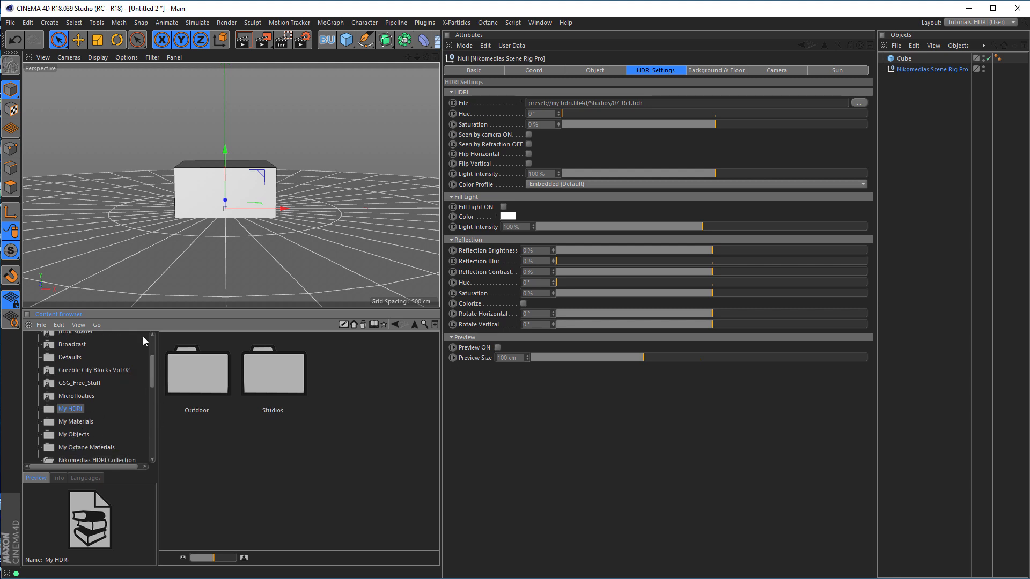
pyautogui.click(77, 324)
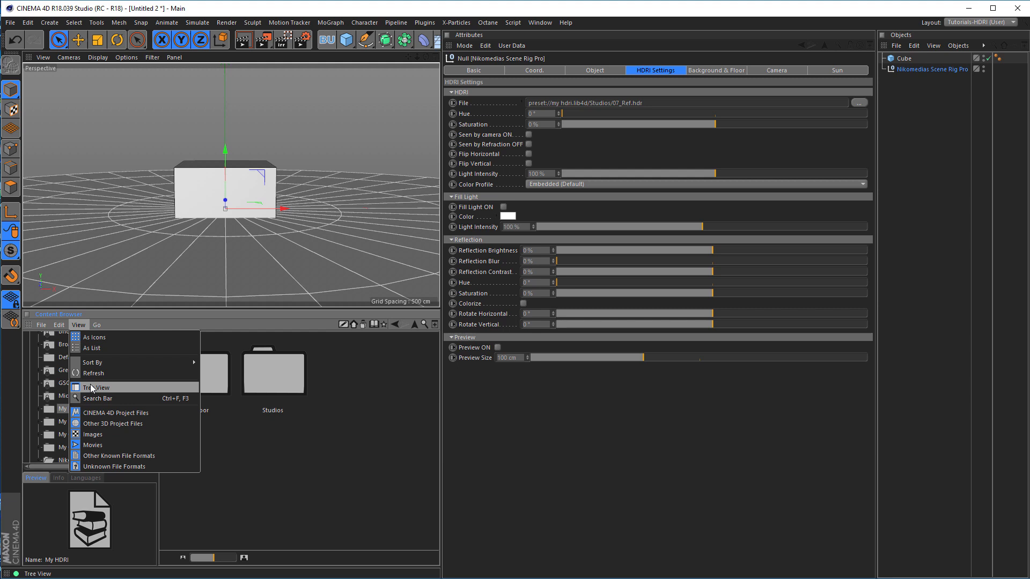
pyautogui.click(97, 388)
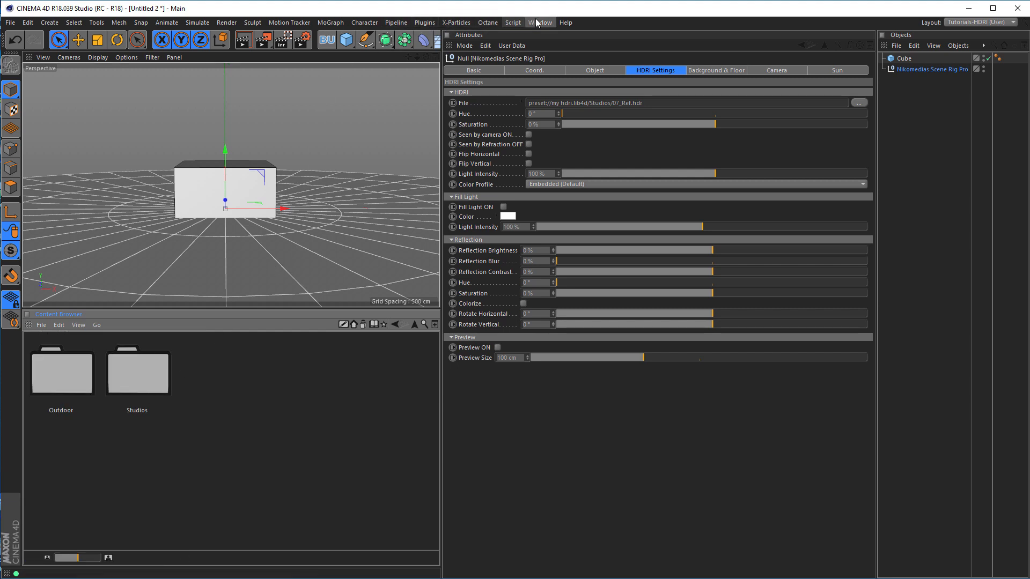
# Overwrite test_hdri.l4d with the current panel arrangement and confirm the replacement
pyautogui.click(539, 21)
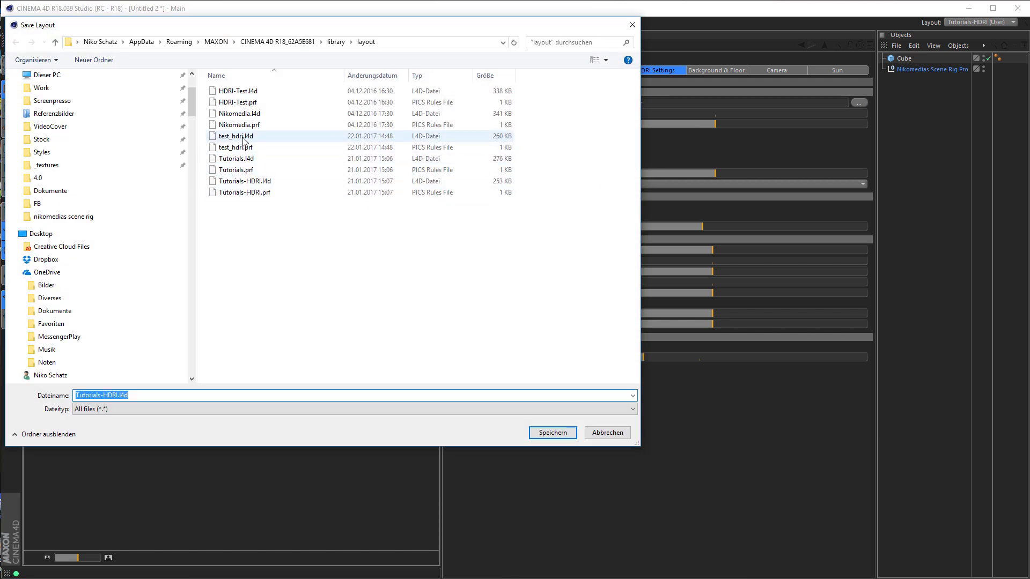
pyautogui.click(552, 432)
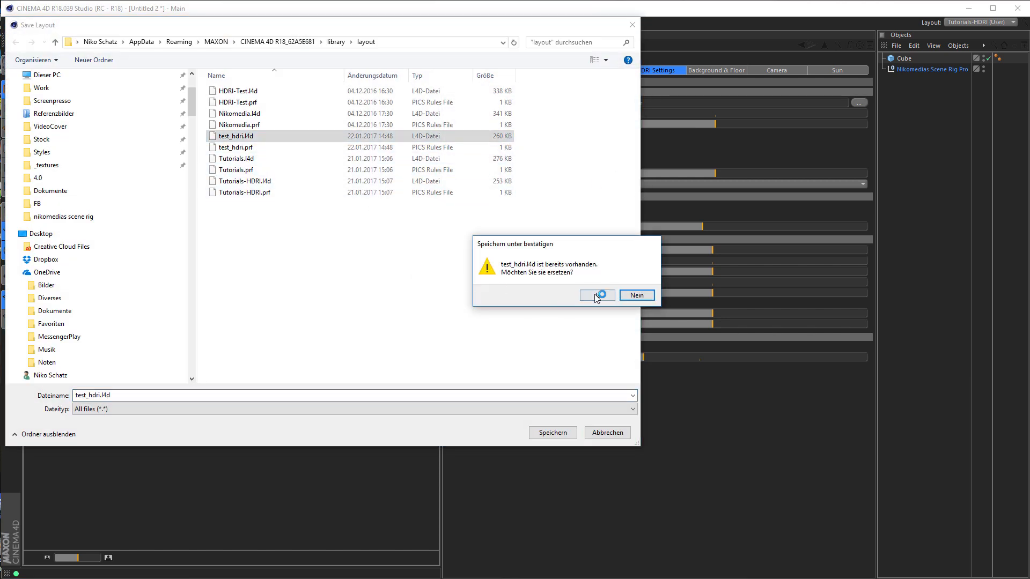
pyautogui.click(595, 295)
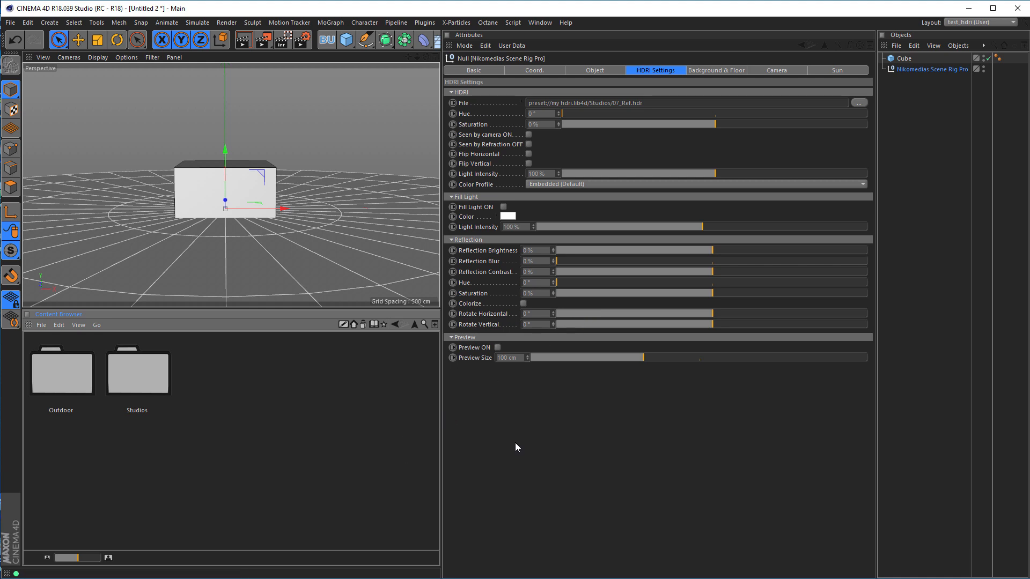
pyautogui.click(979, 22)
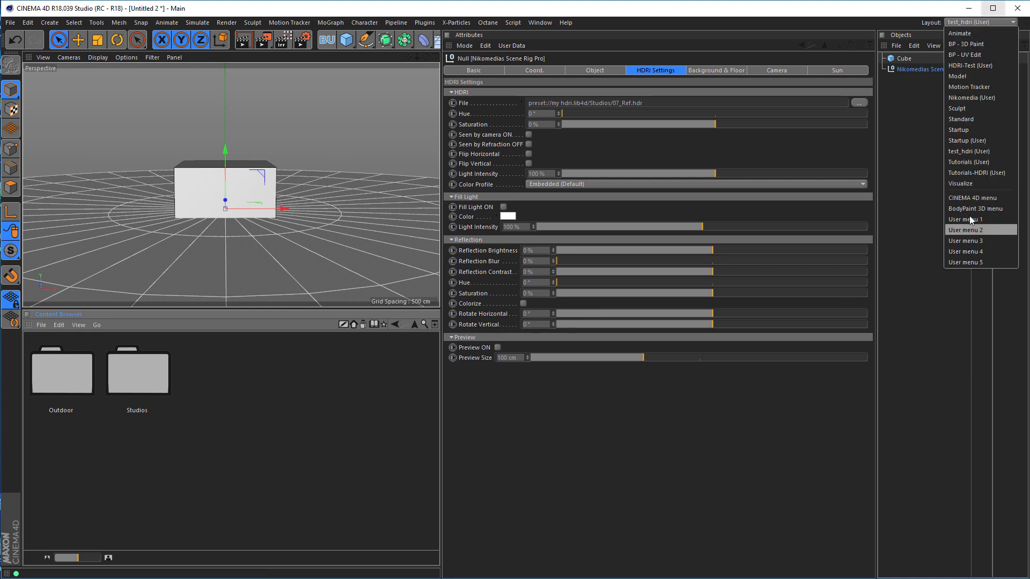
pyautogui.click(968, 162)
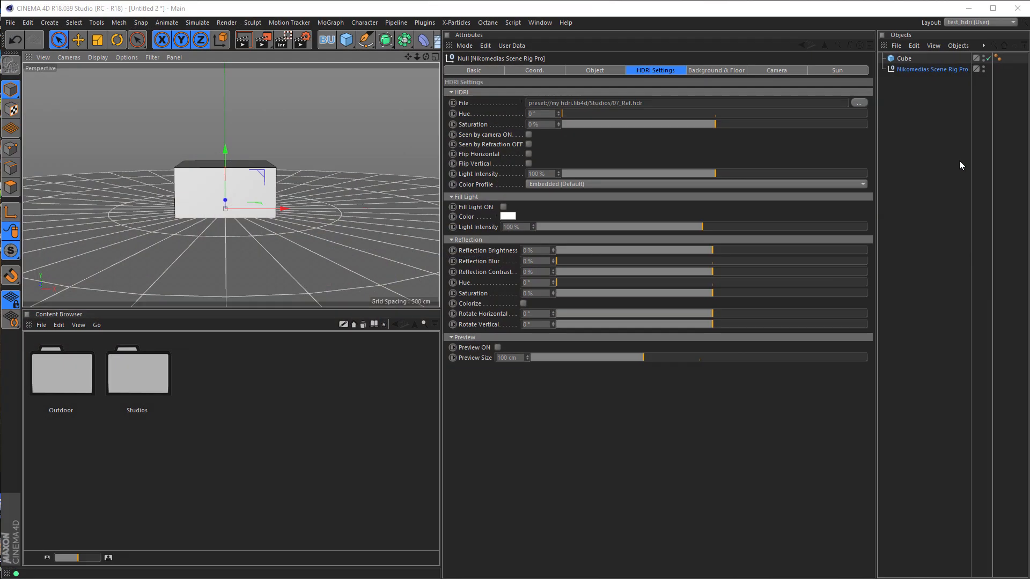
pyautogui.moveTo(250, 508)
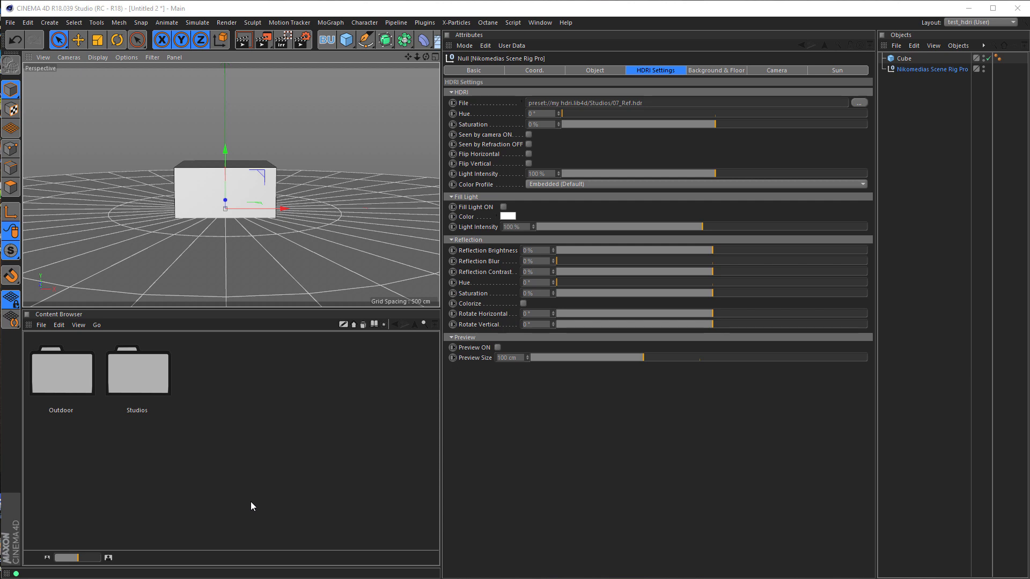
pyautogui.moveTo(255, 470)
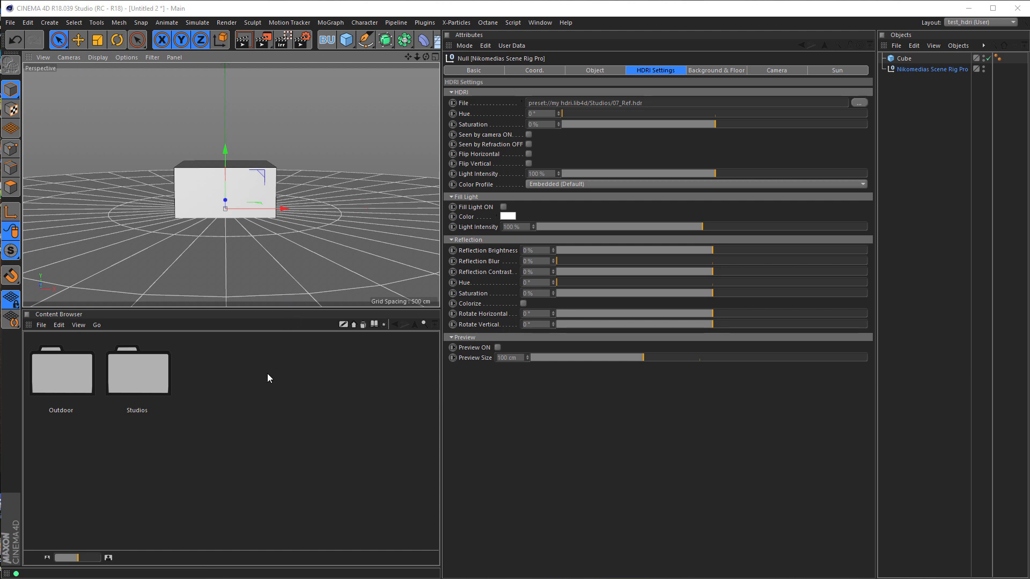
pyautogui.moveTo(268, 387)
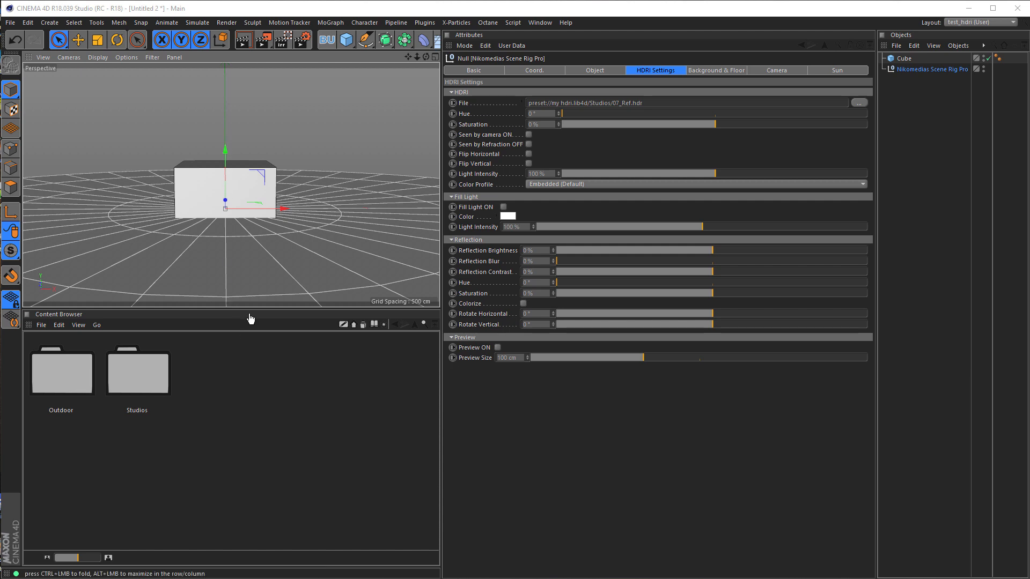
pyautogui.moveTo(253, 309)
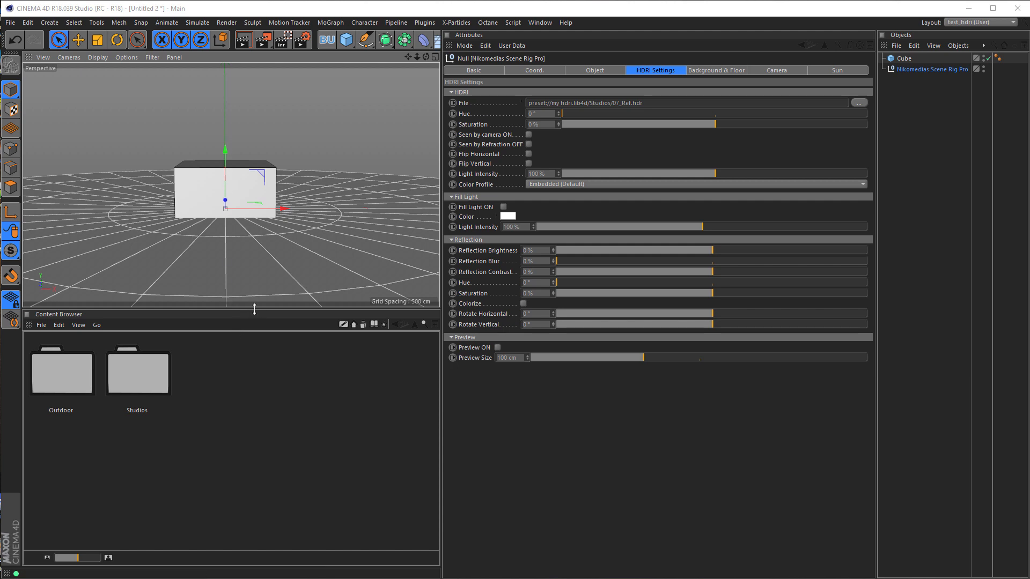
pyautogui.moveTo(262, 367)
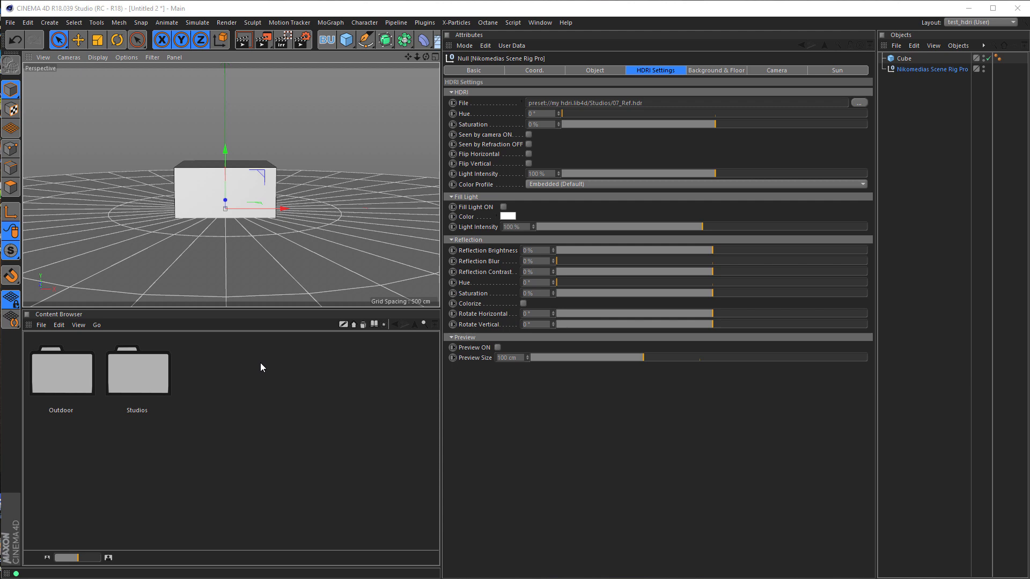